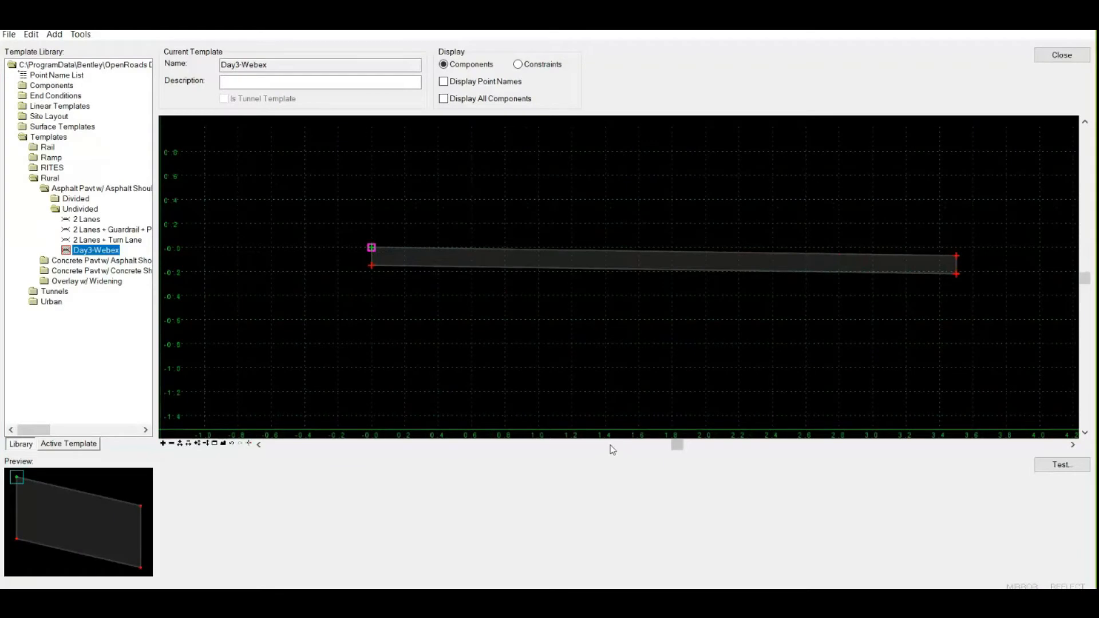
pyautogui.moveTo(579, 486)
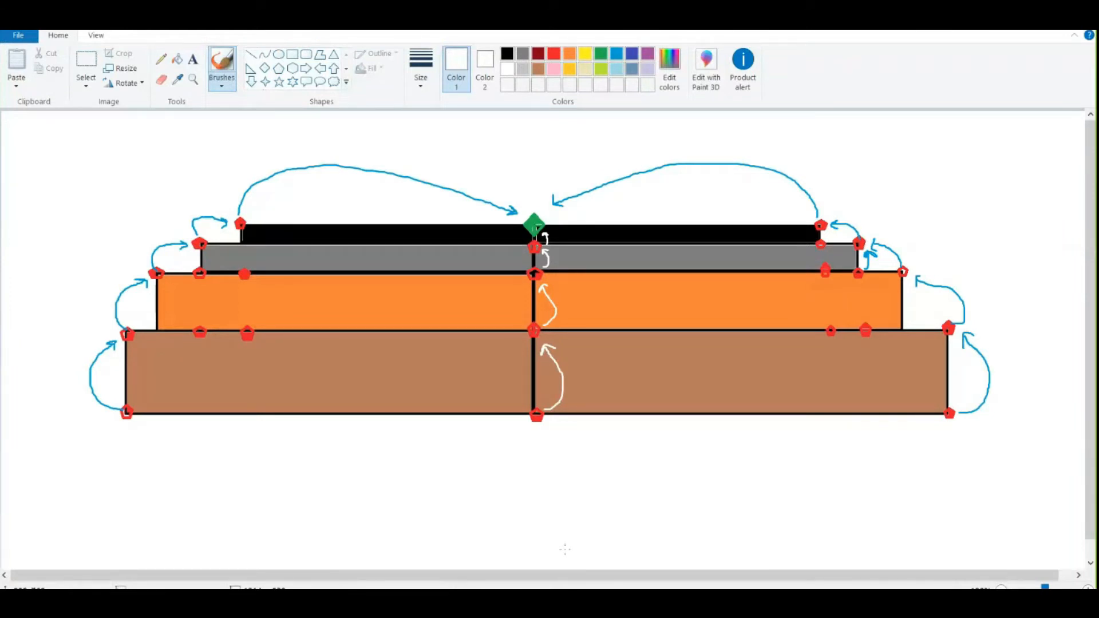
pyautogui.moveTo(595, 528)
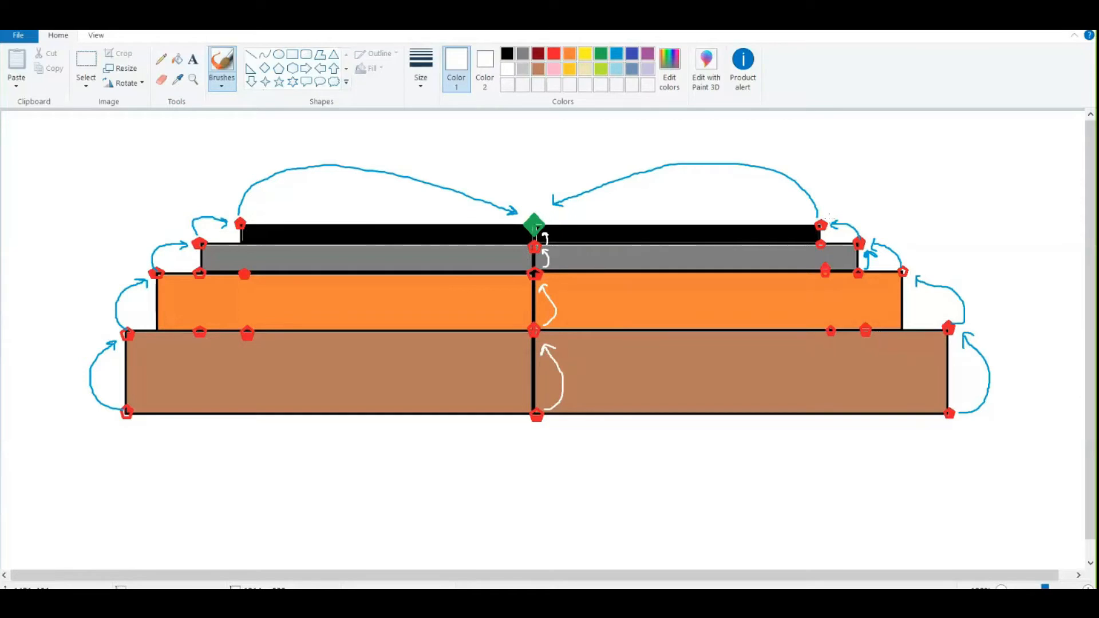
pyautogui.moveTo(344, 176)
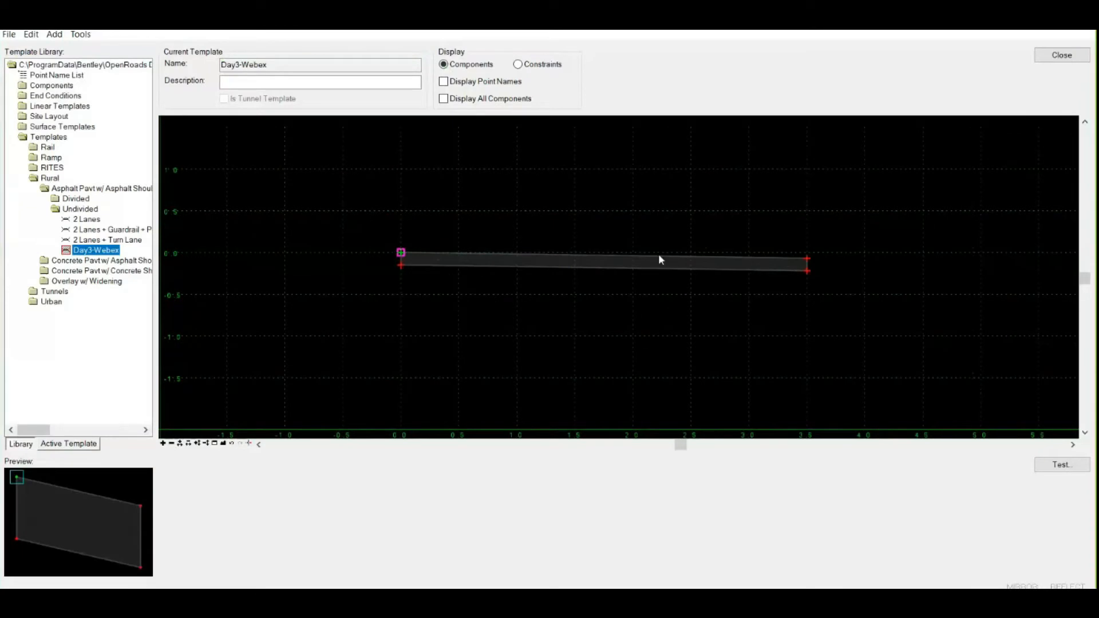
# Add a new Simple component as the GSB layer and set its right point's horizontal offset to 3.5.
pyautogui.rightClick(660, 259)
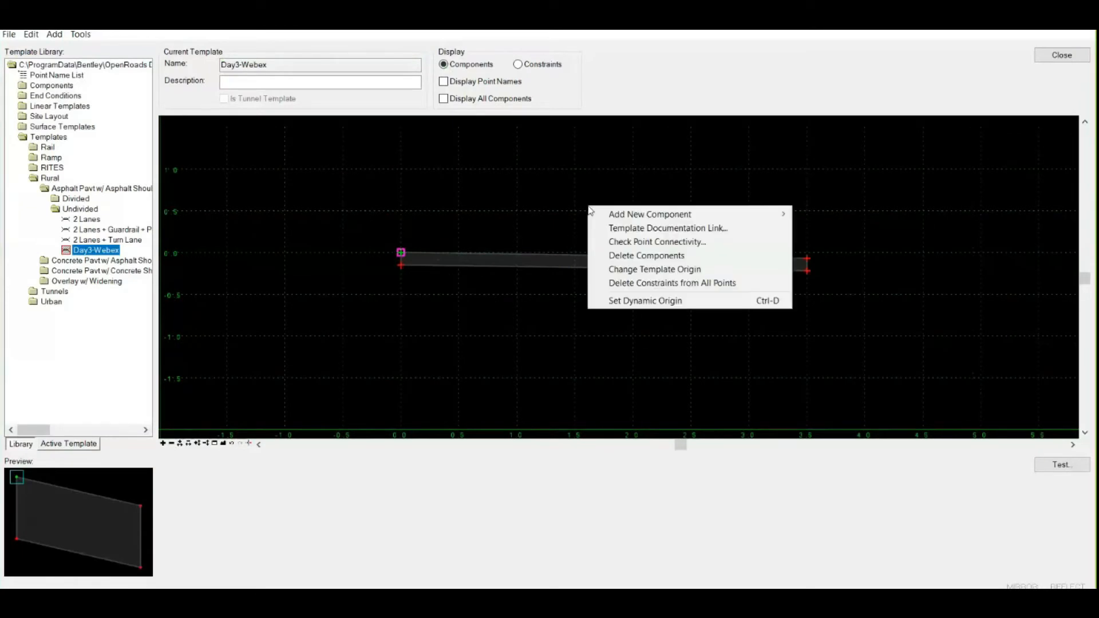
pyautogui.click(649, 214)
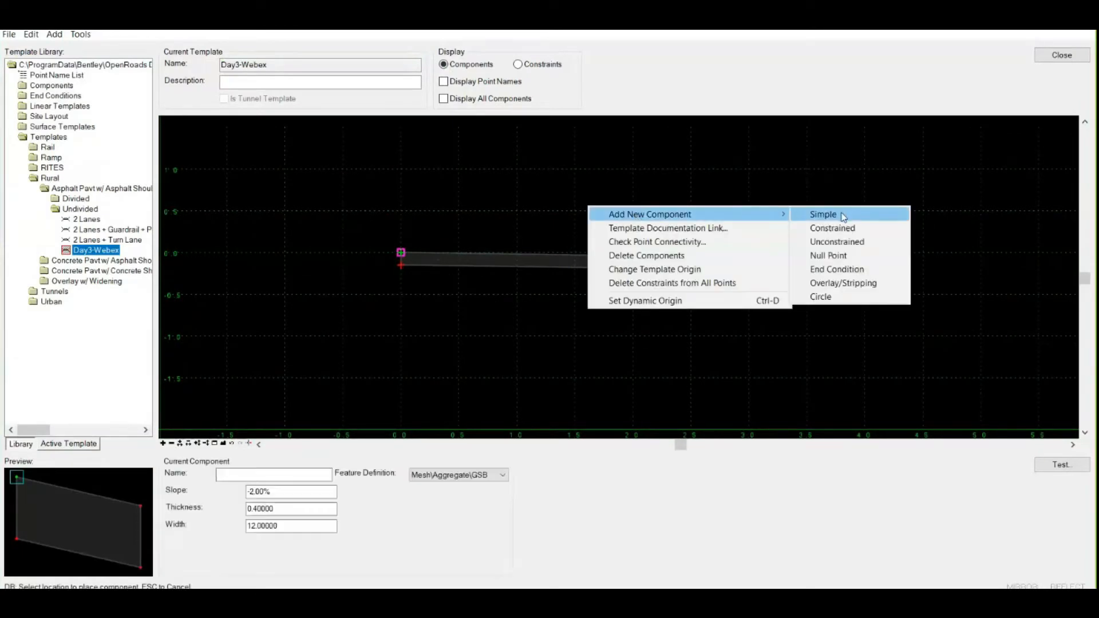
pyautogui.click(822, 214)
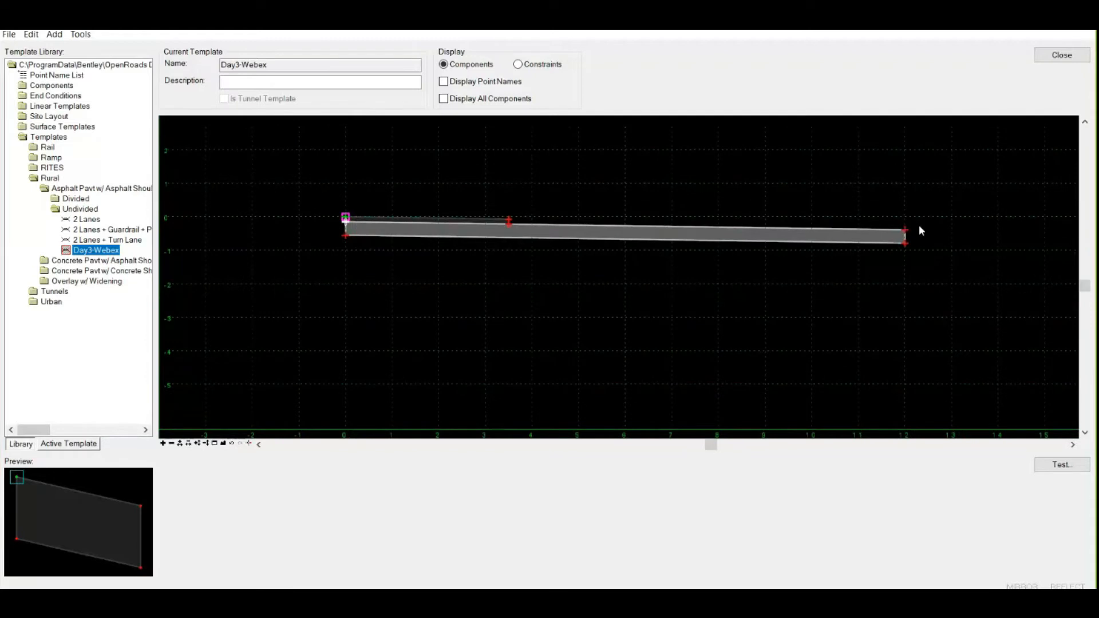
pyautogui.moveTo(904, 232)
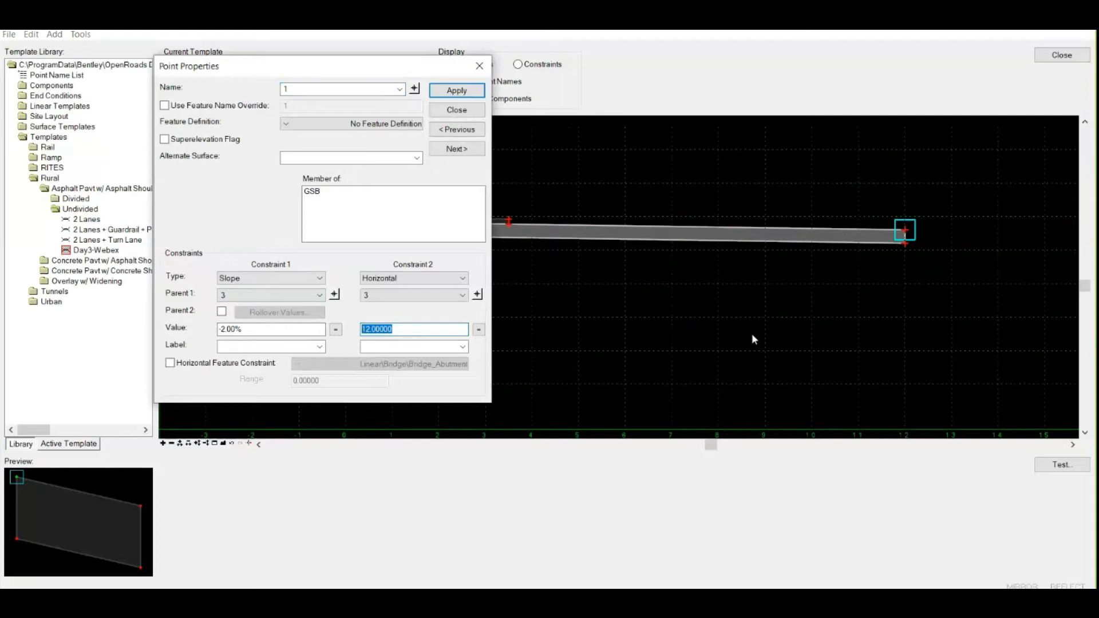
pyautogui.write('3.5')
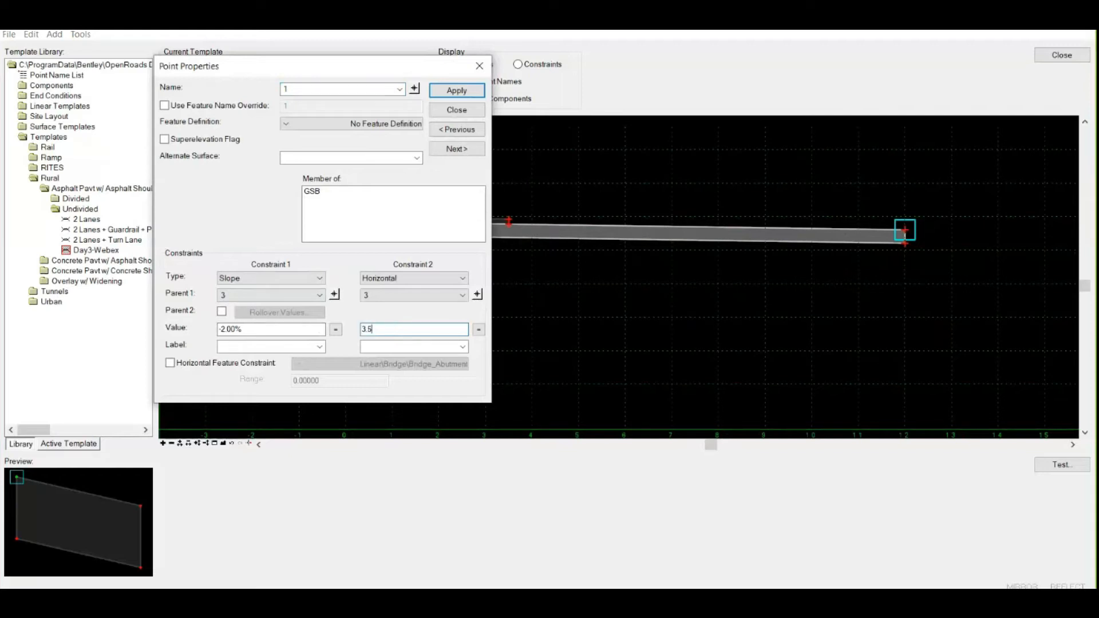
pyautogui.click(455, 90)
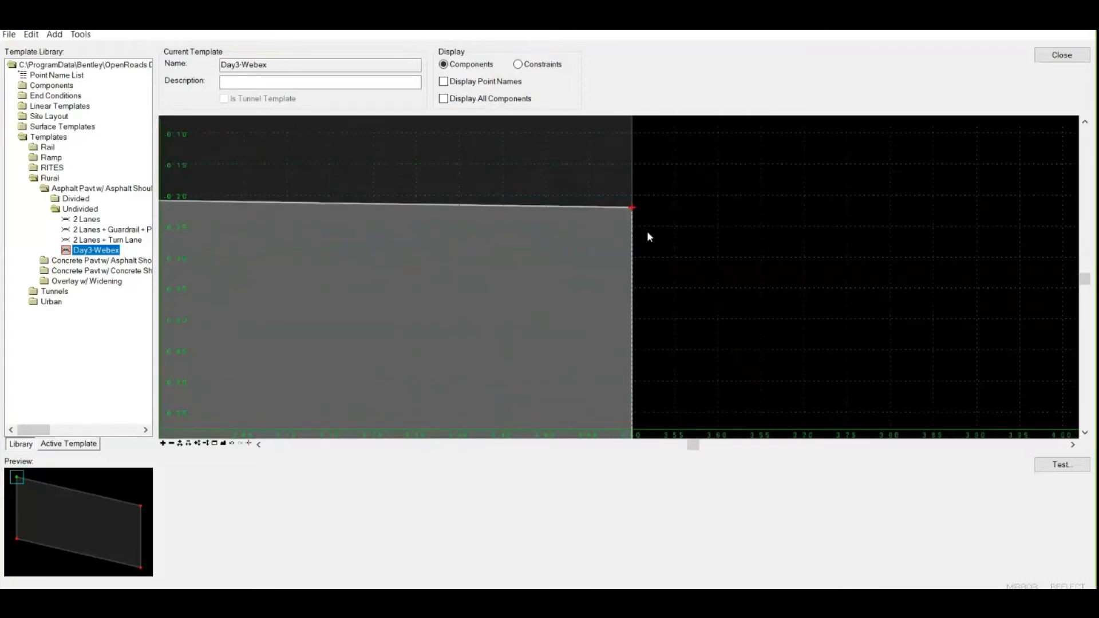
pyautogui.moveTo(631, 209)
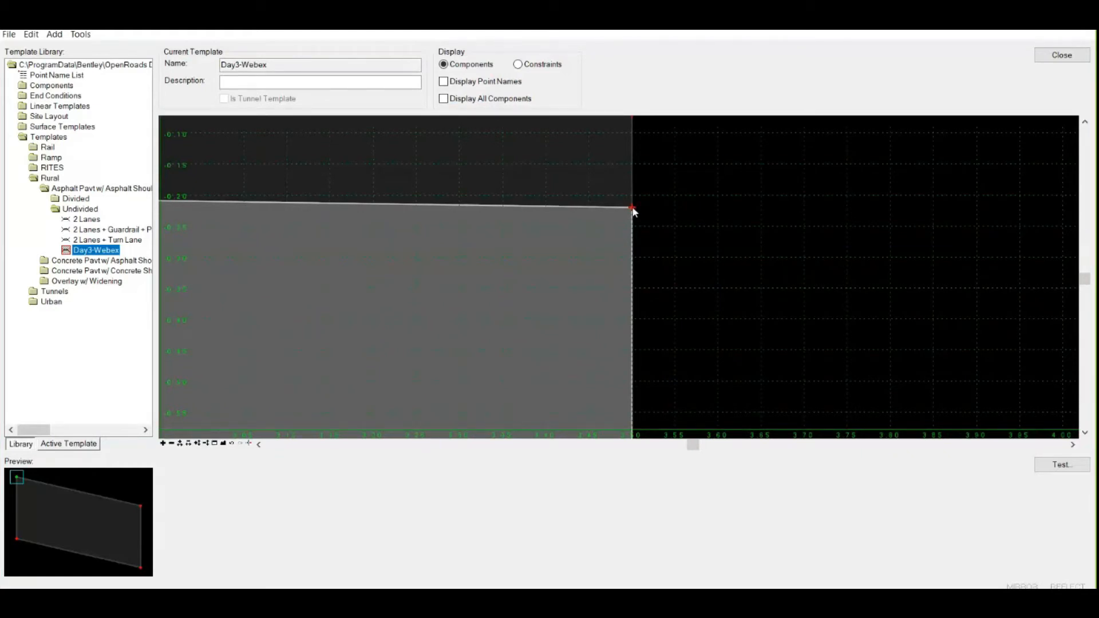
# Merge the coincident right corner points into EOP_R2 and review its constraints without changes.
pyautogui.rightClick(631, 211)
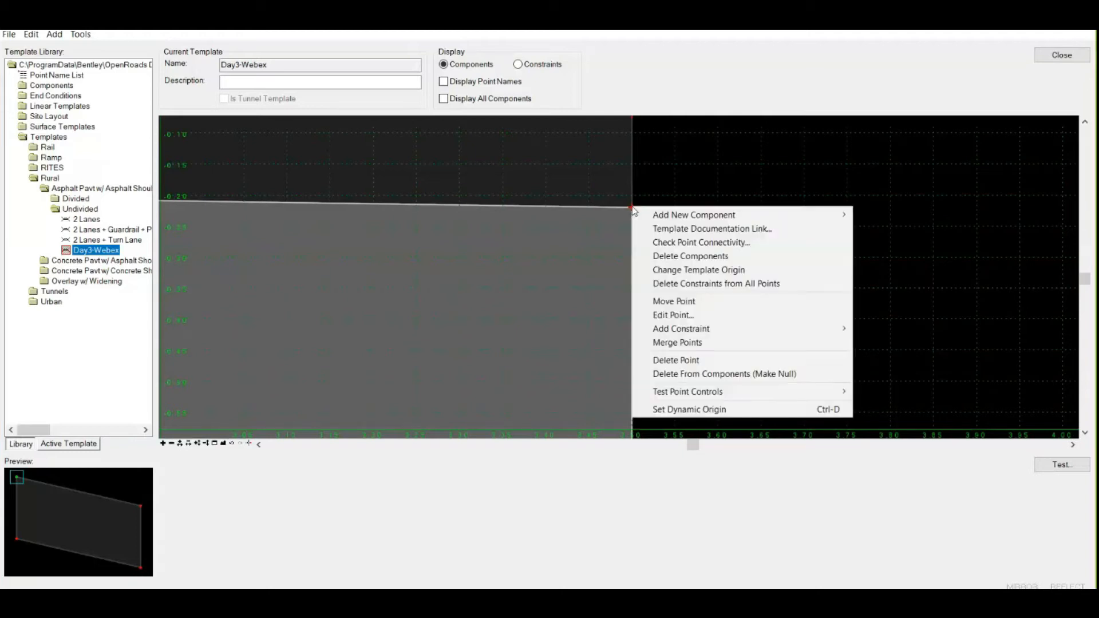
pyautogui.moveTo(691, 342)
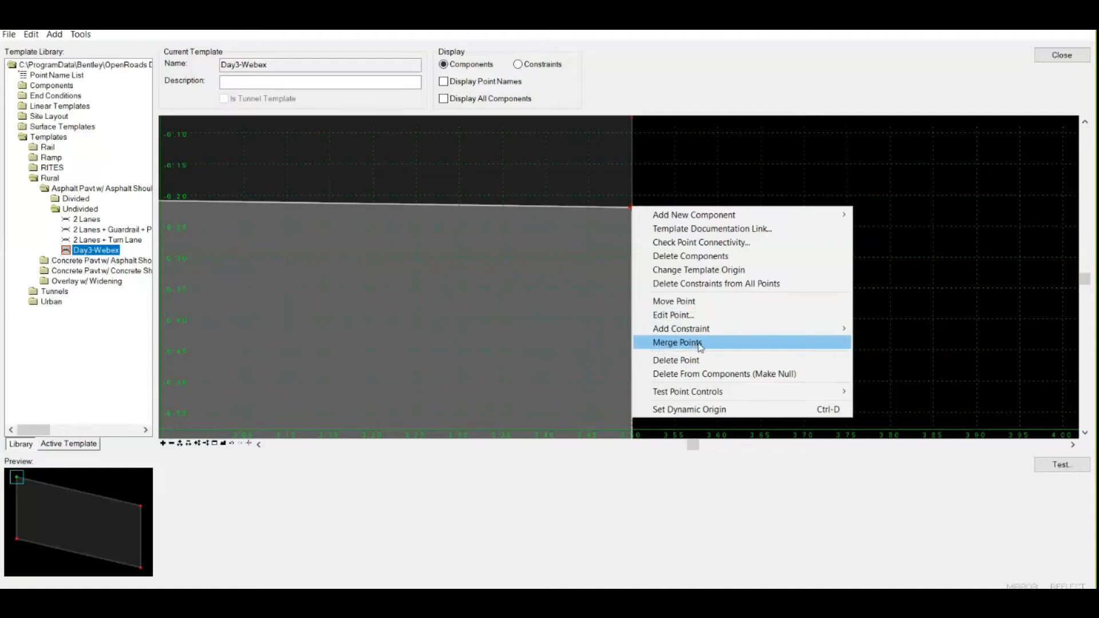
pyautogui.moveTo(698, 347)
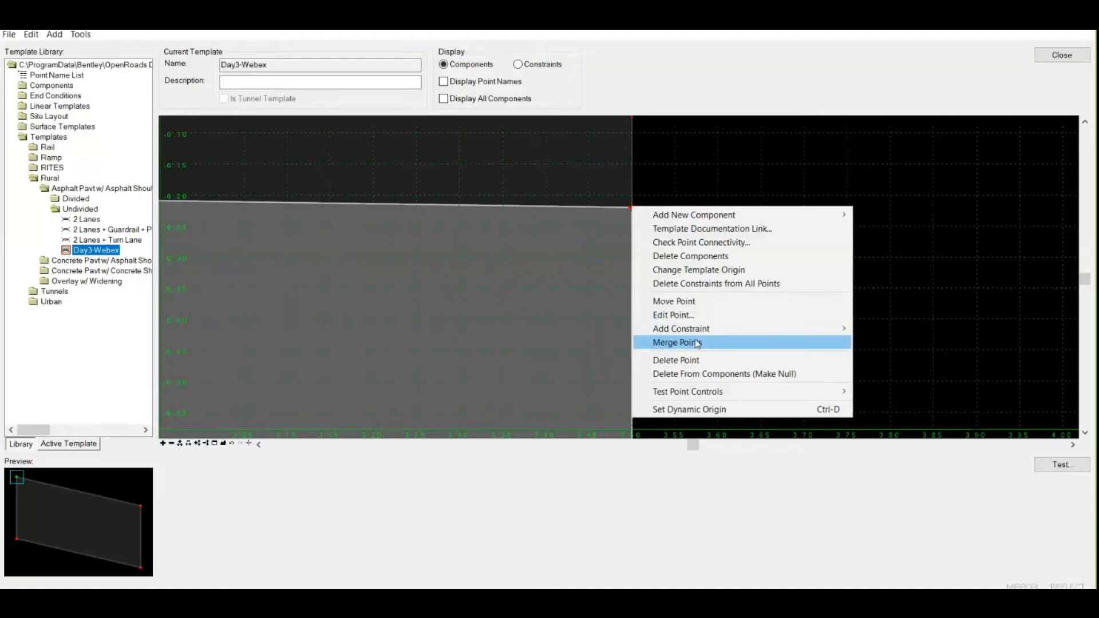
pyautogui.moveTo(708, 359)
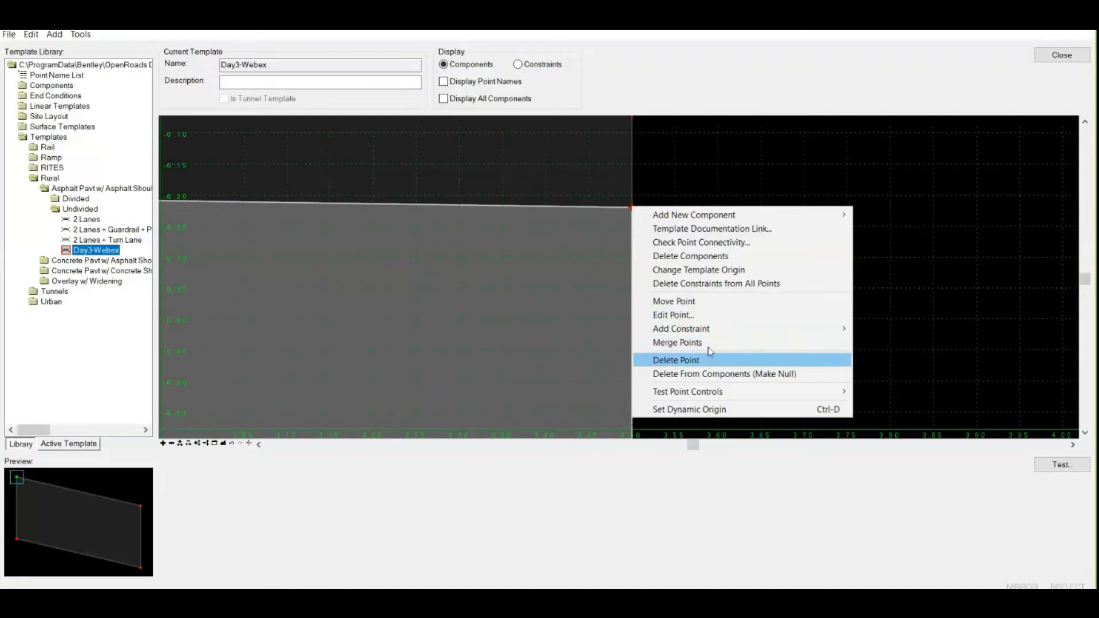
pyautogui.moveTo(676, 343)
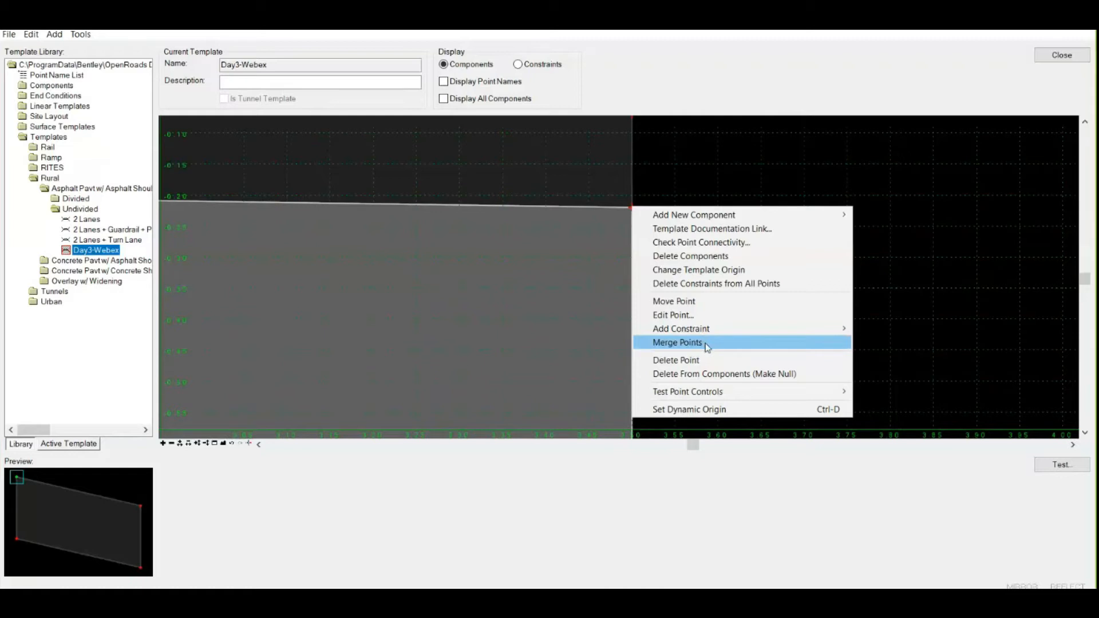
pyautogui.click(676, 343)
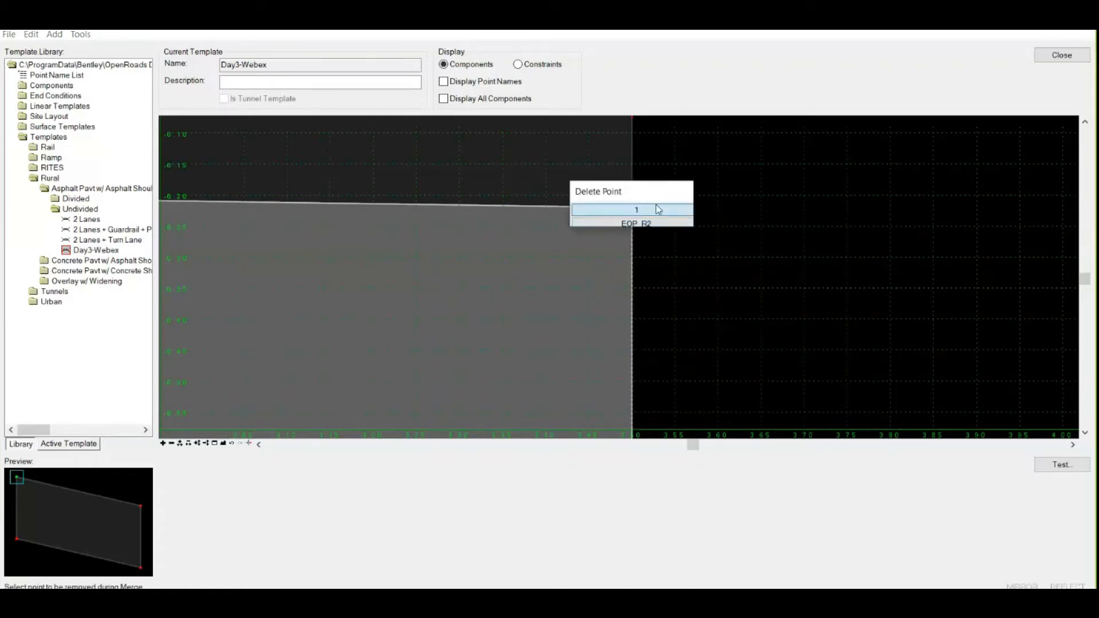
pyautogui.moveTo(635, 223)
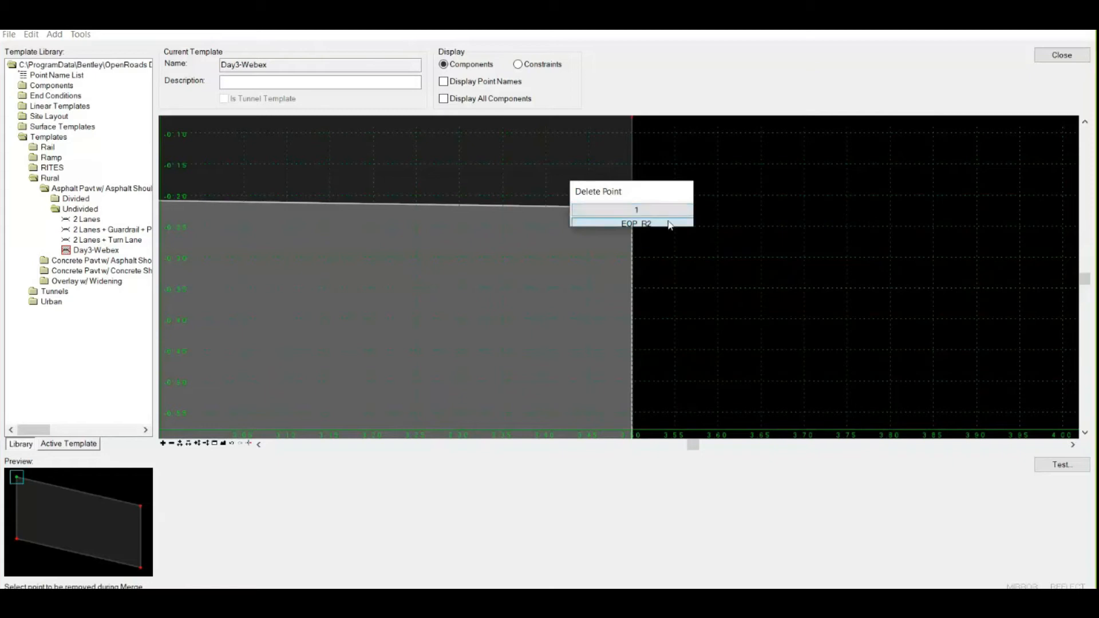
pyautogui.moveTo(663, 216)
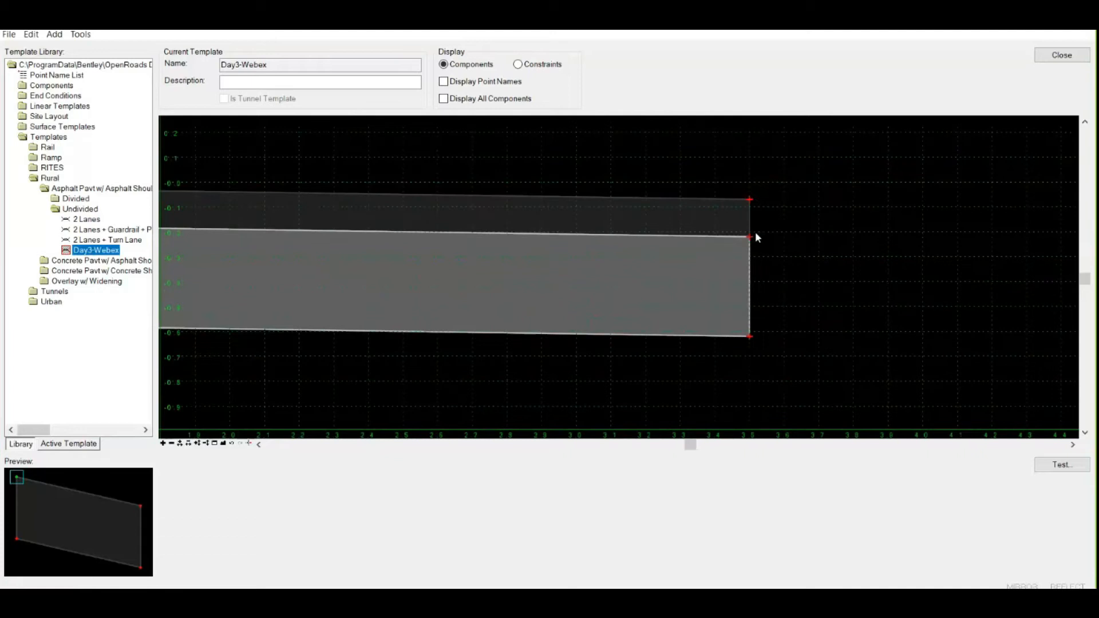
pyautogui.moveTo(750, 236)
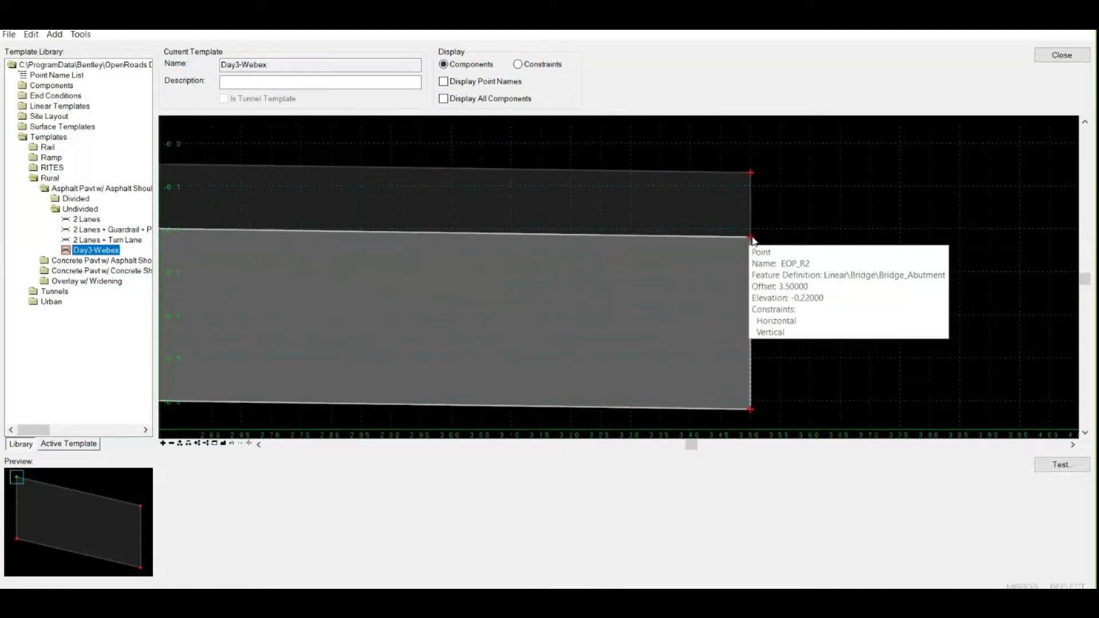
pyautogui.rightClick(750, 235)
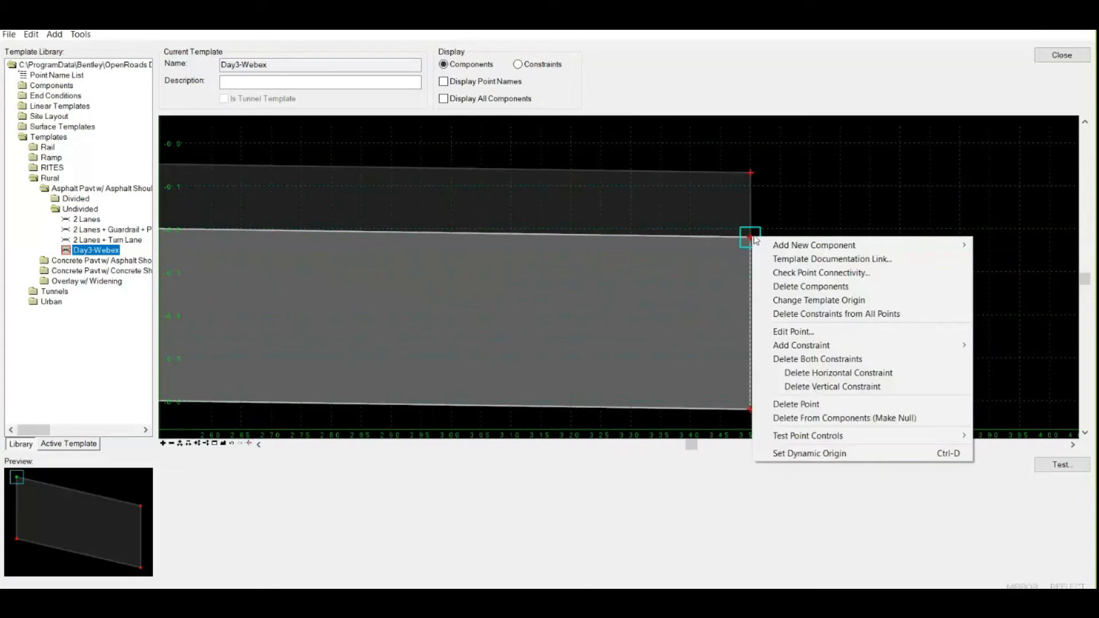
pyautogui.moveTo(811, 372)
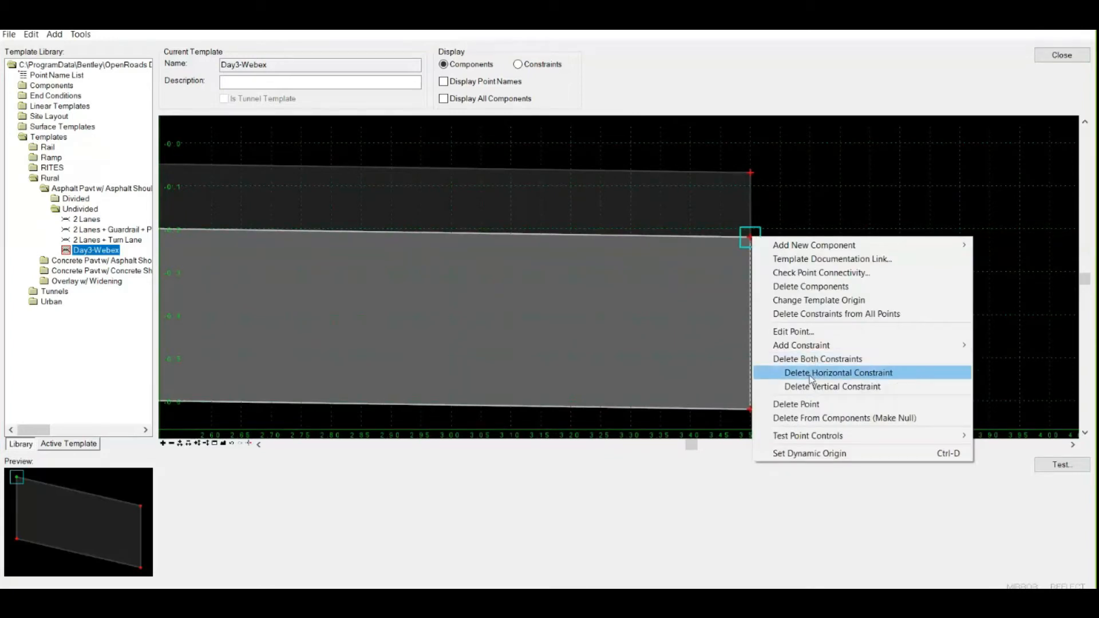
pyautogui.moveTo(800, 345)
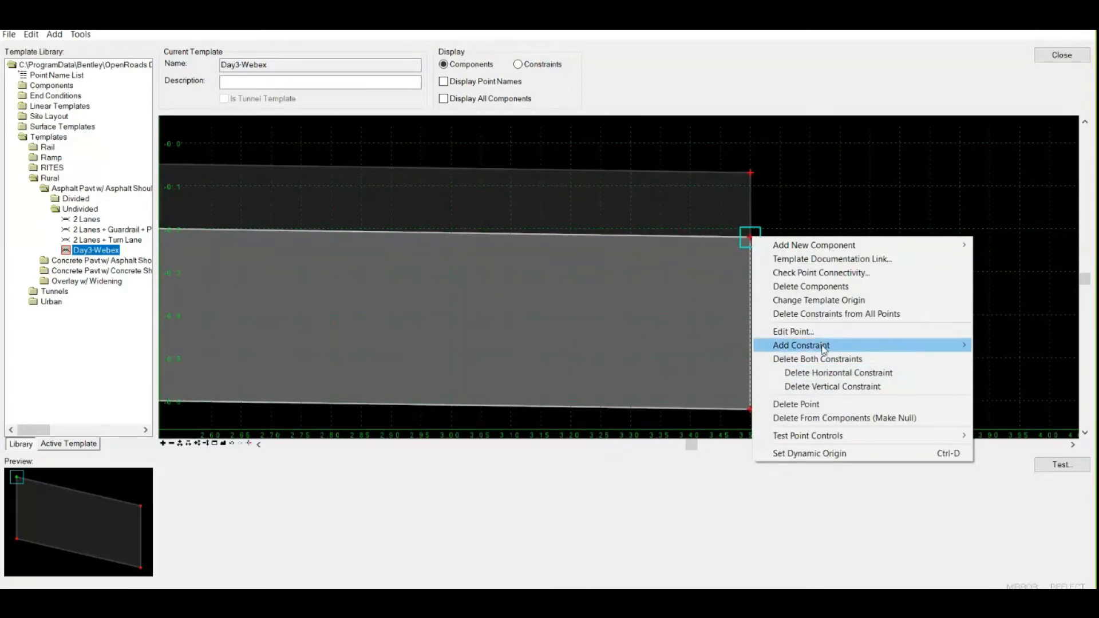
pyautogui.moveTo(818, 327)
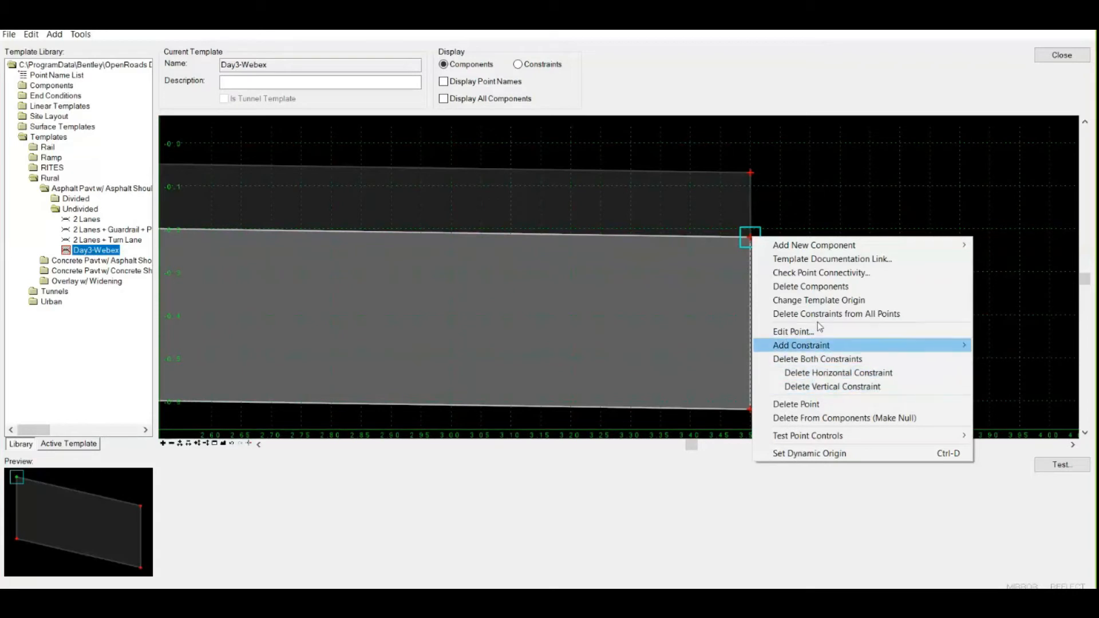
pyautogui.click(848, 255)
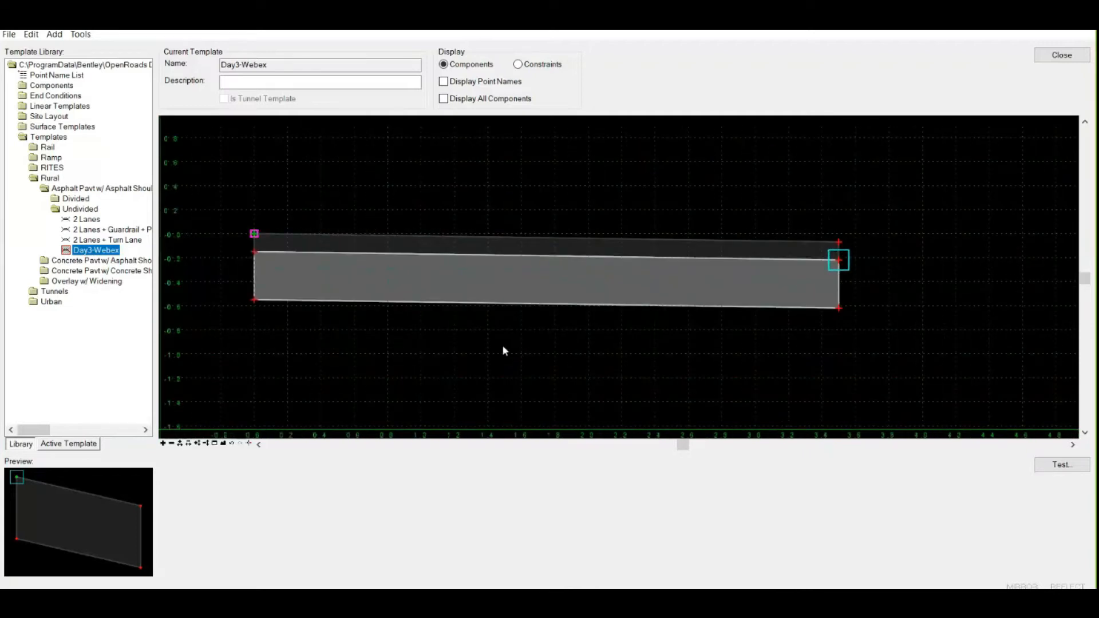
# Add another simple layer and constrain its right end point at -2.00% slope and 3.5 offset from point 4.
pyautogui.rightClick(503, 350)
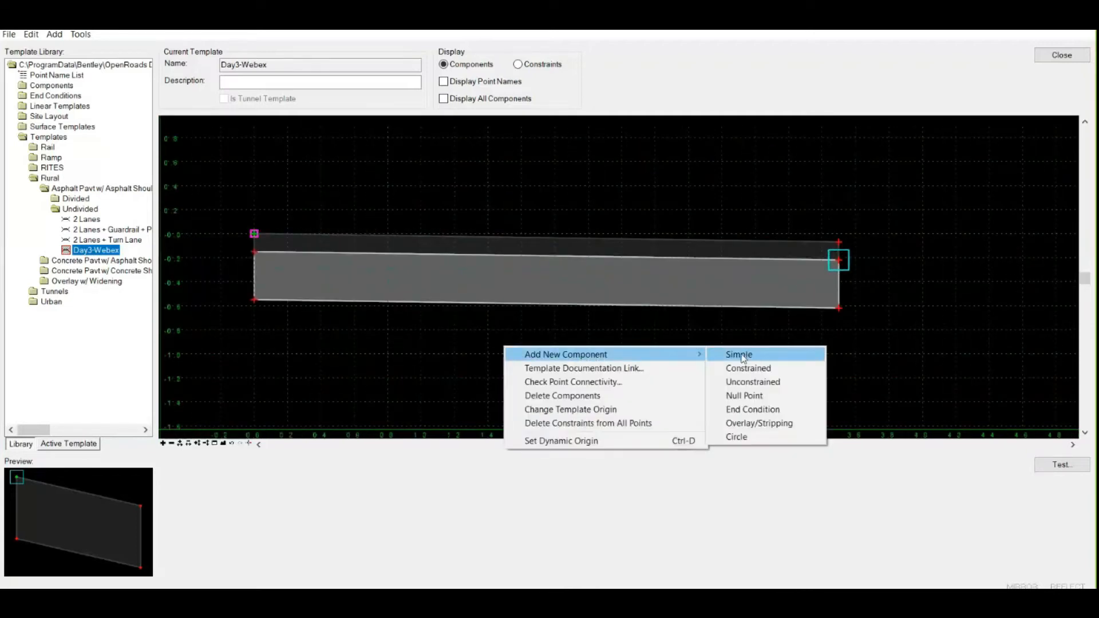
pyautogui.click(738, 354)
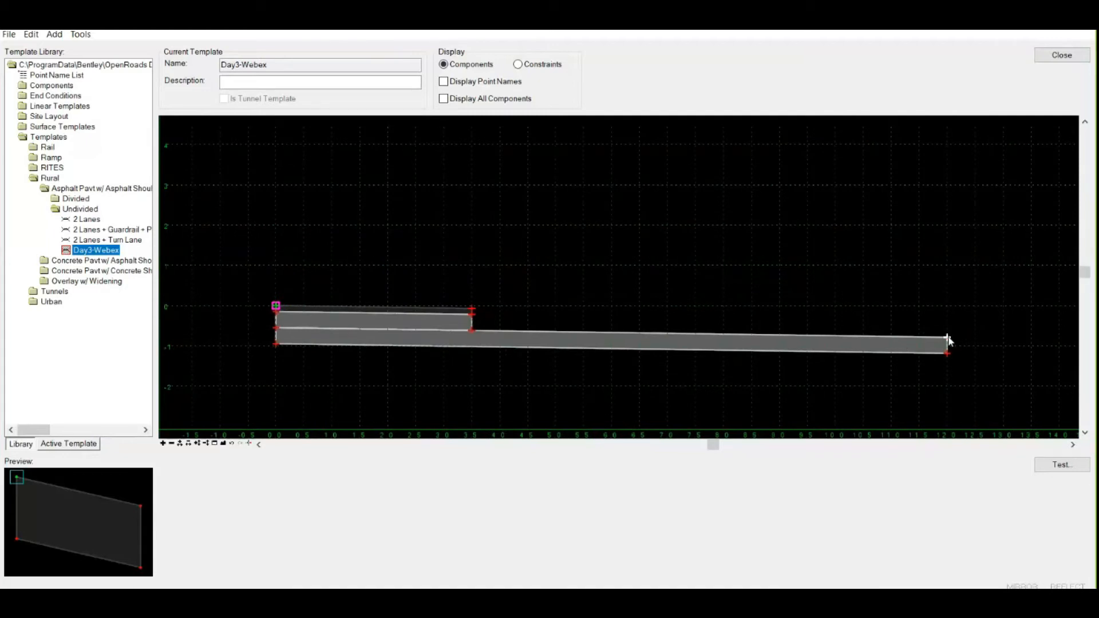
pyautogui.doubleClick(947, 337)
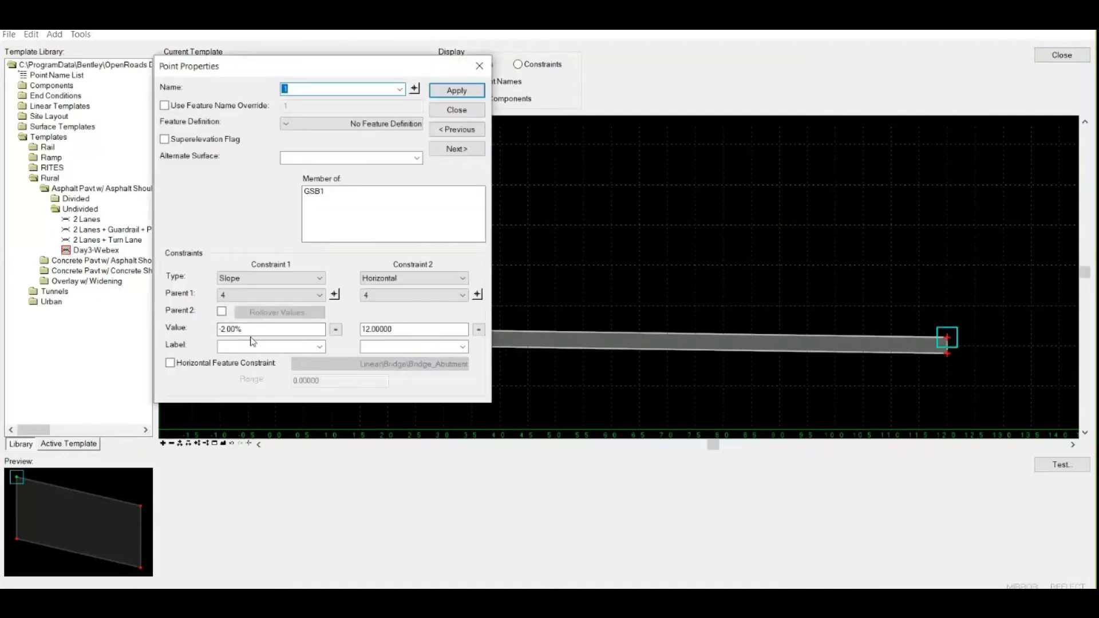
pyautogui.click(414, 330)
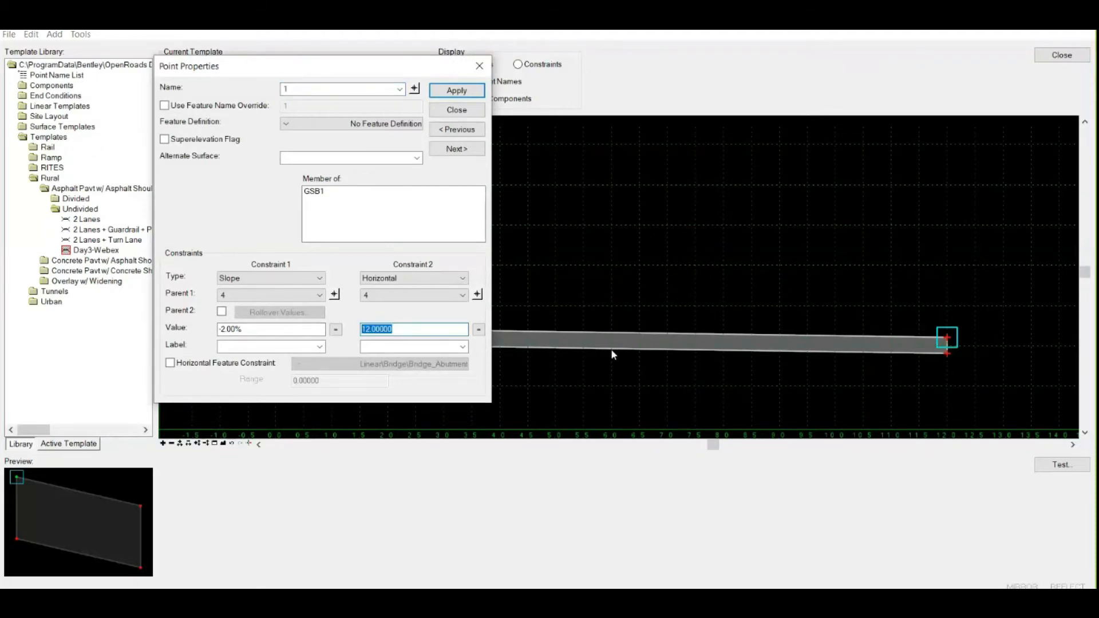
pyautogui.write('3.5')
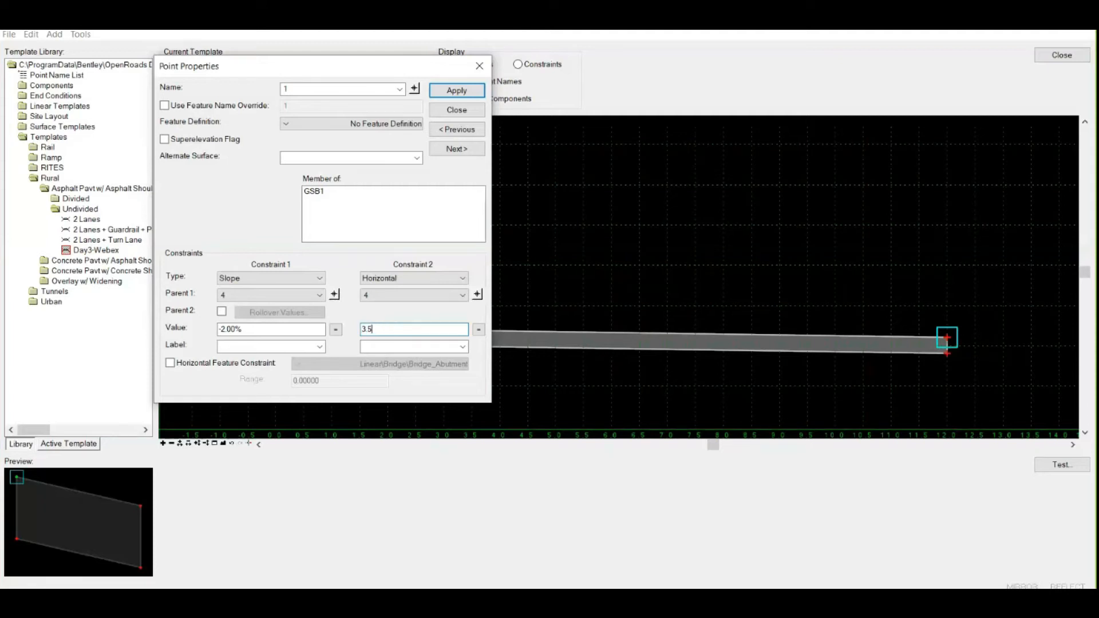
pyautogui.click(455, 91)
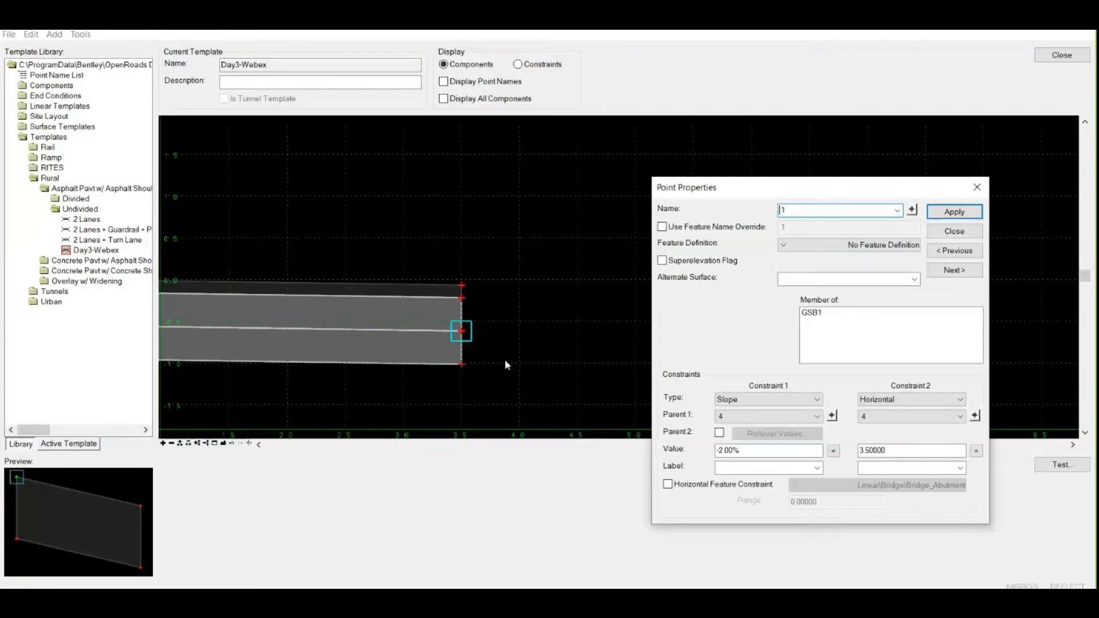
pyautogui.moveTo(489, 340)
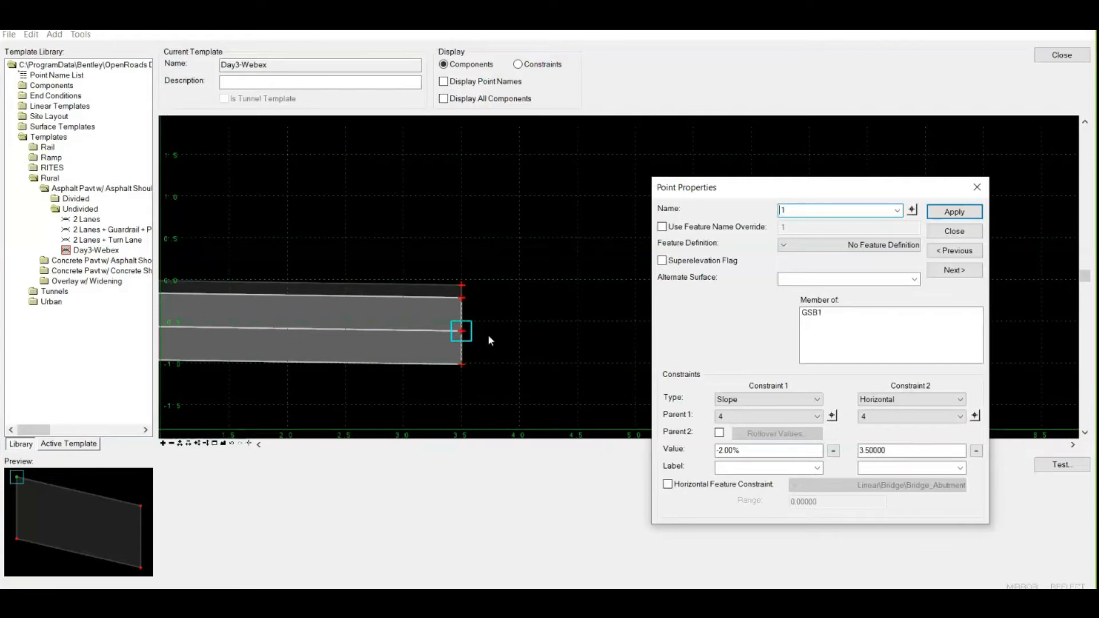
pyautogui.moveTo(500, 333)
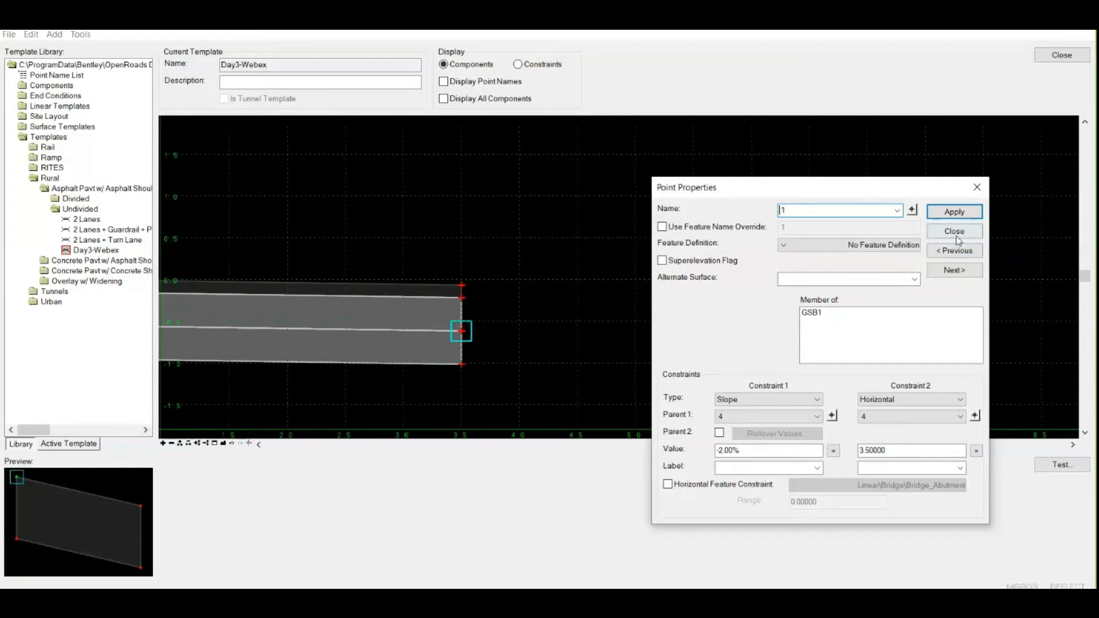
pyautogui.click(954, 230)
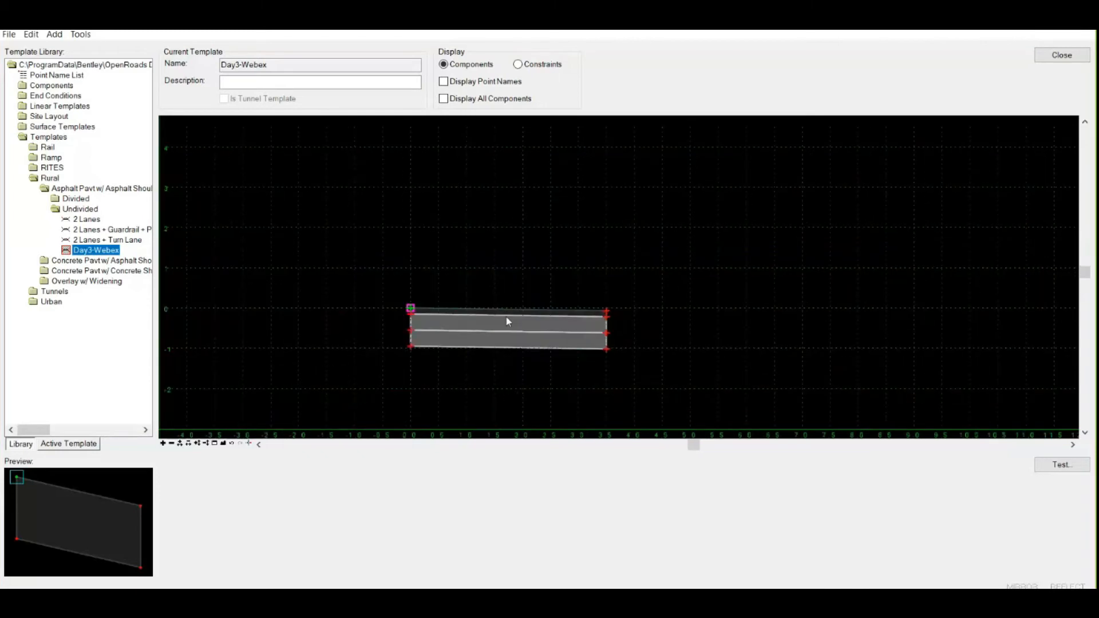
pyautogui.moveTo(511, 347)
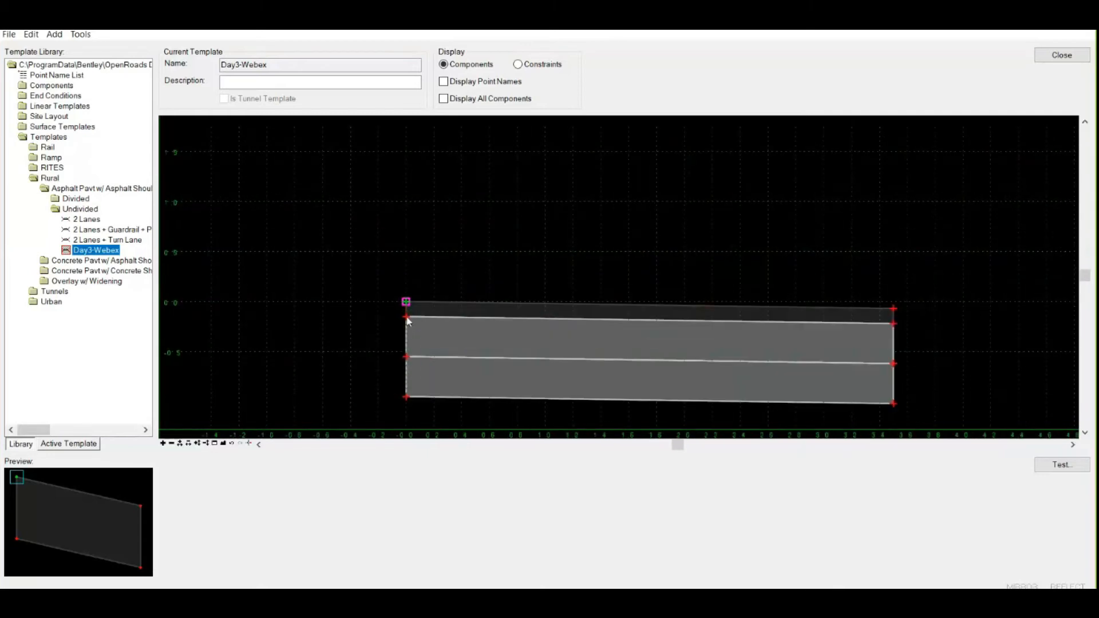
pyautogui.moveTo(407, 302)
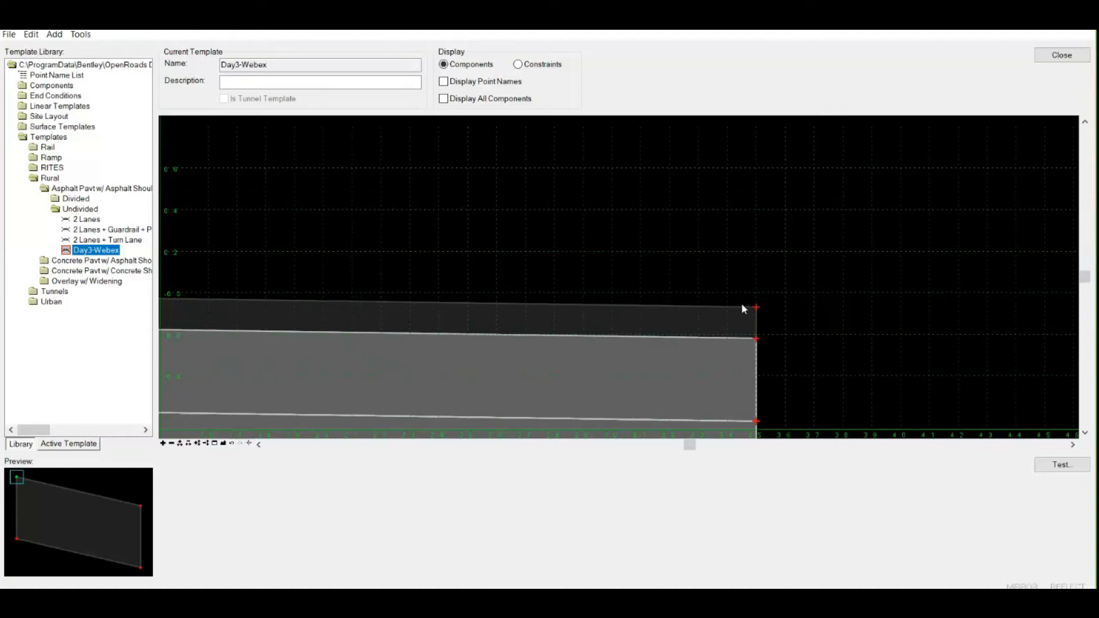
pyautogui.moveTo(782, 350)
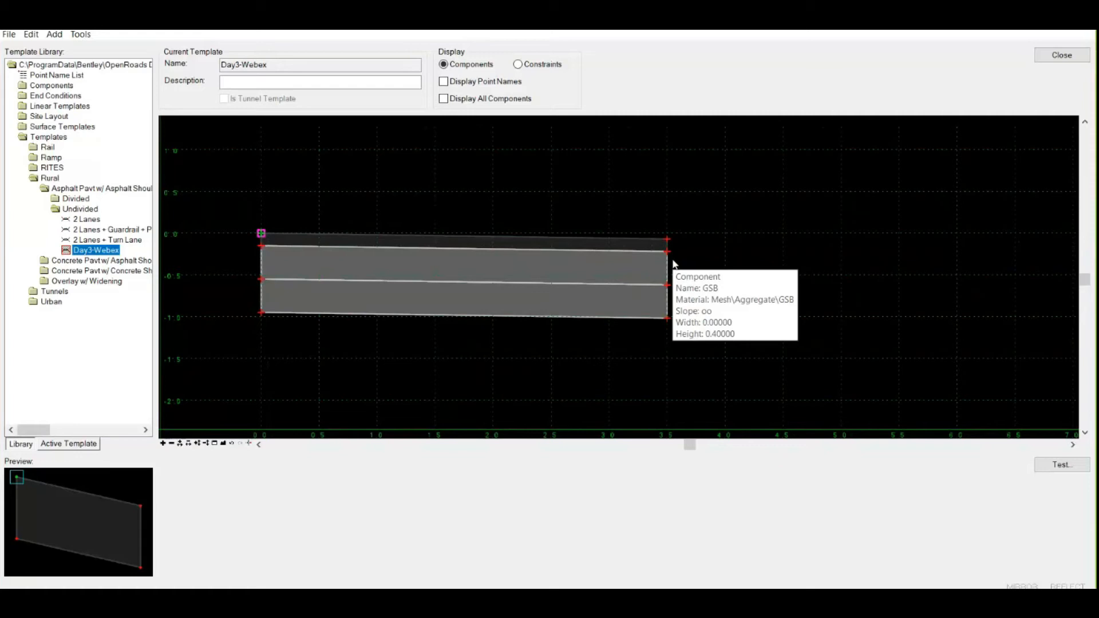
pyautogui.moveTo(673, 265)
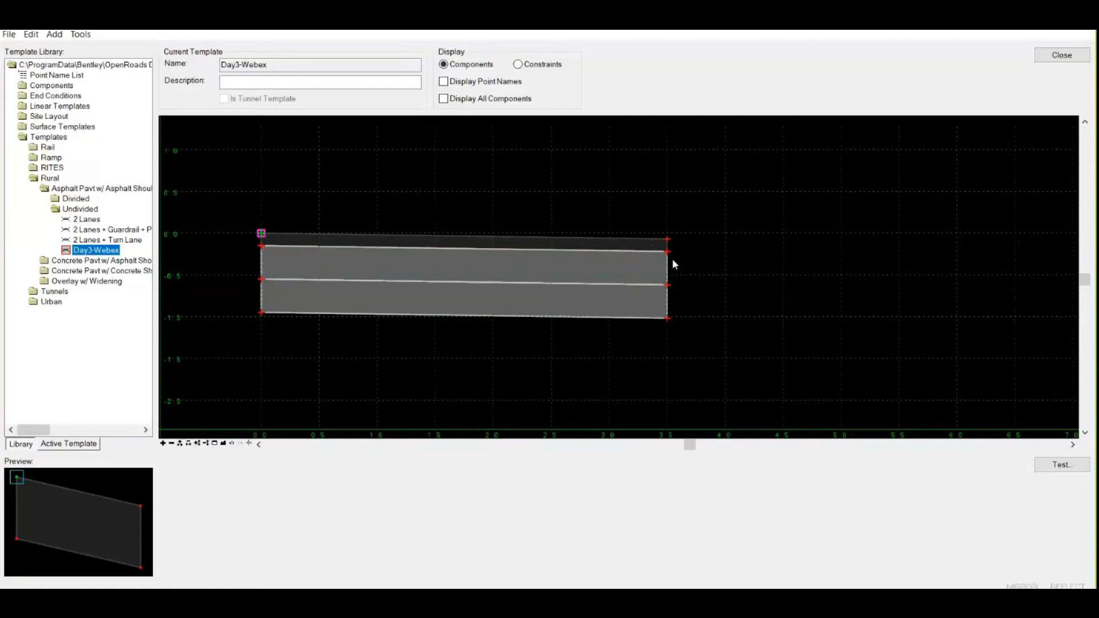
pyautogui.moveTo(673, 265)
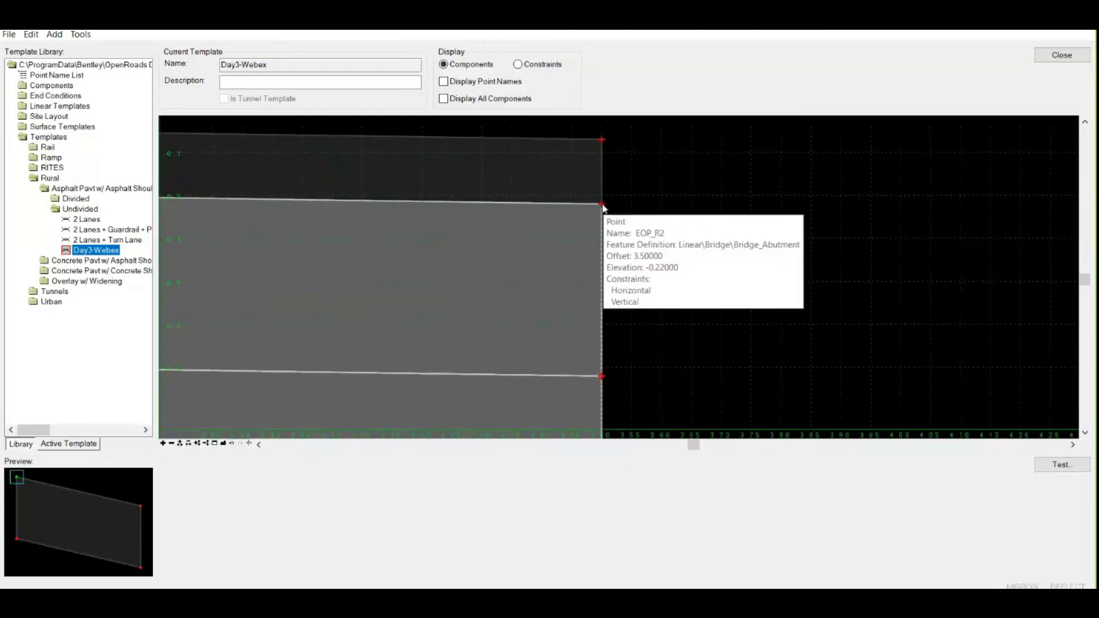
# Set EOP_R2's horizontal constraint to 0.3 from EOP_R so the GSB layer juts out to about 3.8.
pyautogui.doubleClick(601, 204)
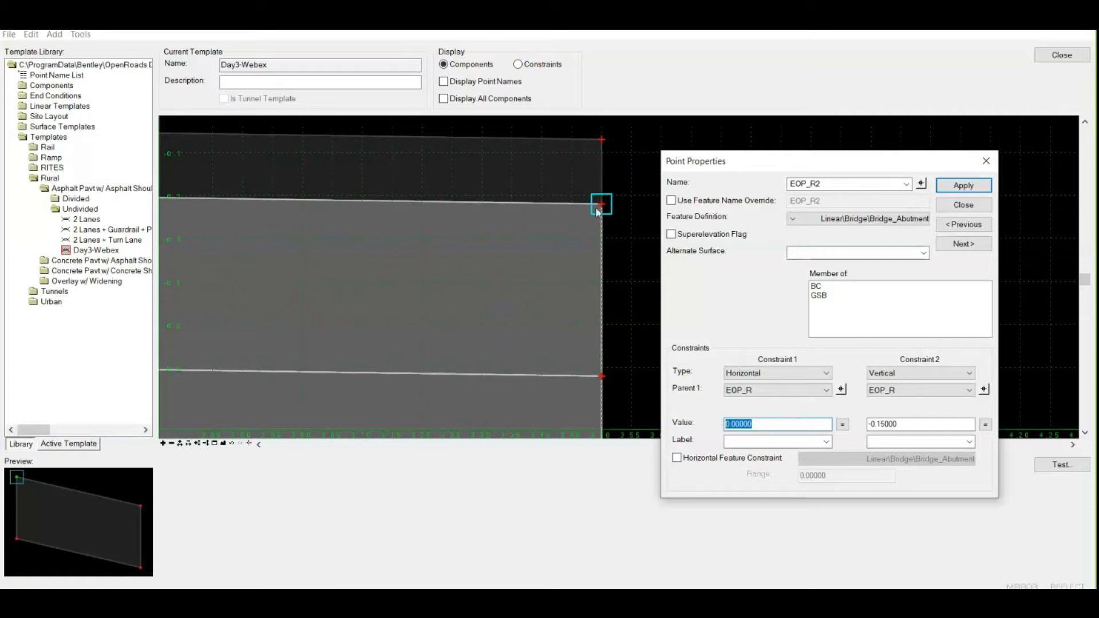
pyautogui.moveTo(604, 161)
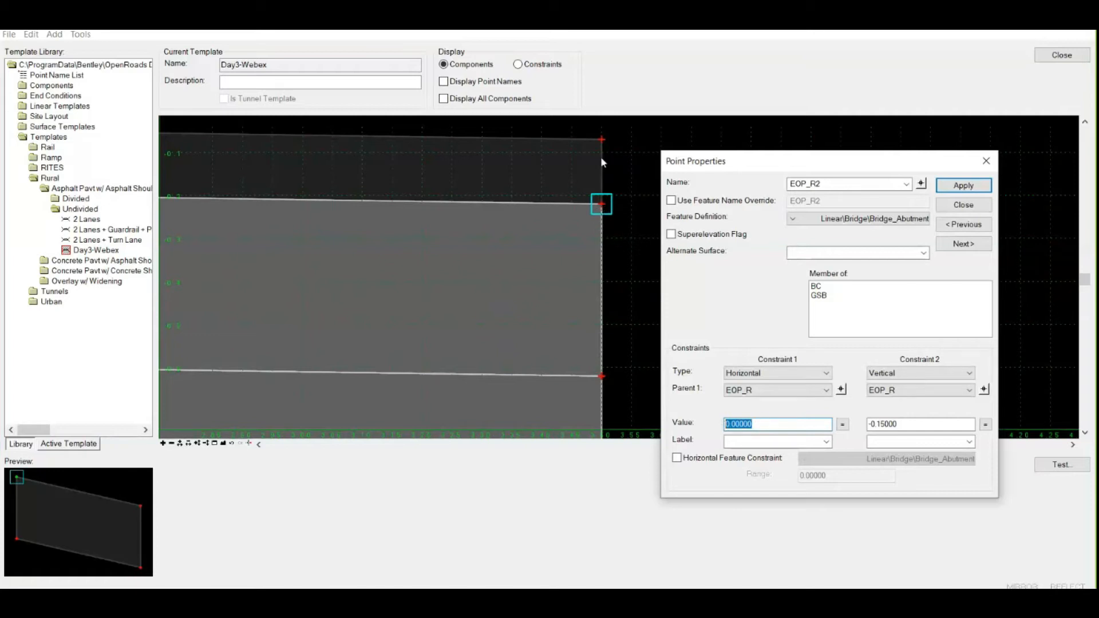
pyautogui.moveTo(601, 207)
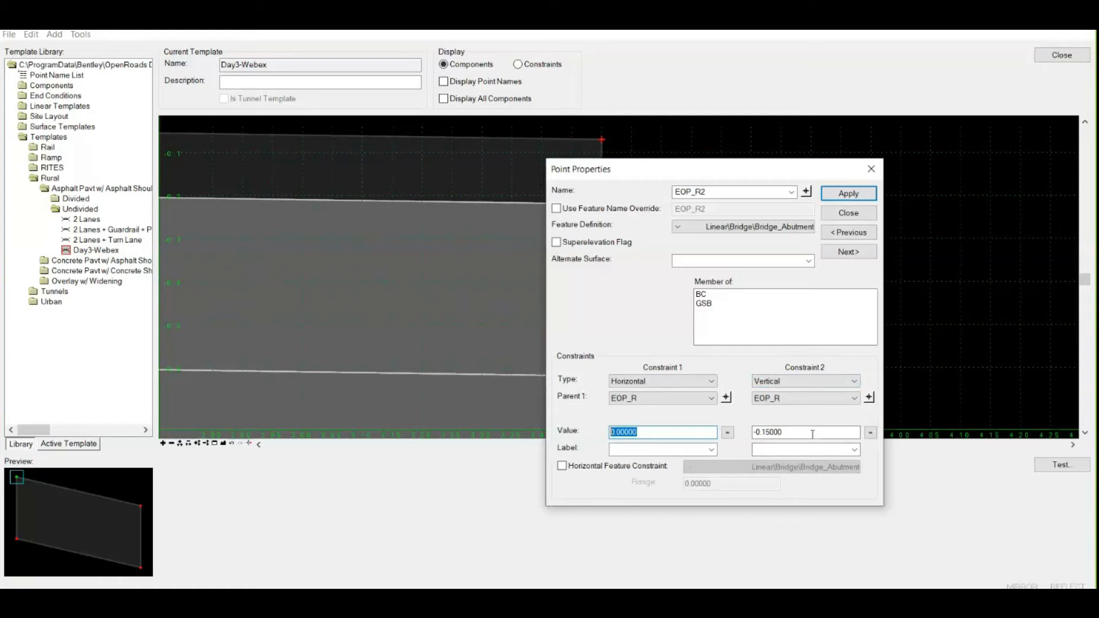
pyautogui.click(805, 431)
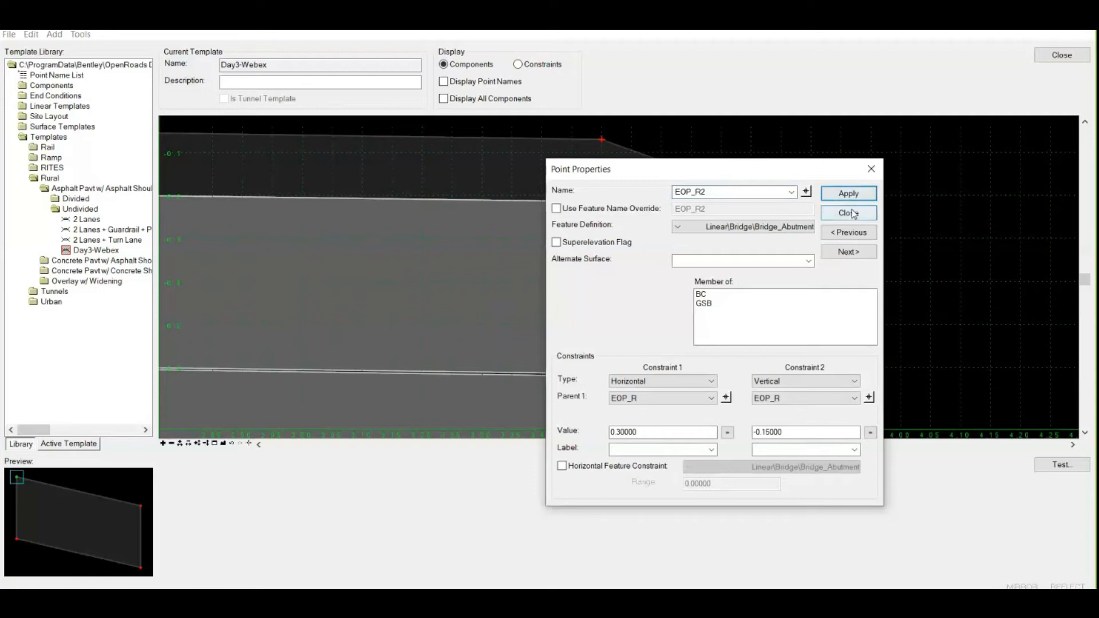
pyautogui.click(848, 213)
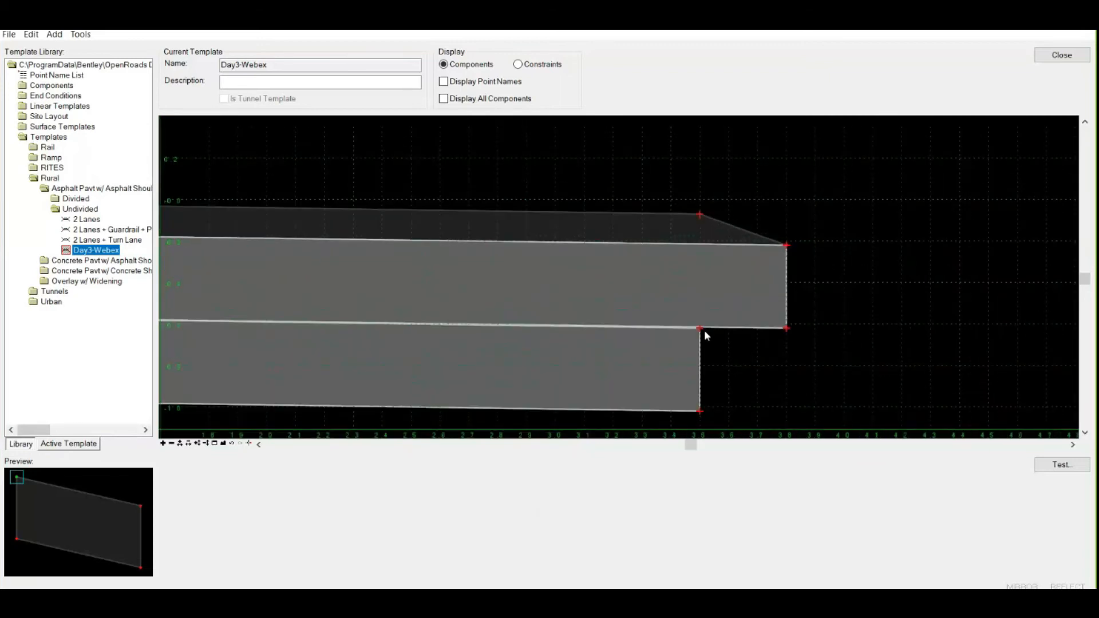
# Rework the middle layer's outer edge points into a sloped face from EOP_R2 down to 3.5.
pyautogui.click(30, 34)
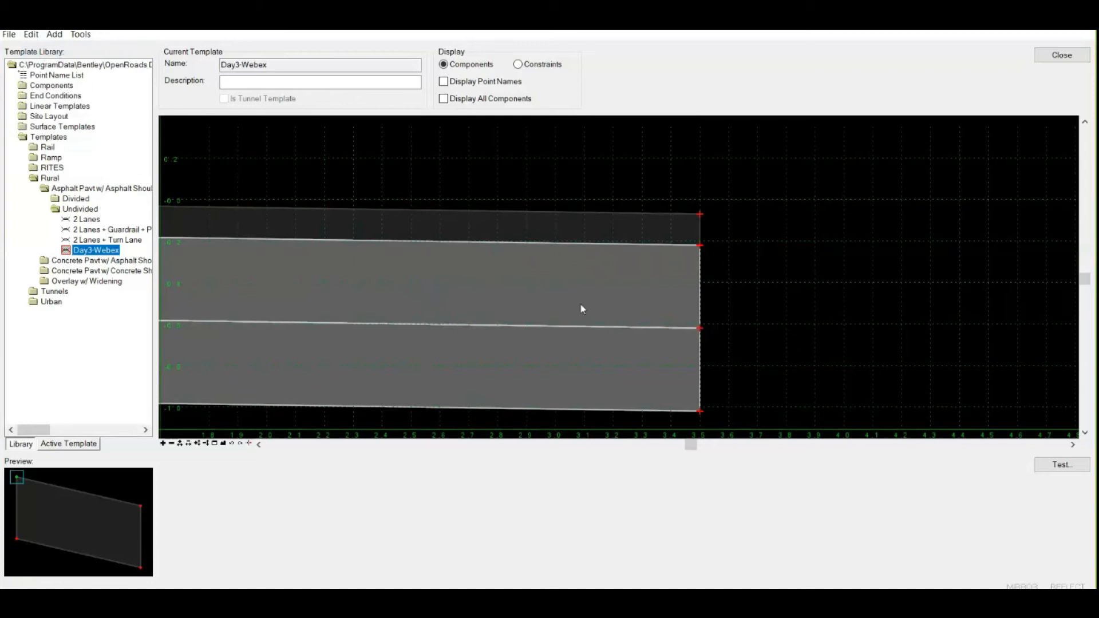
pyautogui.rightClick(701, 333)
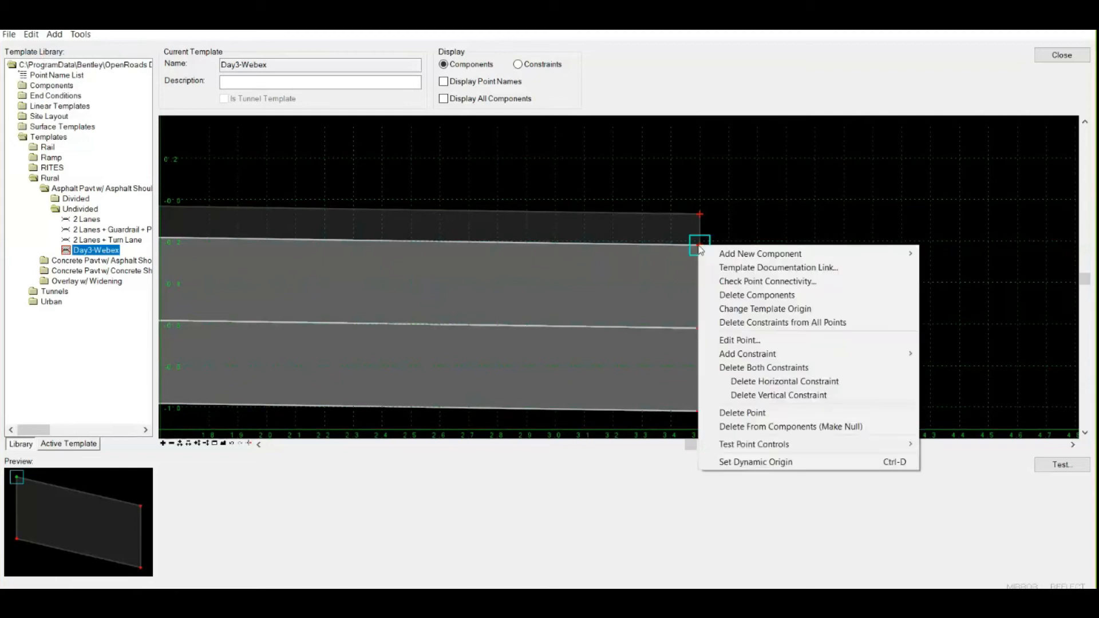
pyautogui.moveTo(738, 224)
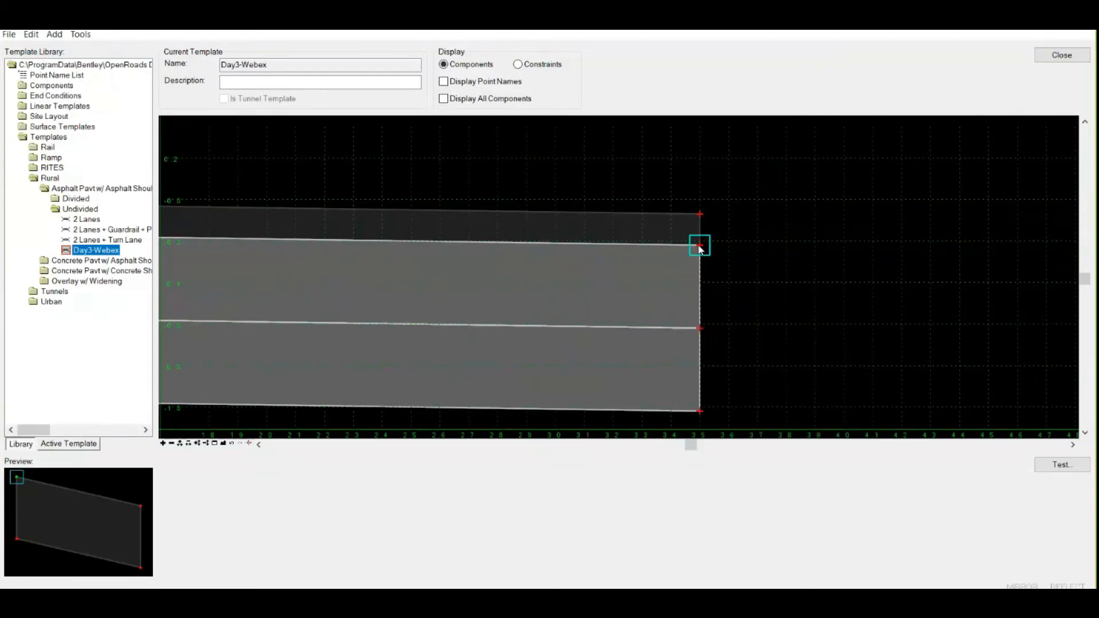
pyautogui.doubleClick(699, 245)
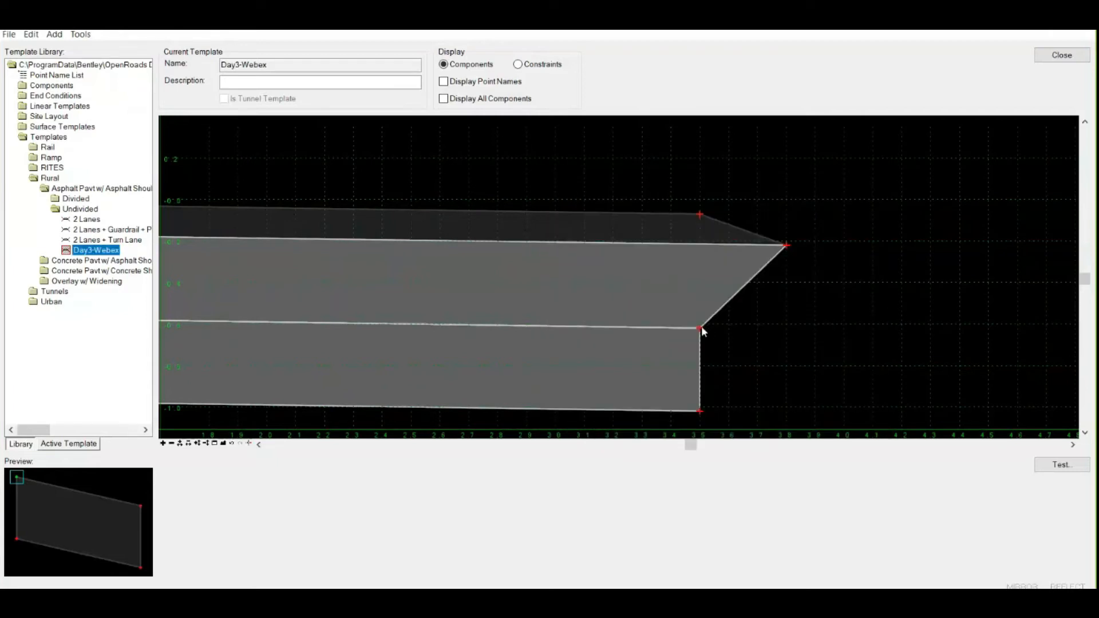
# Make EOP_R2 the parent of point 1's horizontal and vertical constraints.
pyautogui.doubleClick(699, 331)
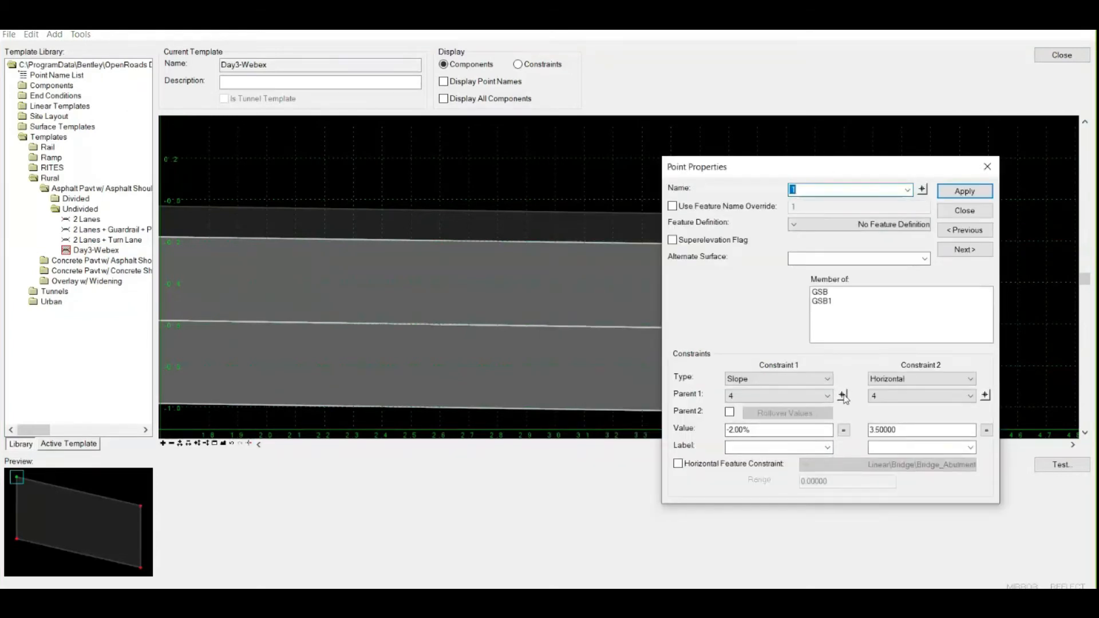
pyautogui.click(963, 211)
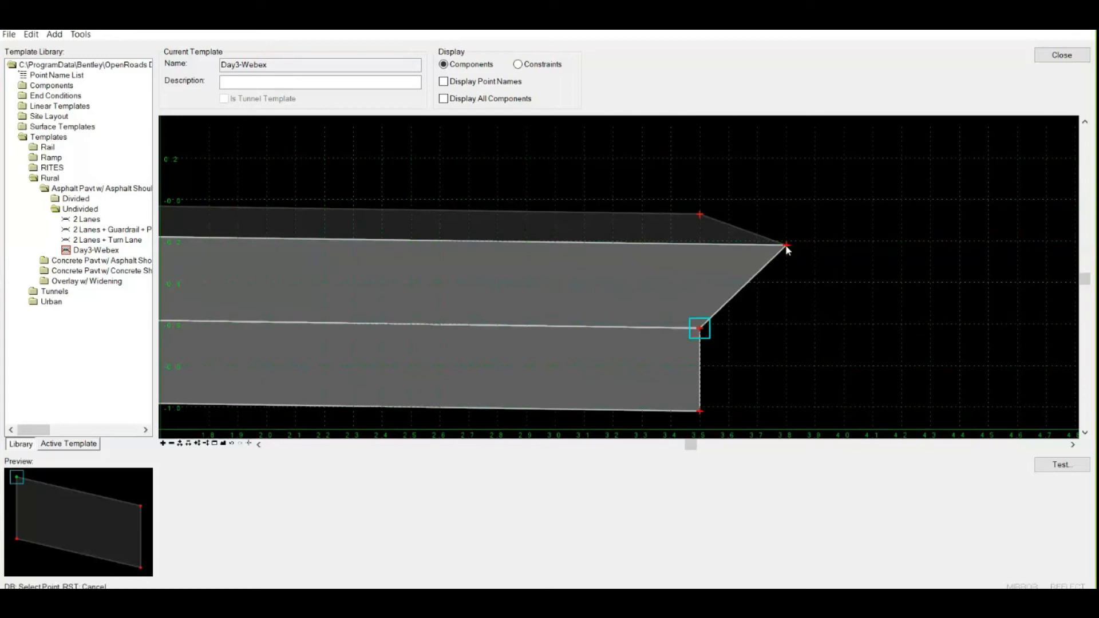
pyautogui.doubleClick(700, 329)
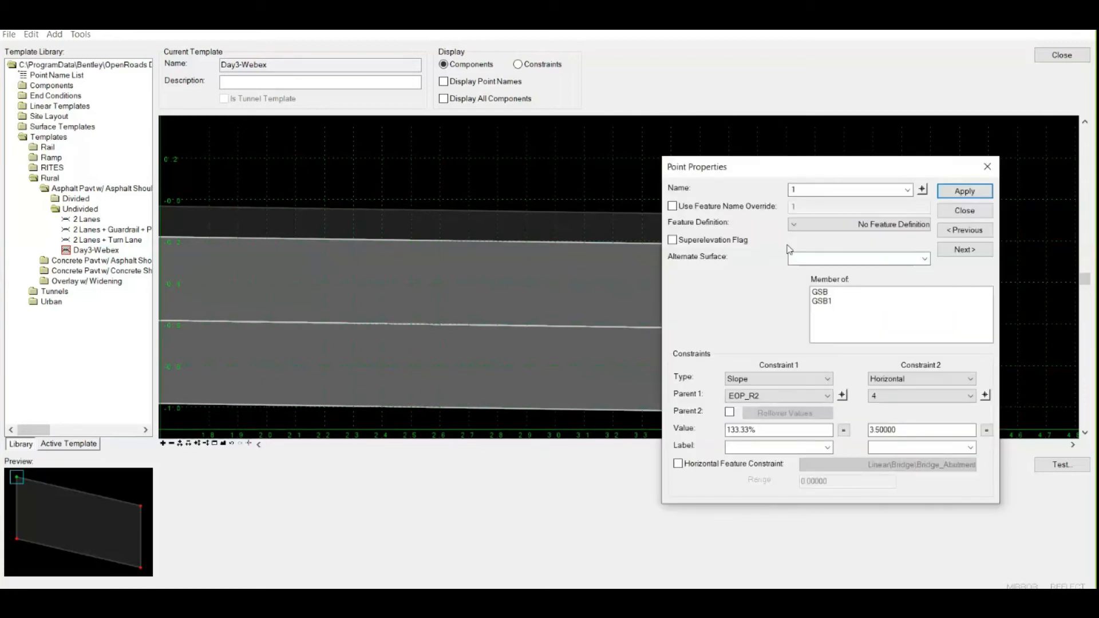
pyautogui.click(826, 379)
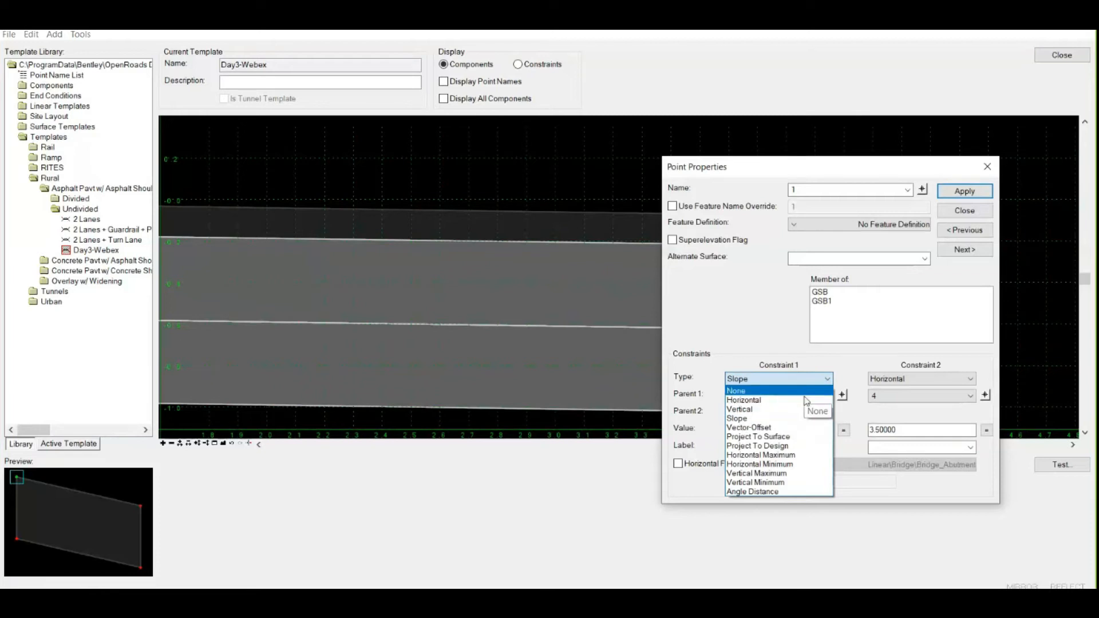
pyautogui.click(743, 400)
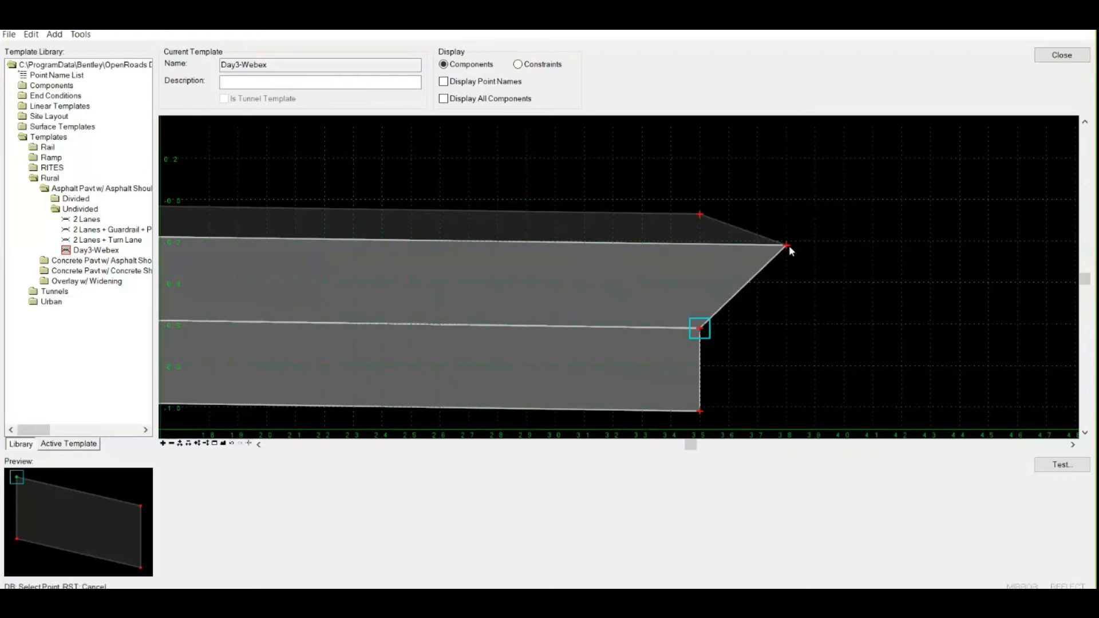
pyautogui.doubleClick(699, 329)
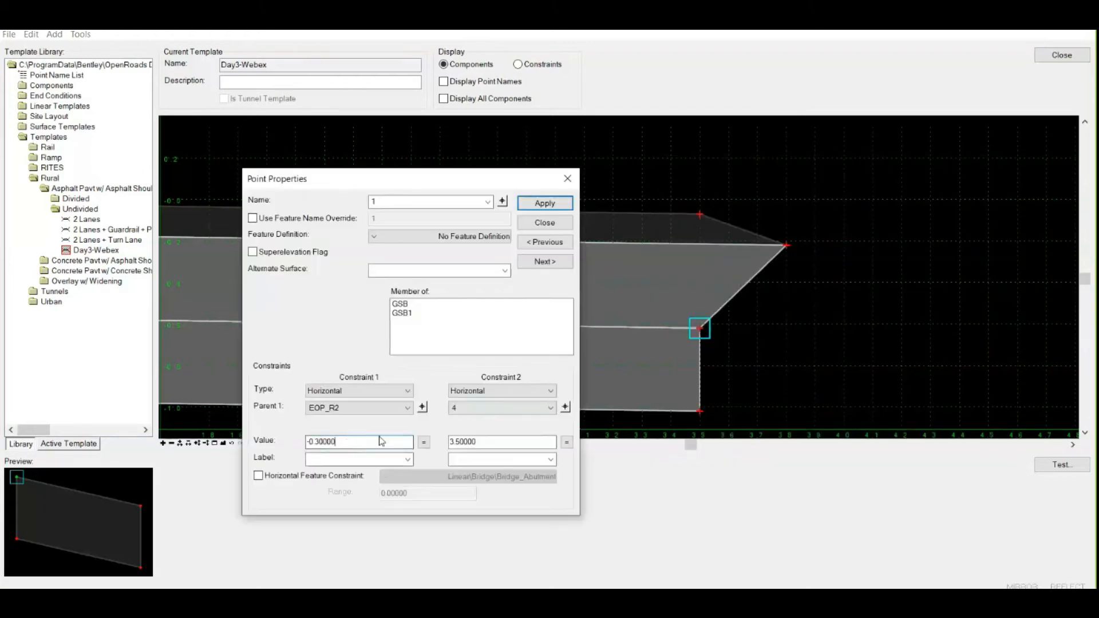
pyautogui.click(501, 390)
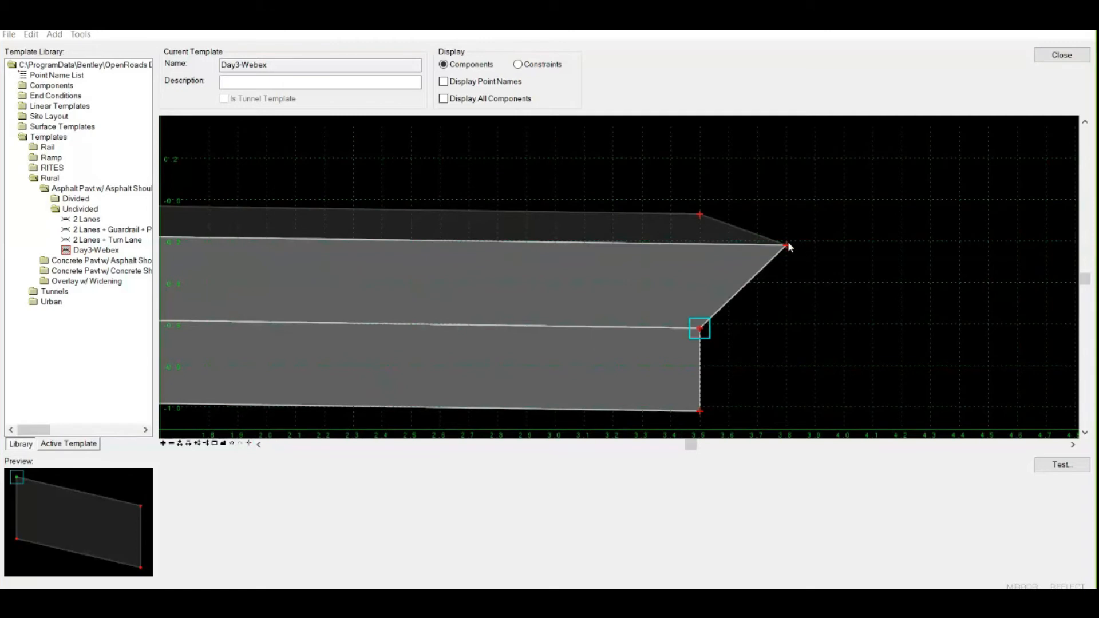
pyautogui.doubleClick(700, 329)
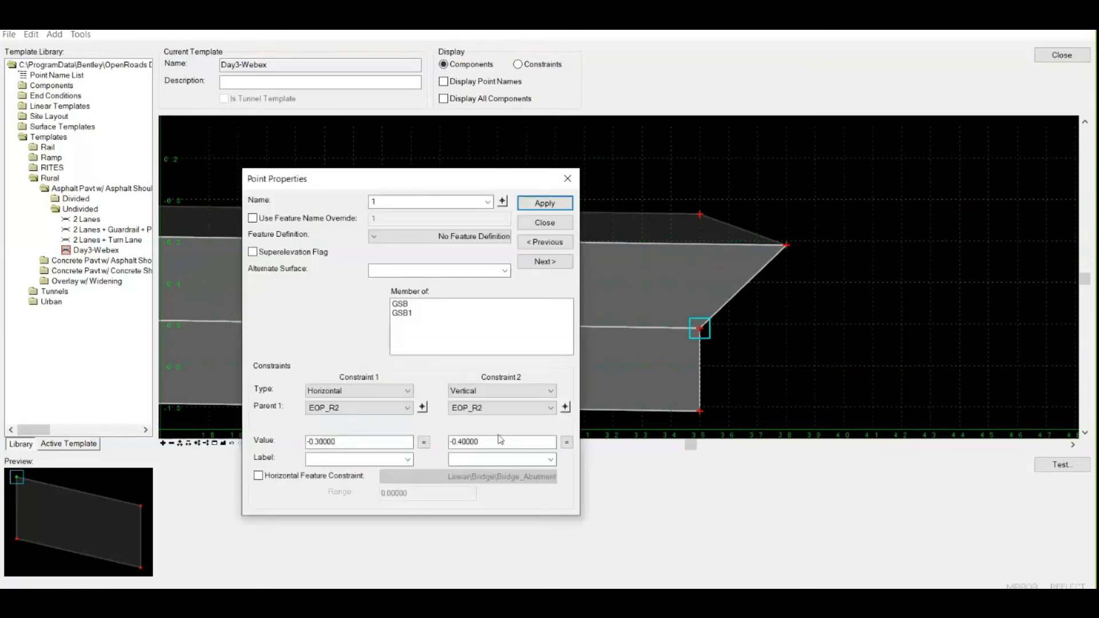
# Set point 1's horizontal offset to 0.8 from EOP_R2, stretching the bottom layer to about 4.6.
pyautogui.click(501, 442)
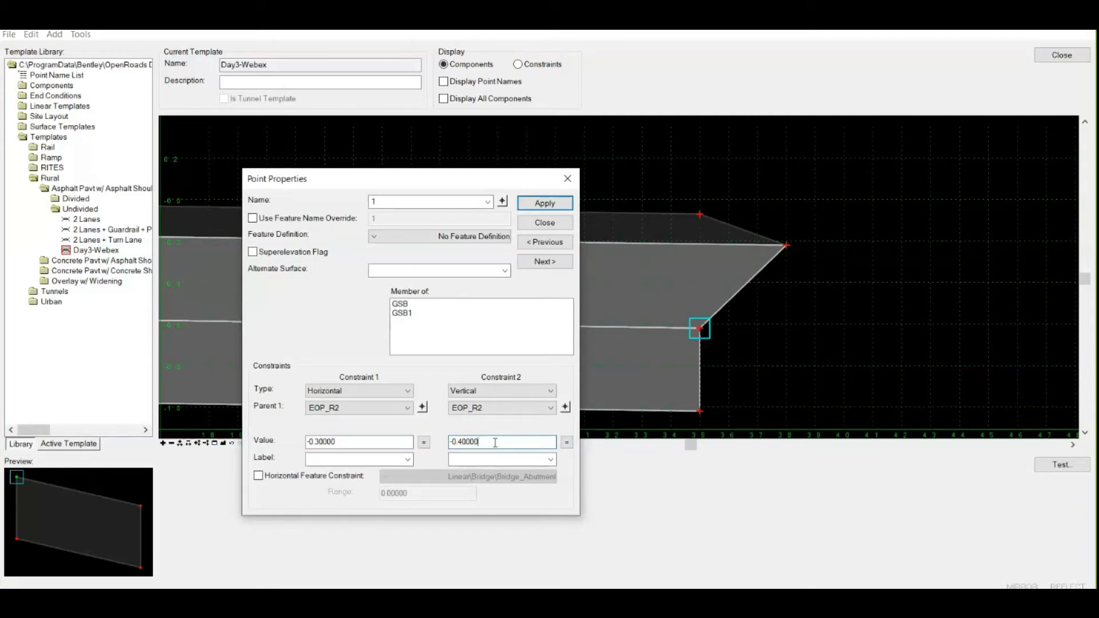
pyautogui.click(358, 442)
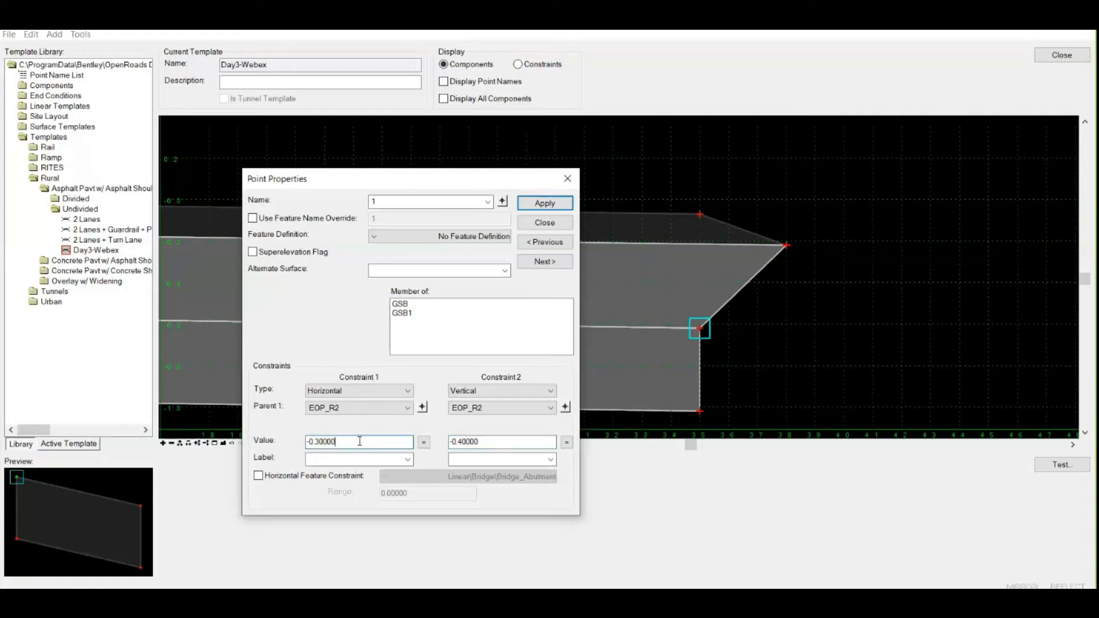
pyautogui.press('BackSpace')
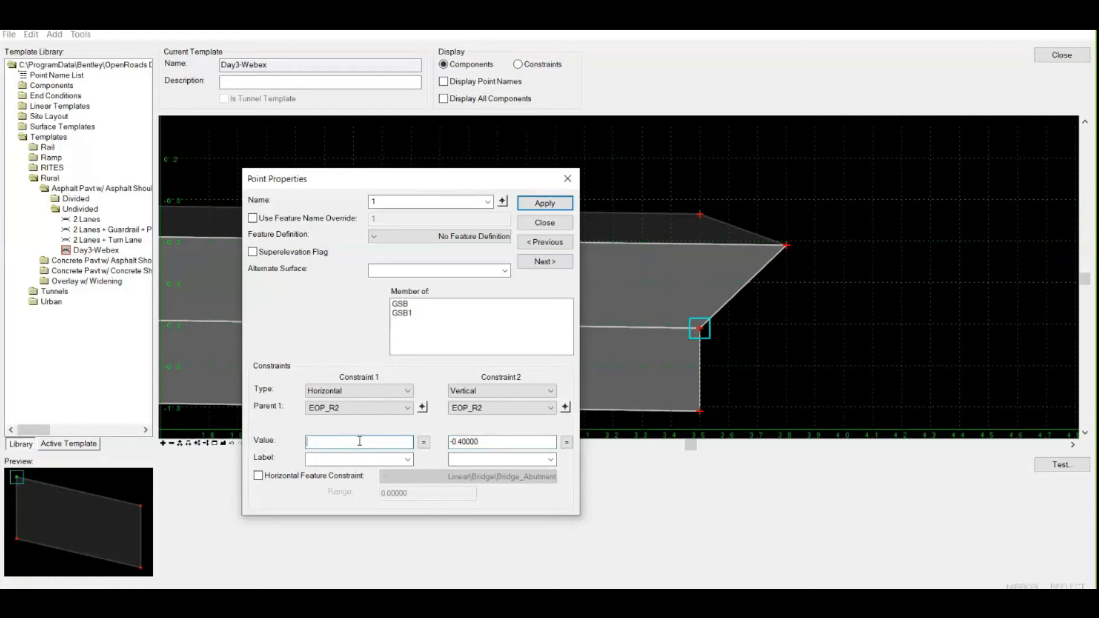
pyautogui.write('0.8')
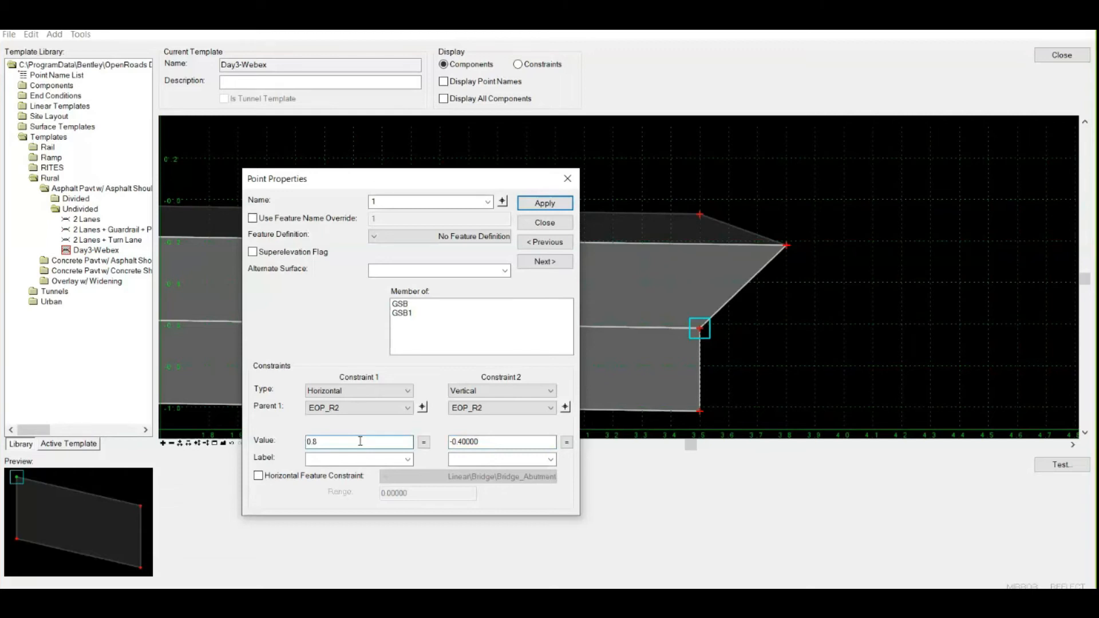
pyautogui.click(545, 203)
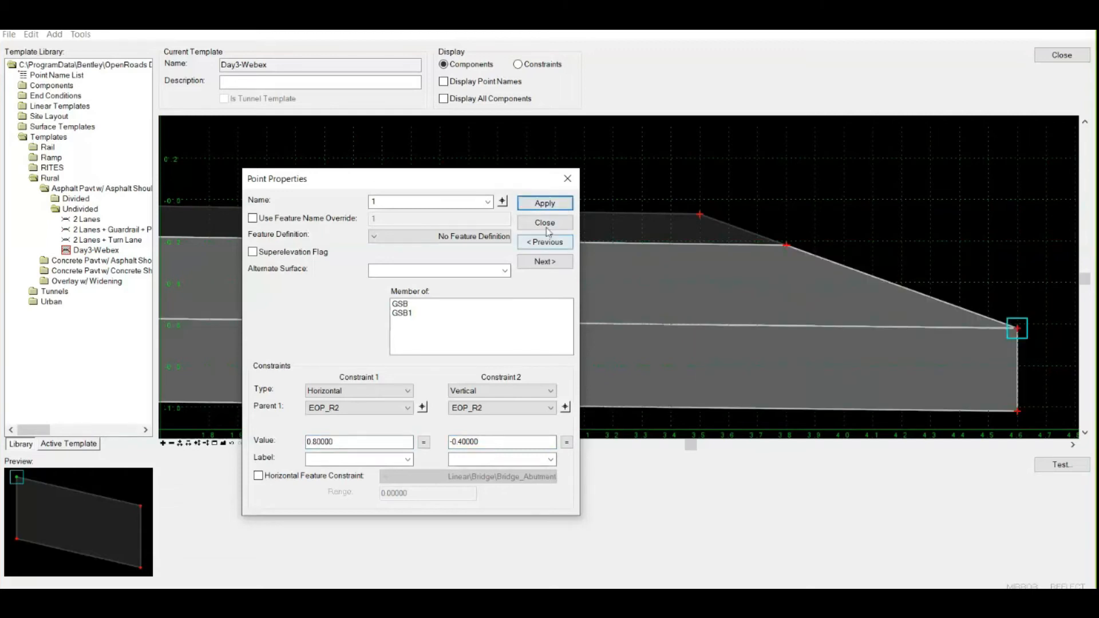
pyautogui.click(545, 222)
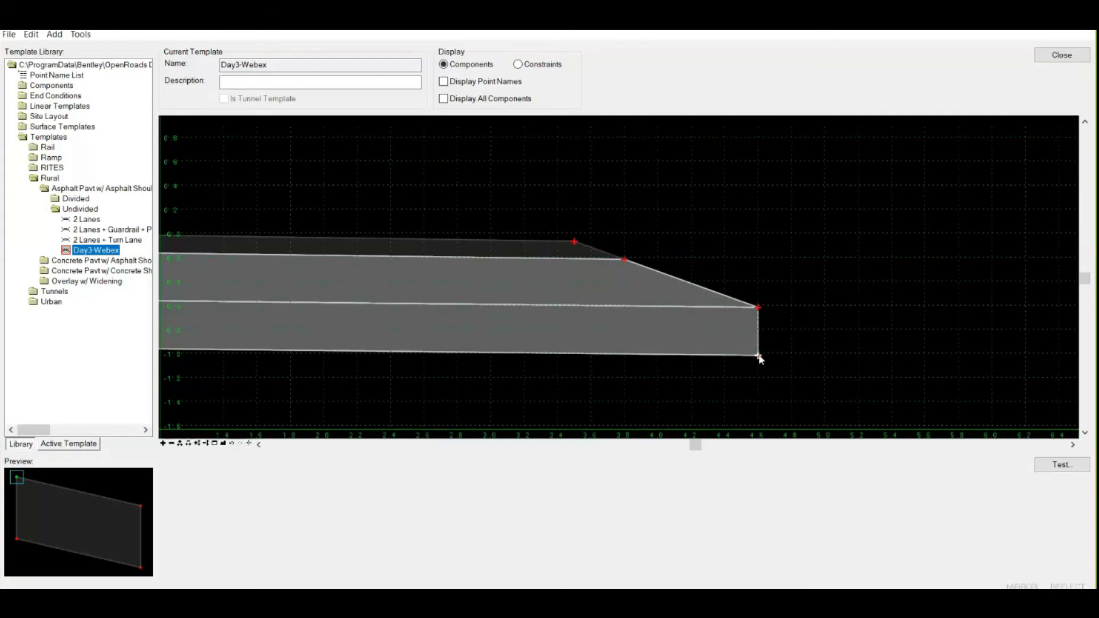
# Give point 5 a 0.8 horizontal offset from point 1, sloping the bottom layer's outer edge.
pyautogui.doubleClick(757, 355)
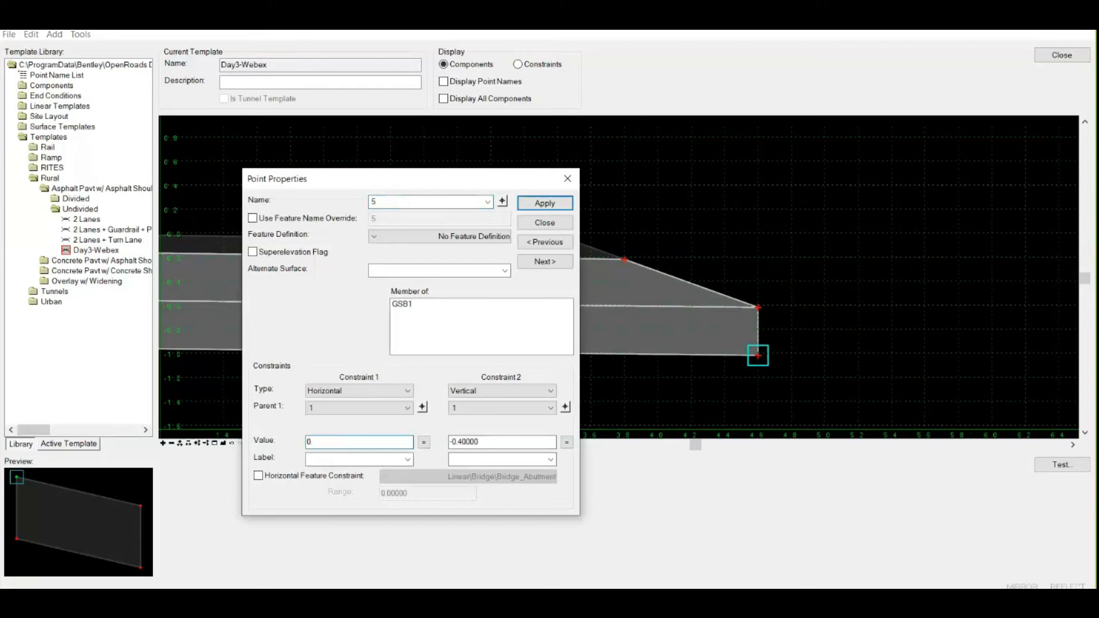
pyautogui.write('0.8')
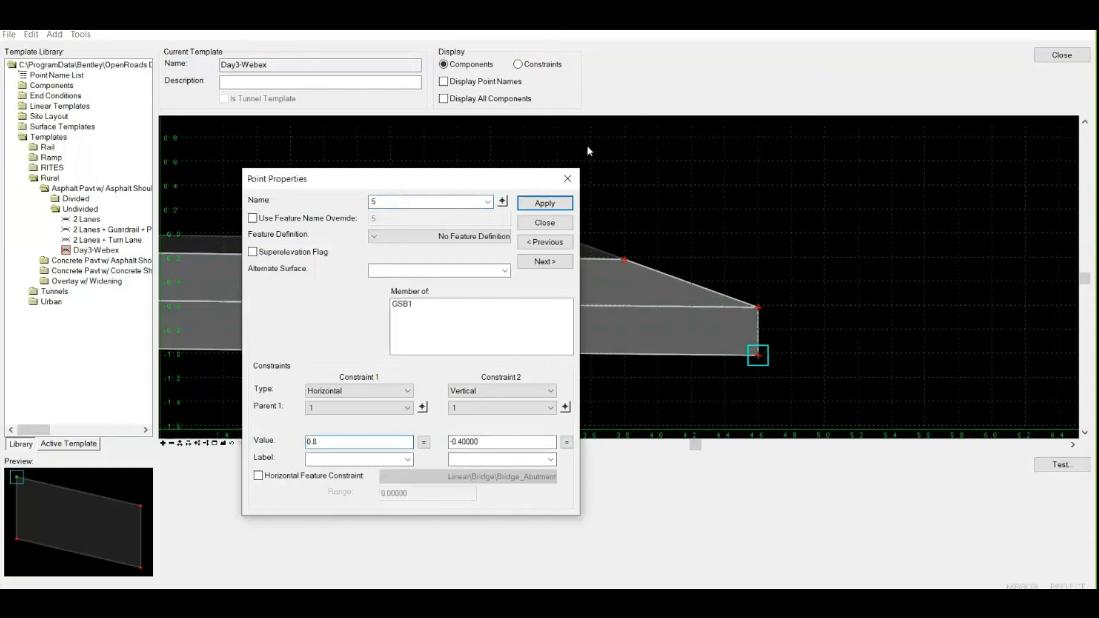
pyautogui.click(545, 222)
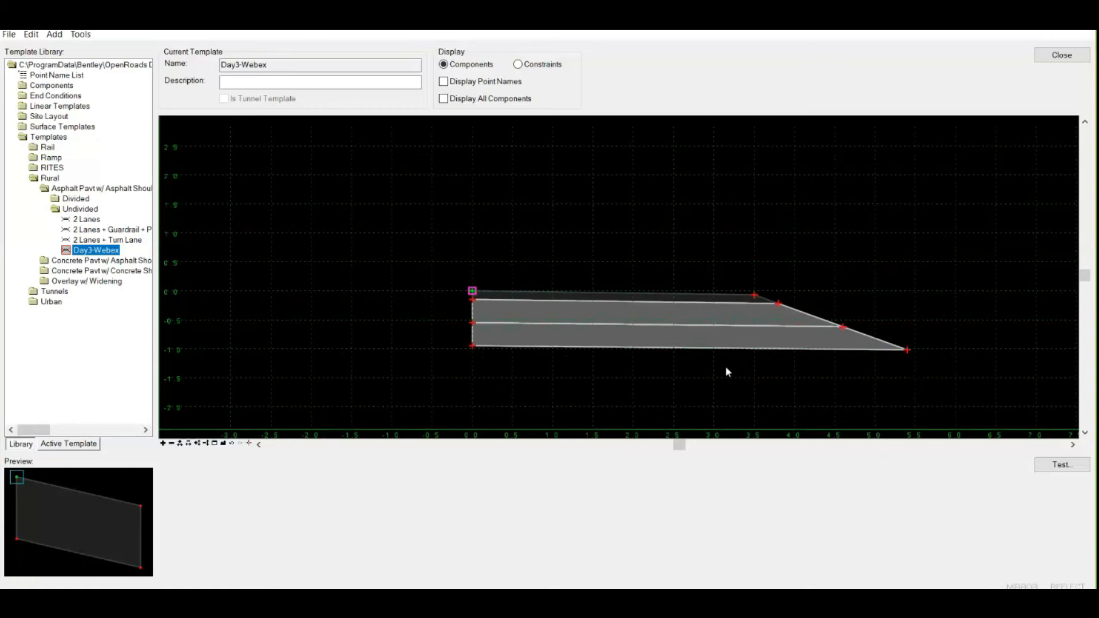
pyautogui.moveTo(862, 349)
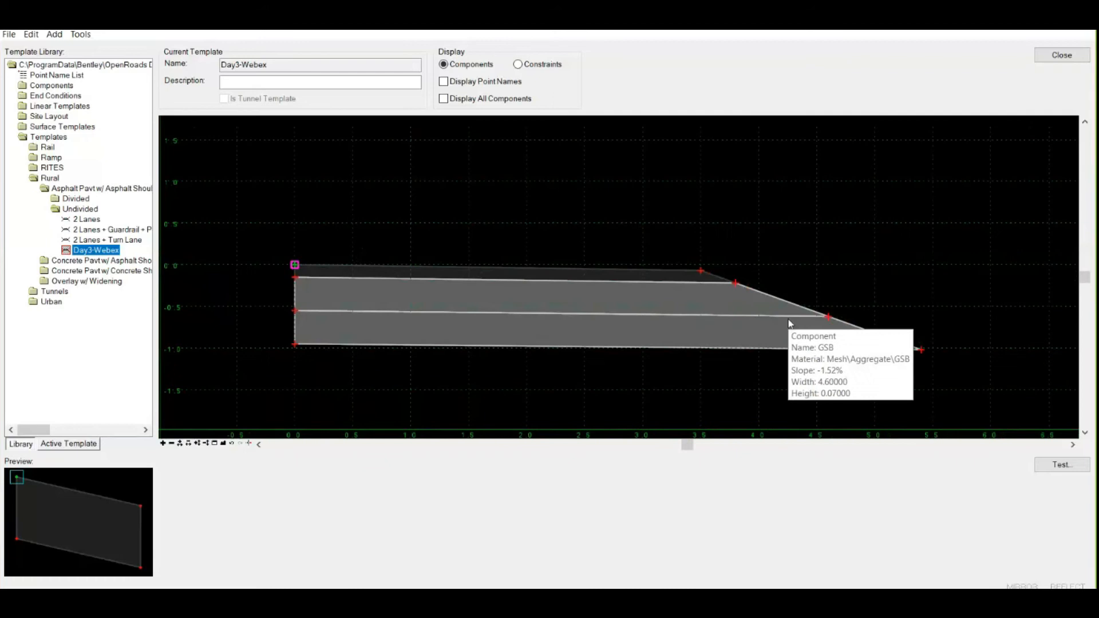
pyautogui.moveTo(798, 340)
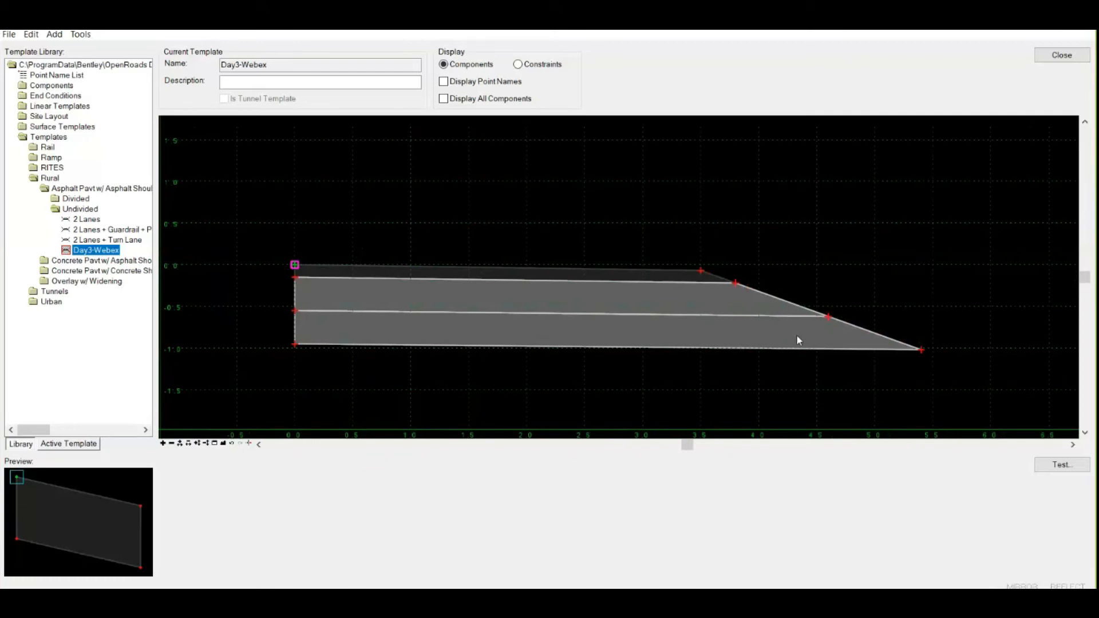
pyautogui.moveTo(796, 340)
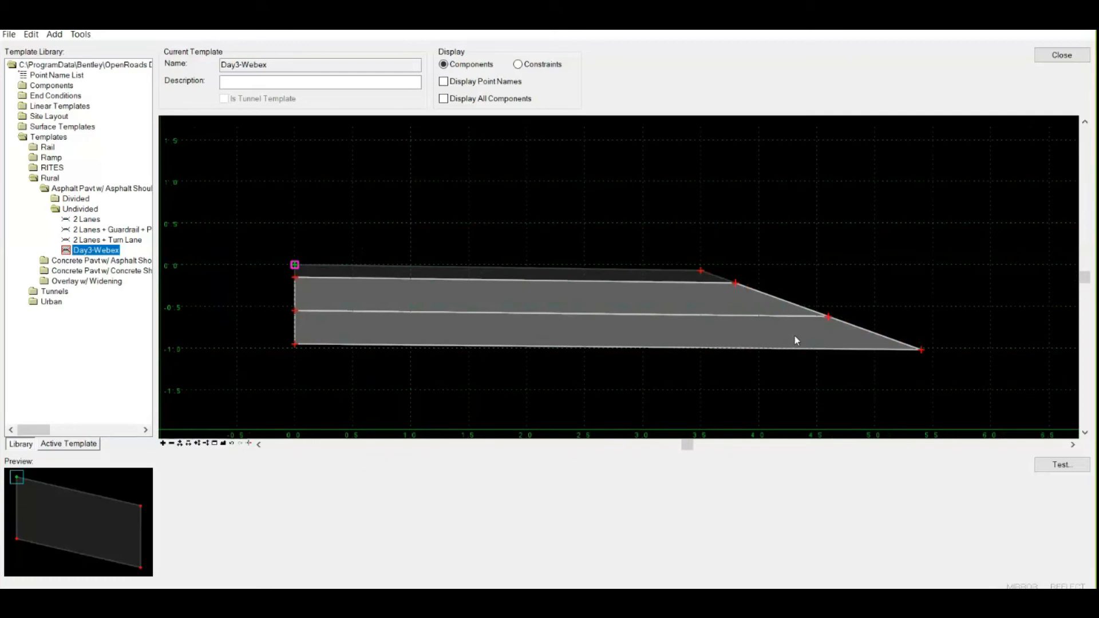
pyautogui.moveTo(826, 339)
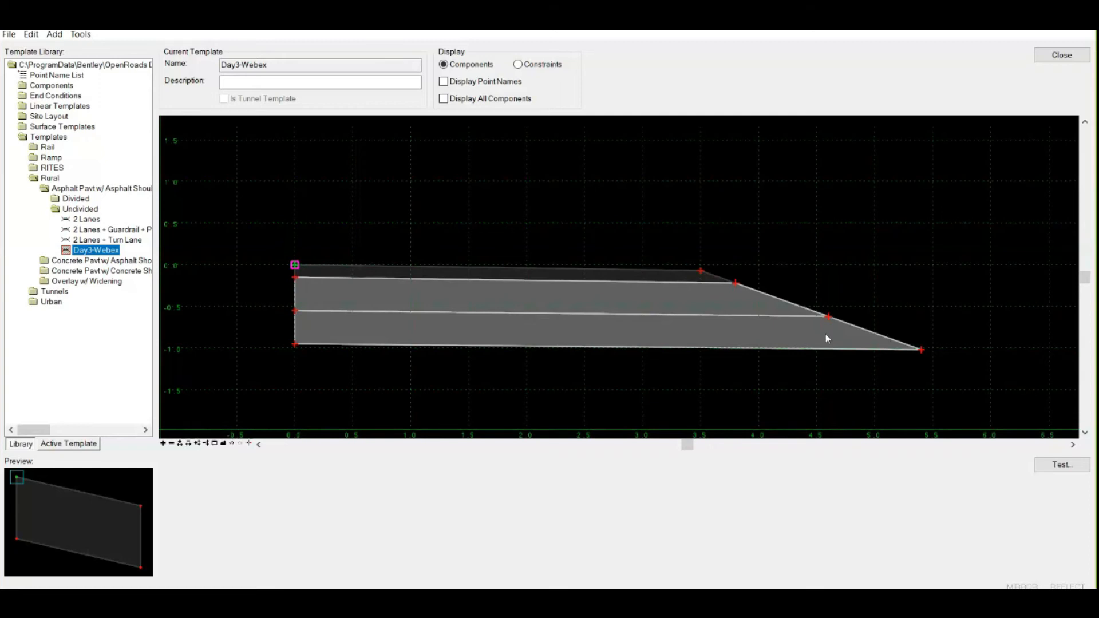
pyautogui.moveTo(770, 279)
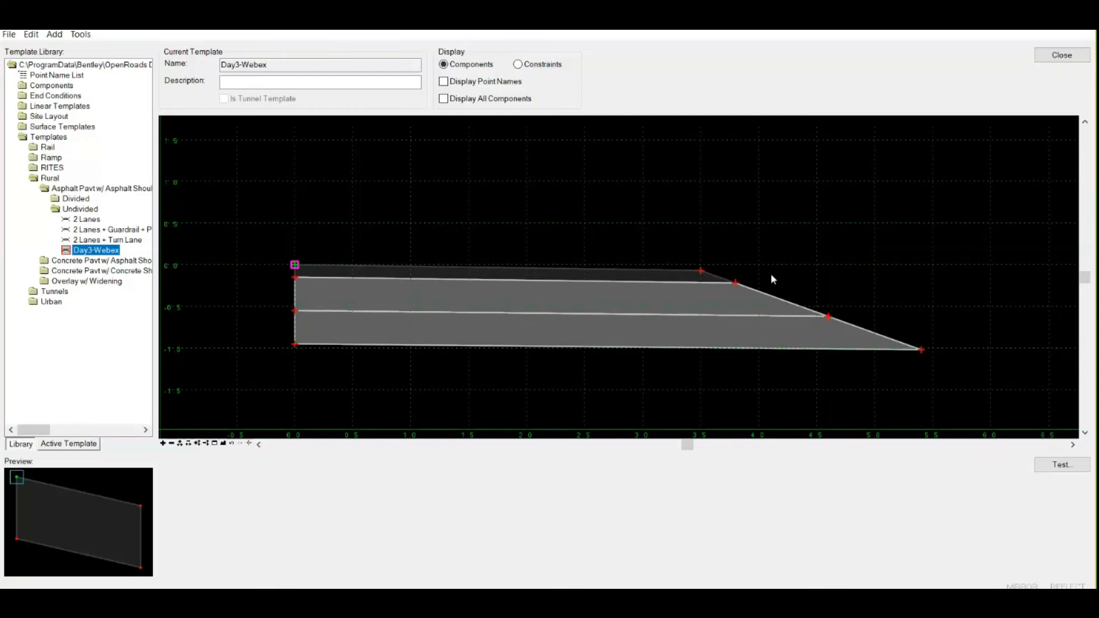
pyautogui.moveTo(741, 310)
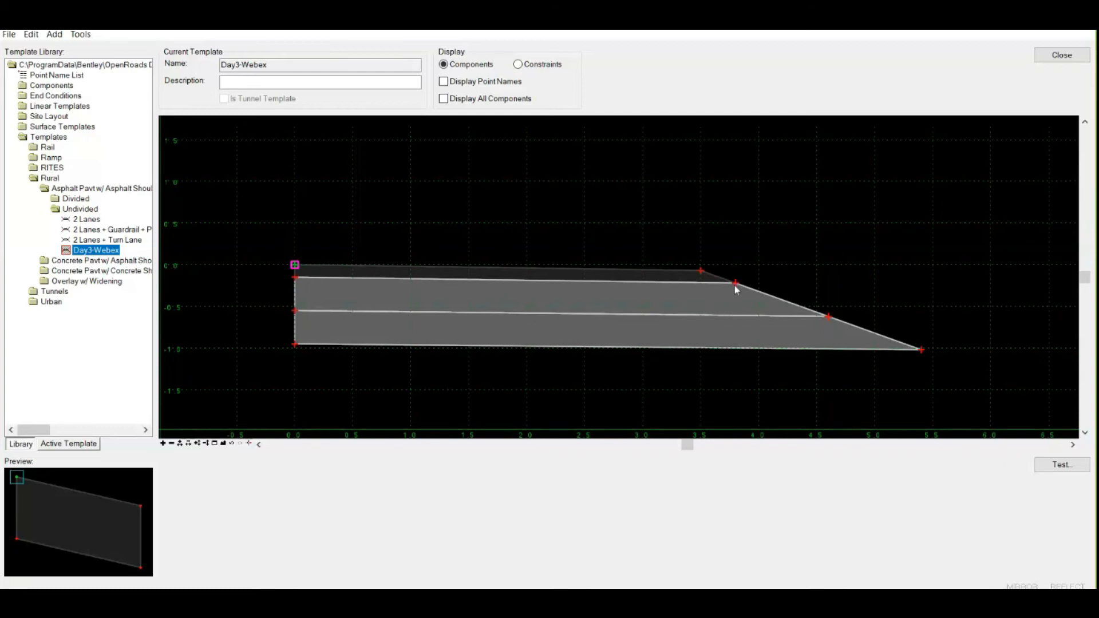
pyautogui.moveTo(647, 307)
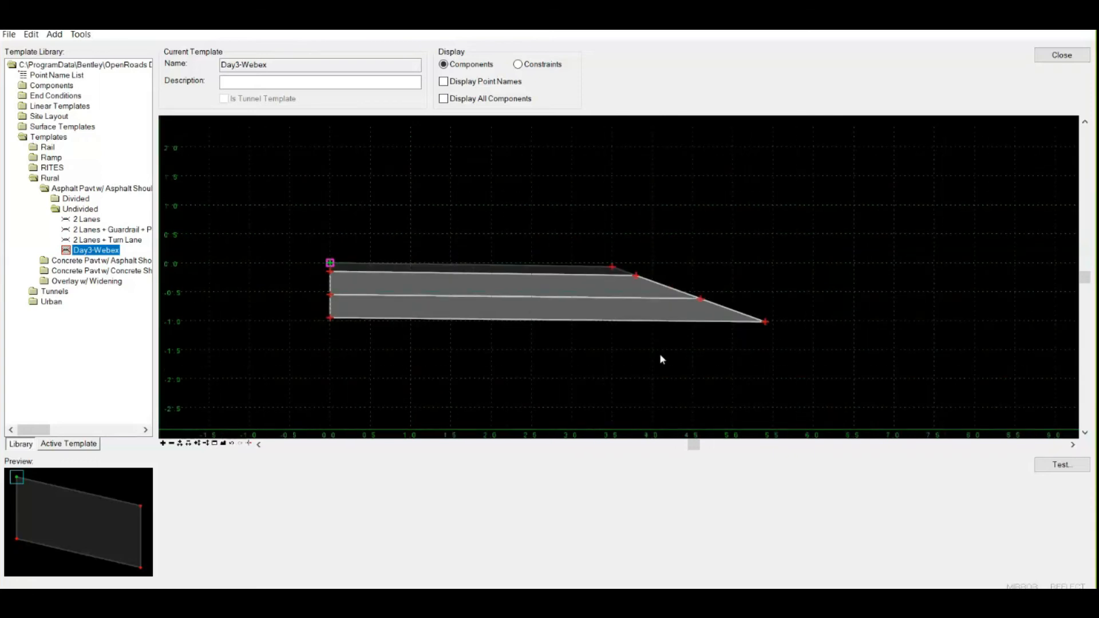
pyautogui.moveTo(539, 301)
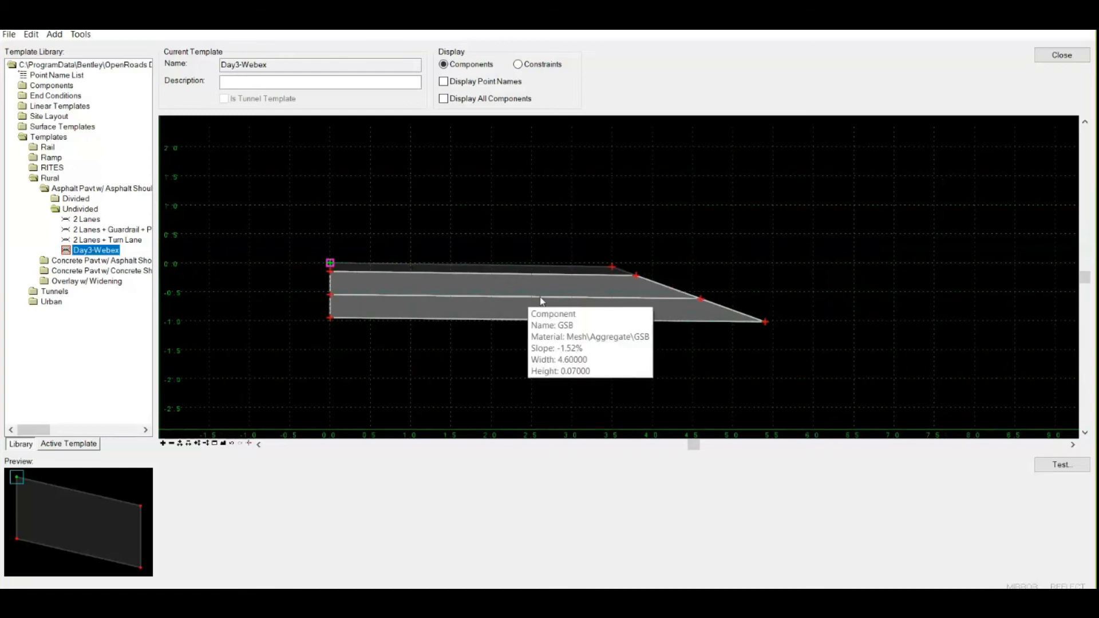
pyautogui.moveTo(155, 277)
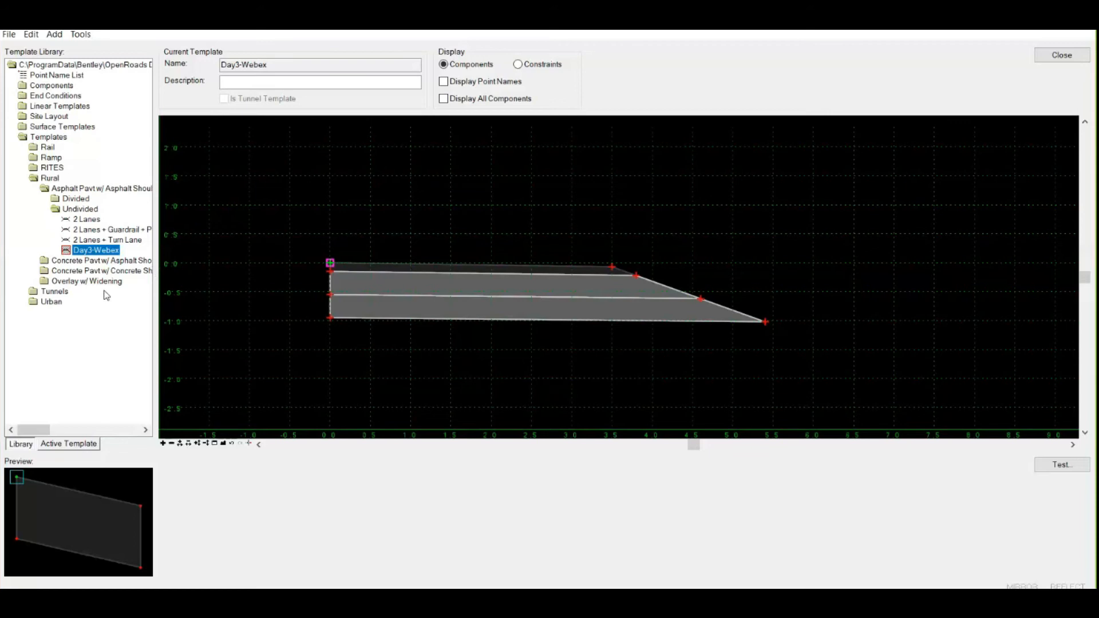
pyautogui.moveTo(539, 279)
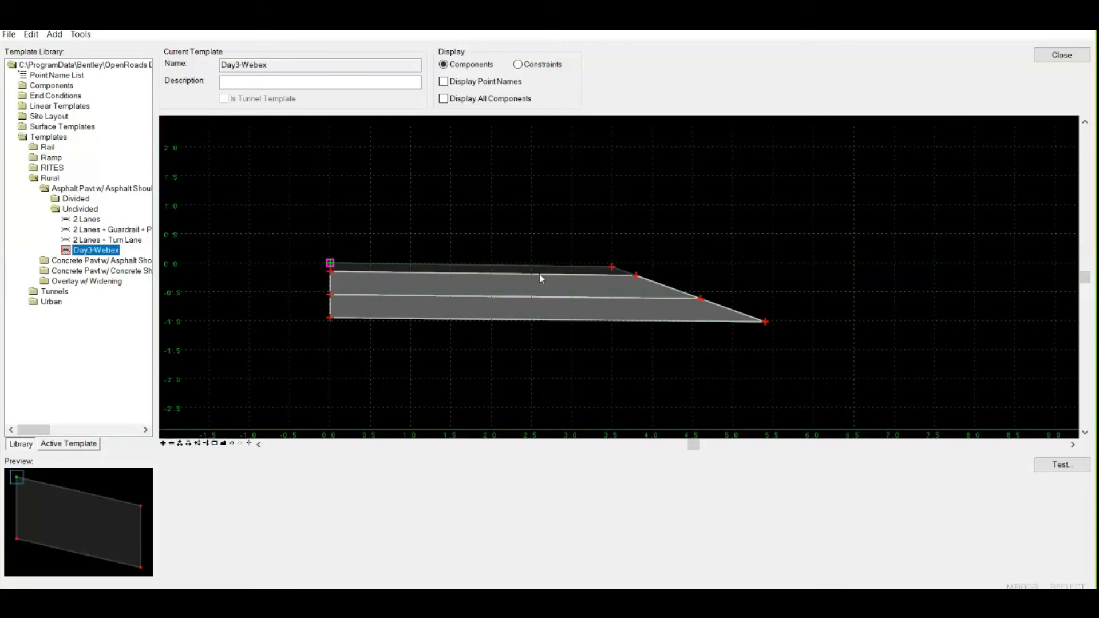
pyautogui.moveTo(574, 314)
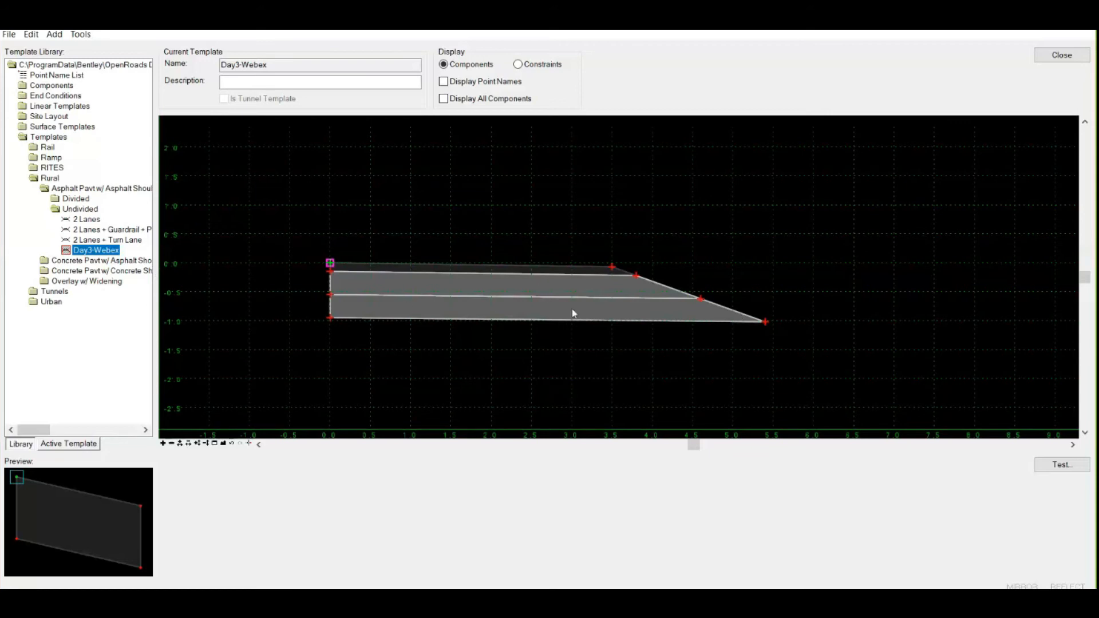
pyautogui.moveTo(810, 336)
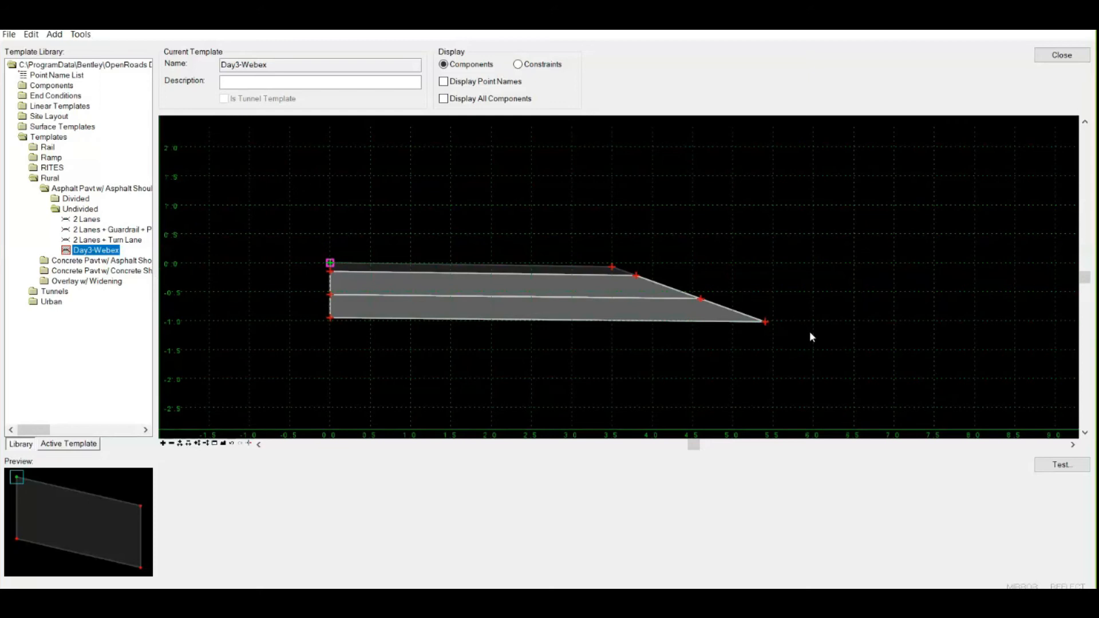
pyautogui.moveTo(383, 264)
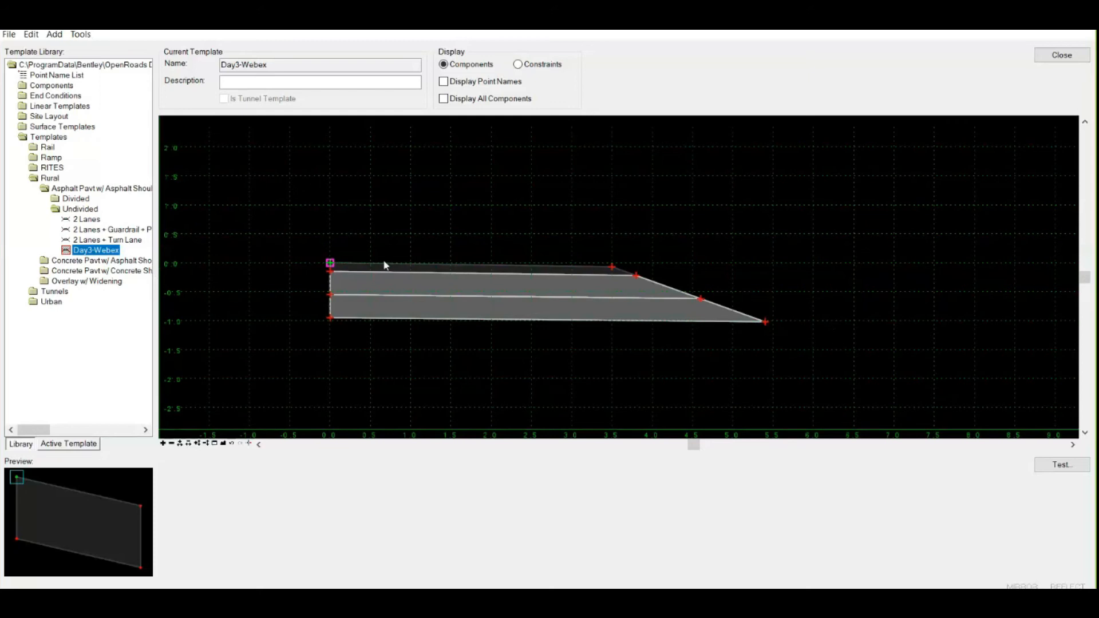
pyautogui.click(55, 95)
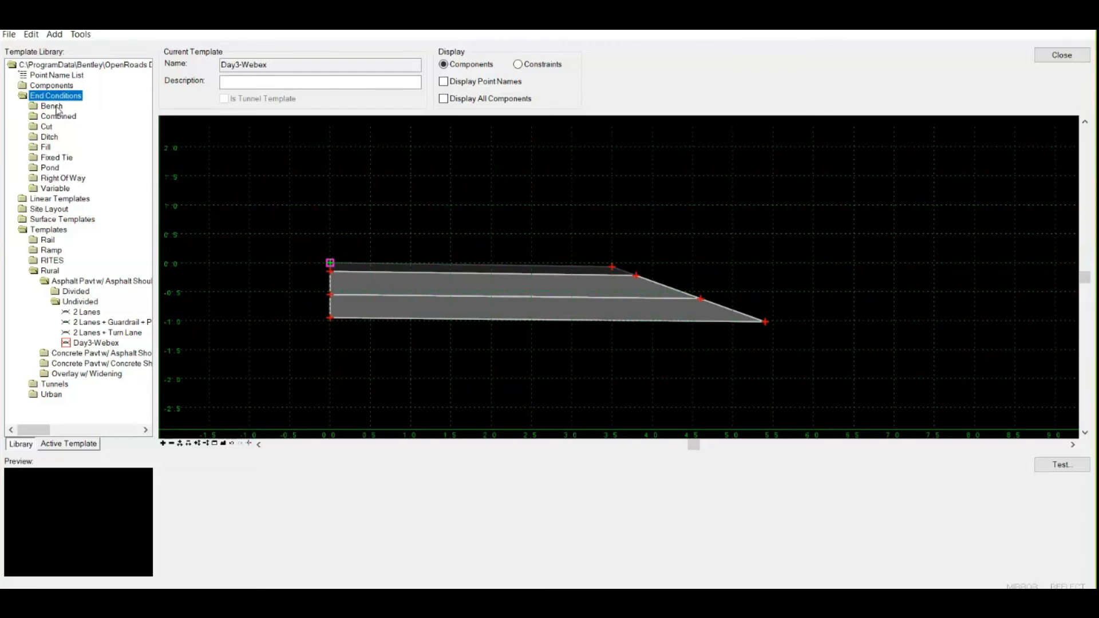
pyautogui.moveTo(57, 111)
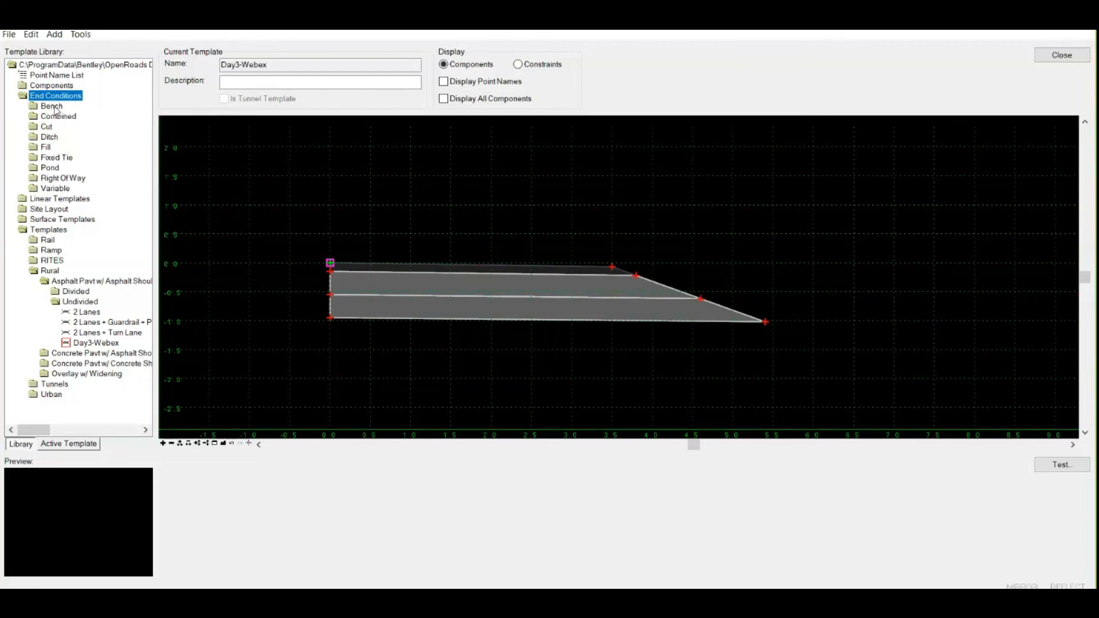
# Browse the Bench, Ditch and Combined end conditions, then choose Cut and Fill Slope Table 1.
pyautogui.click(50, 106)
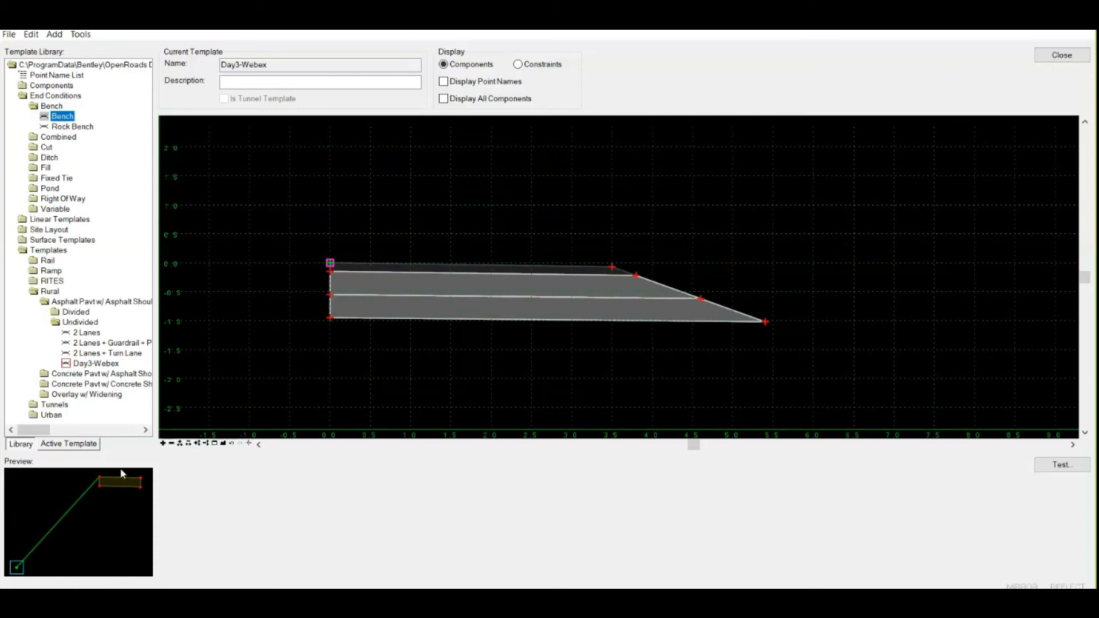
pyautogui.moveTo(89, 533)
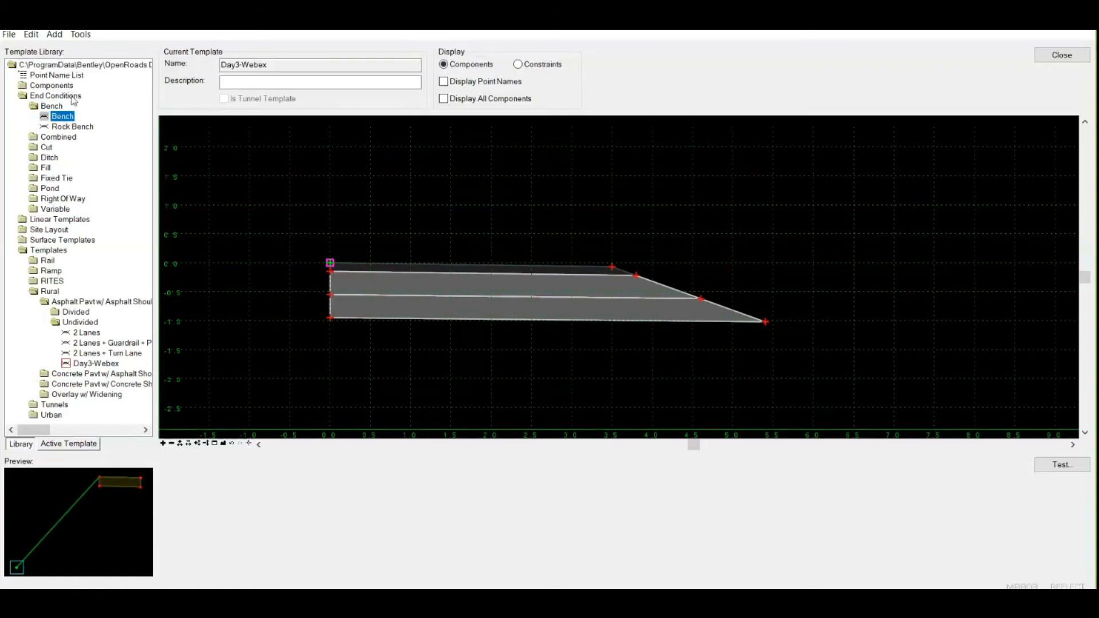
pyautogui.click(72, 126)
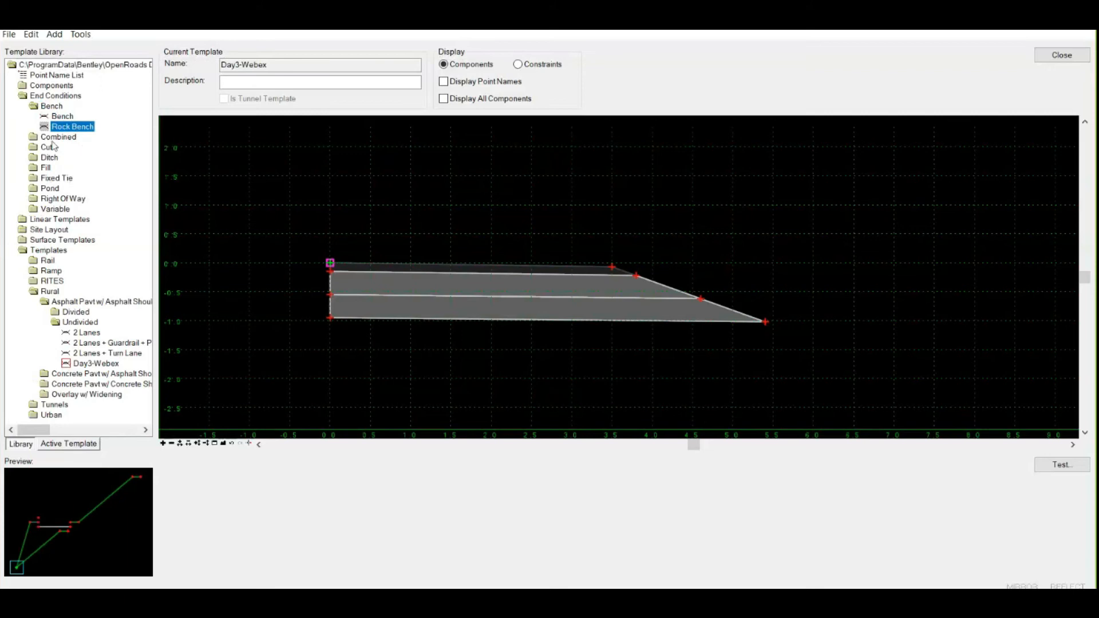
pyautogui.click(58, 136)
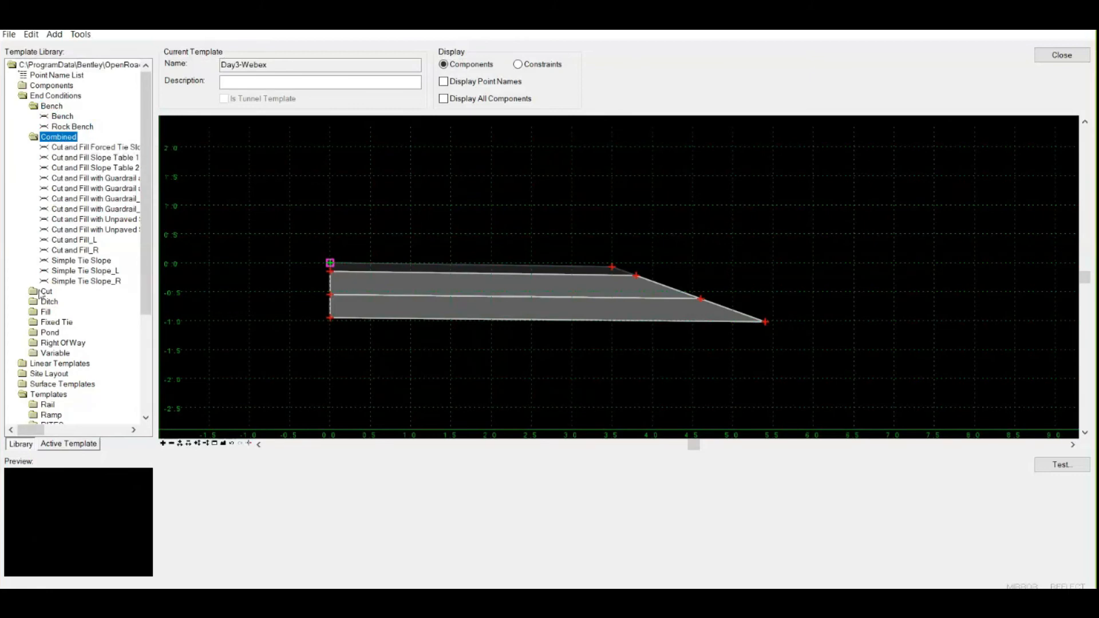
pyautogui.click(47, 291)
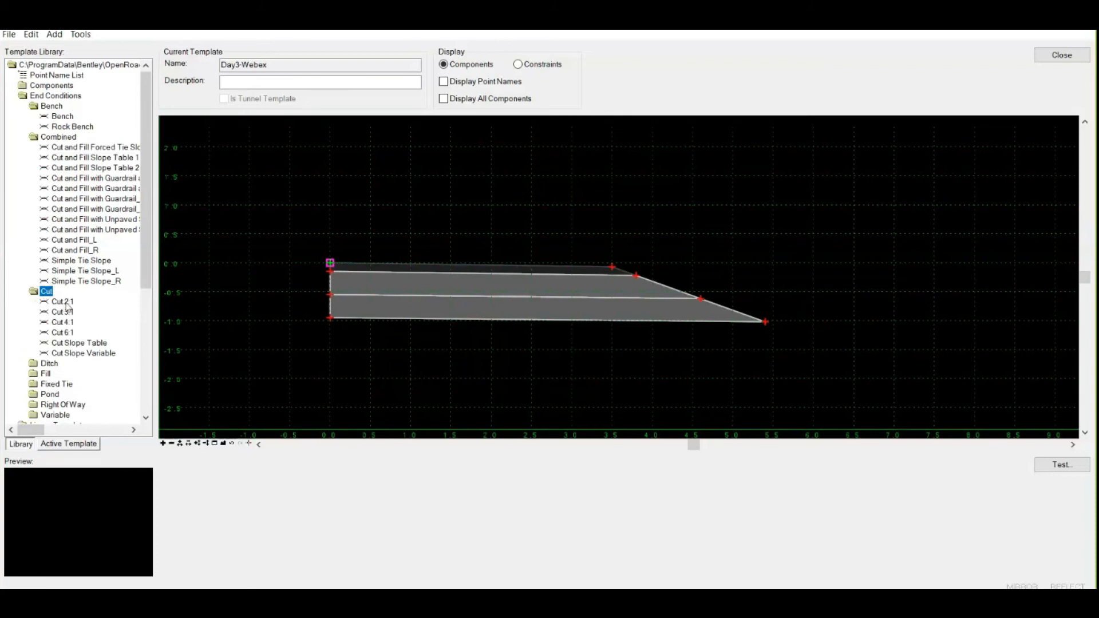
pyautogui.click(62, 312)
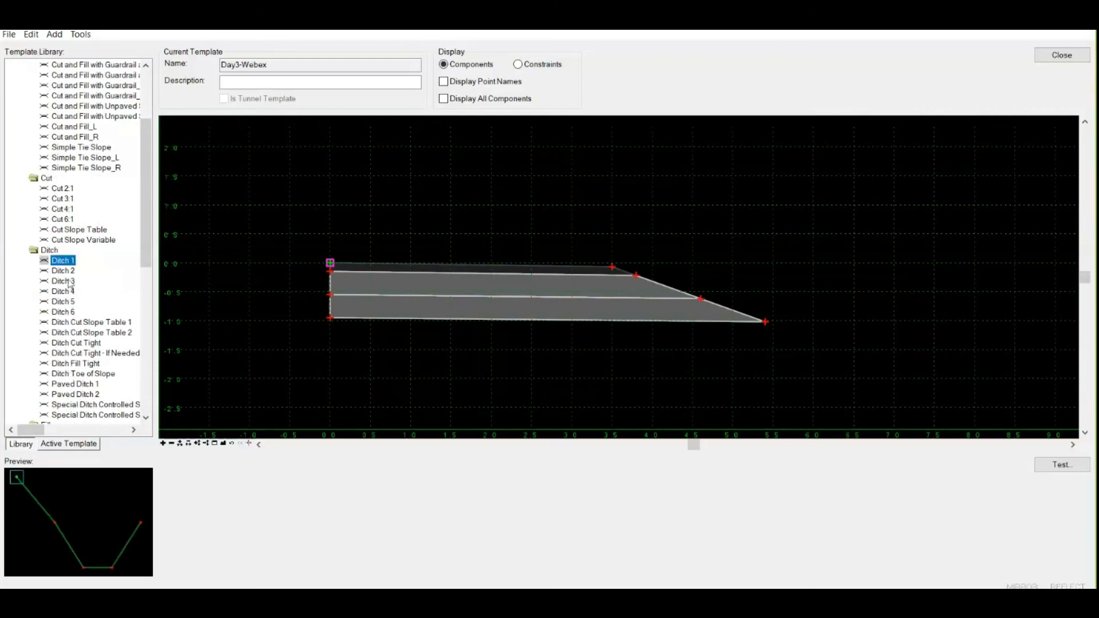
pyautogui.click(91, 322)
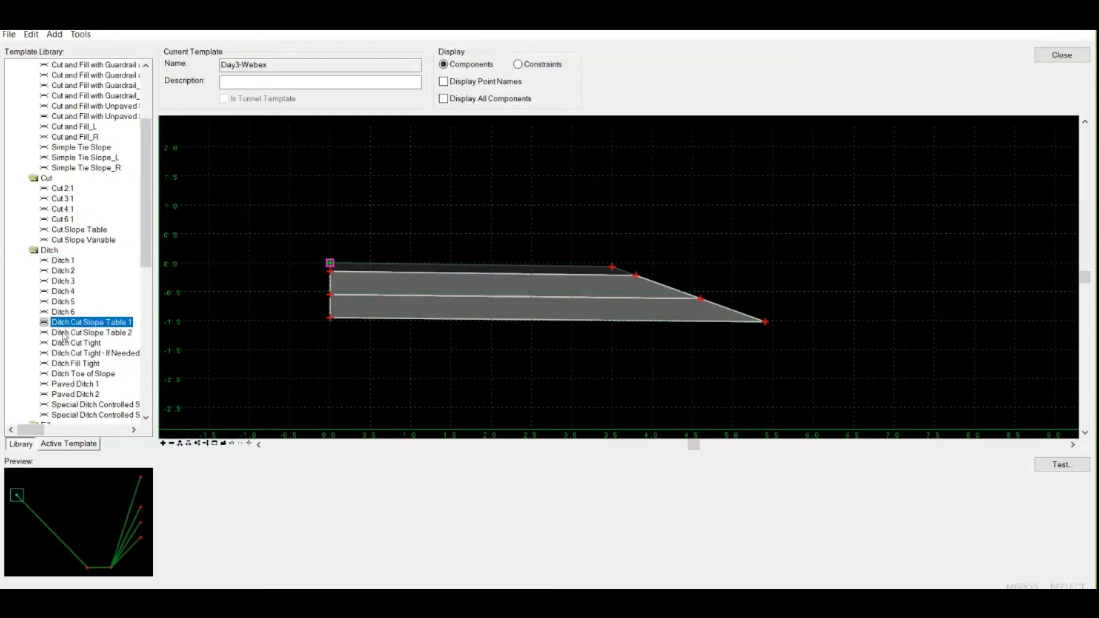
pyautogui.moveTo(62, 339)
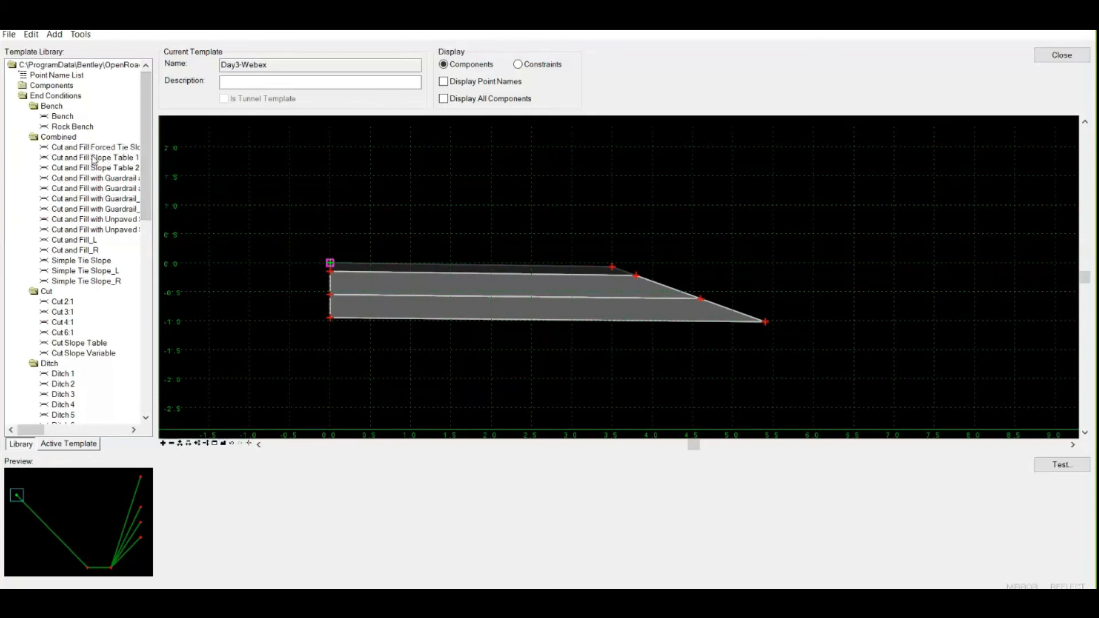
pyautogui.click(96, 158)
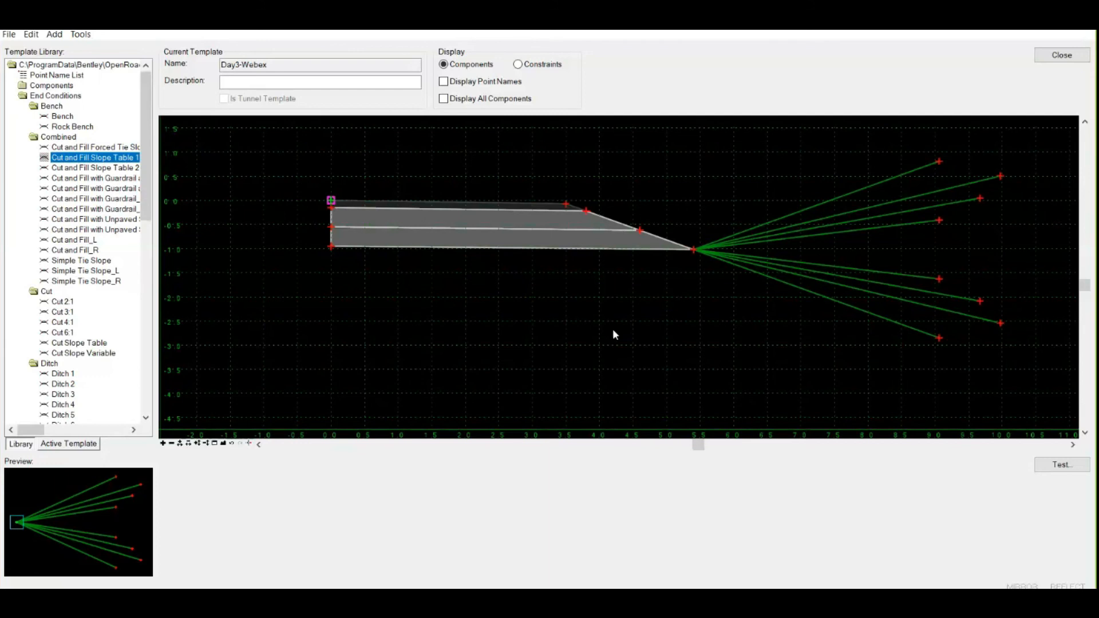
pyautogui.moveTo(823, 287)
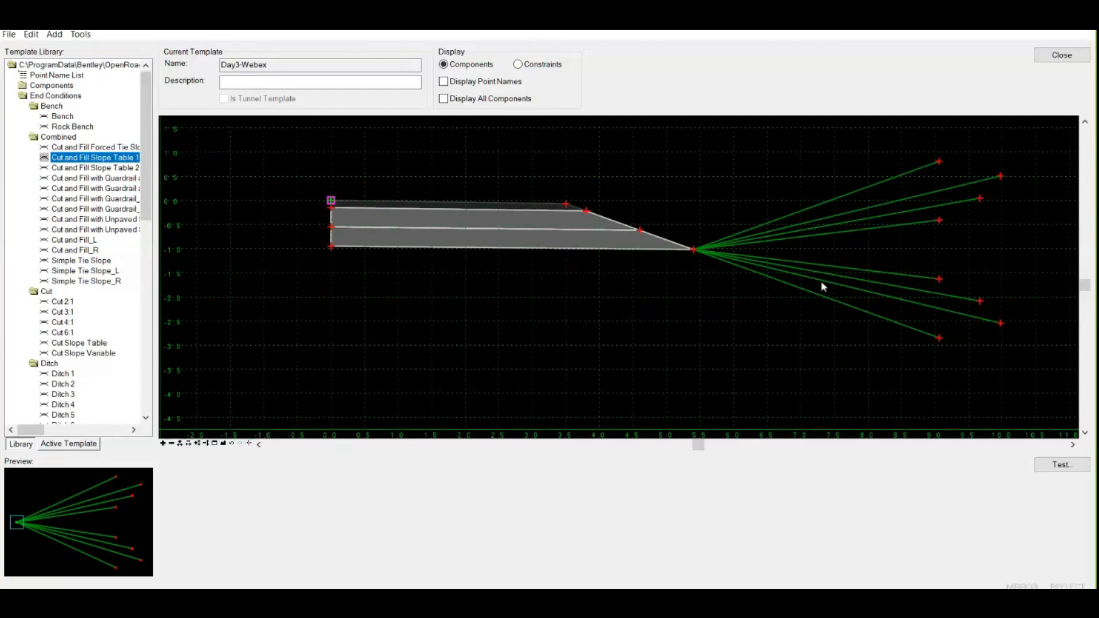
pyautogui.moveTo(806, 342)
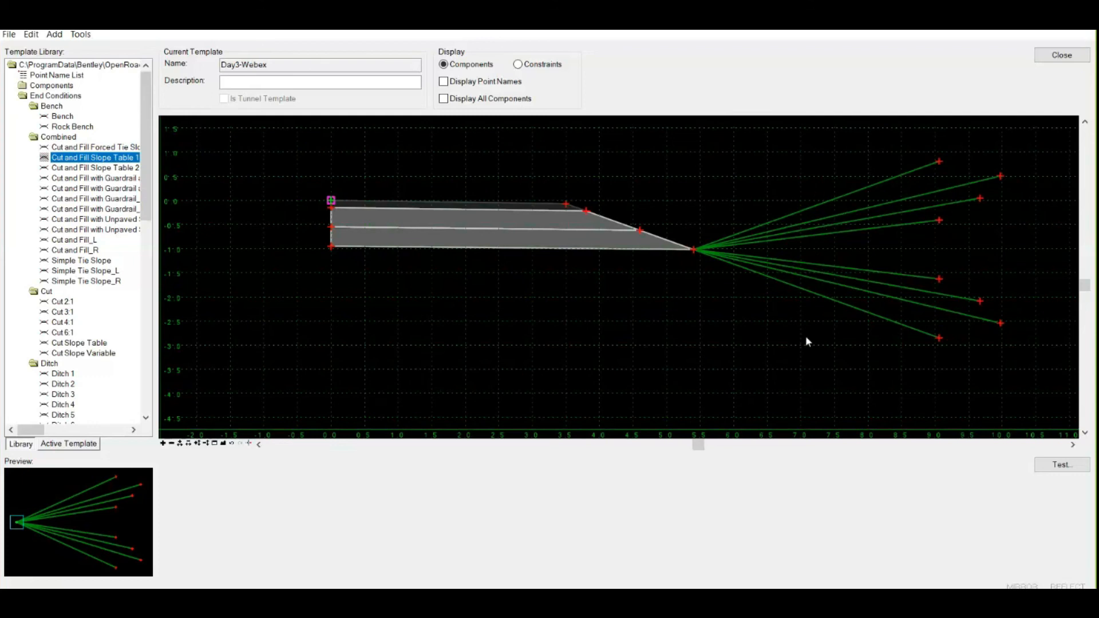
pyautogui.moveTo(860, 176)
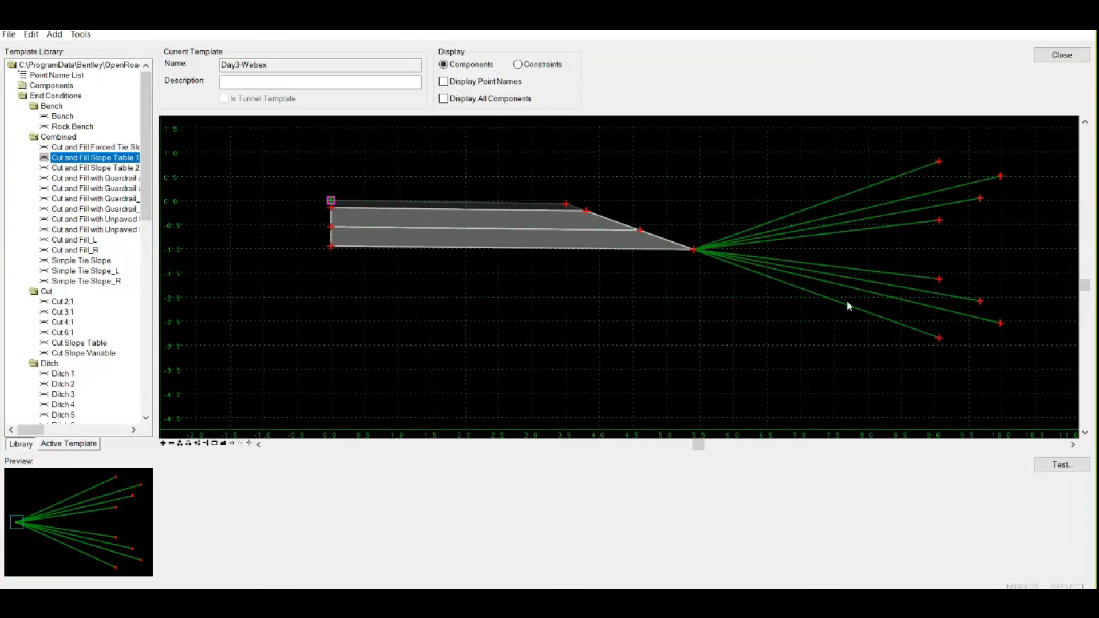
pyautogui.moveTo(771, 283)
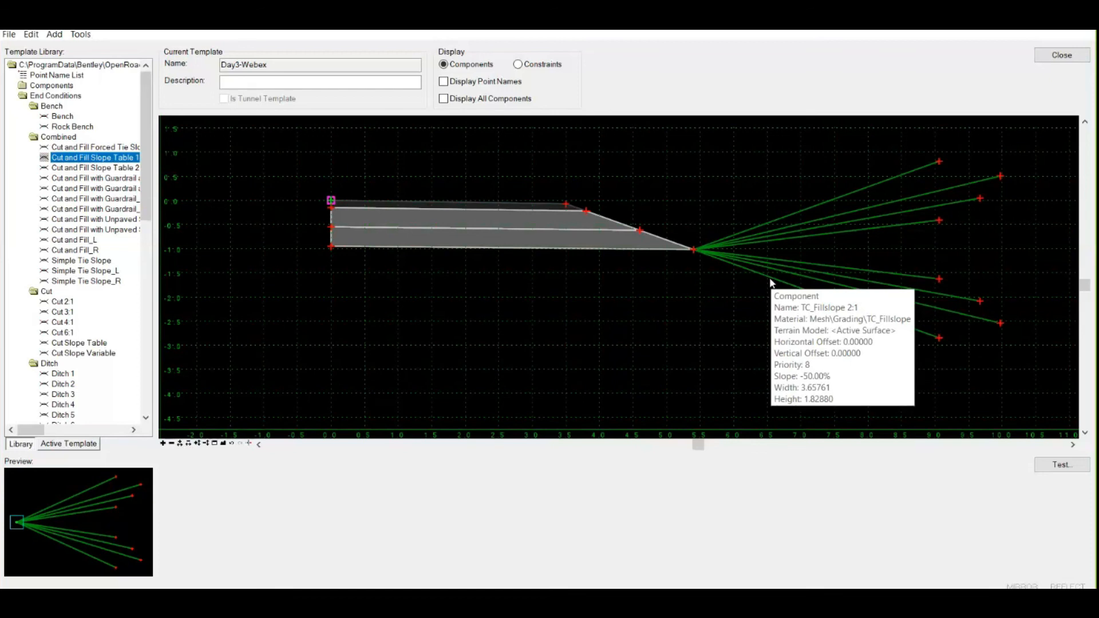
pyautogui.moveTo(415, 182)
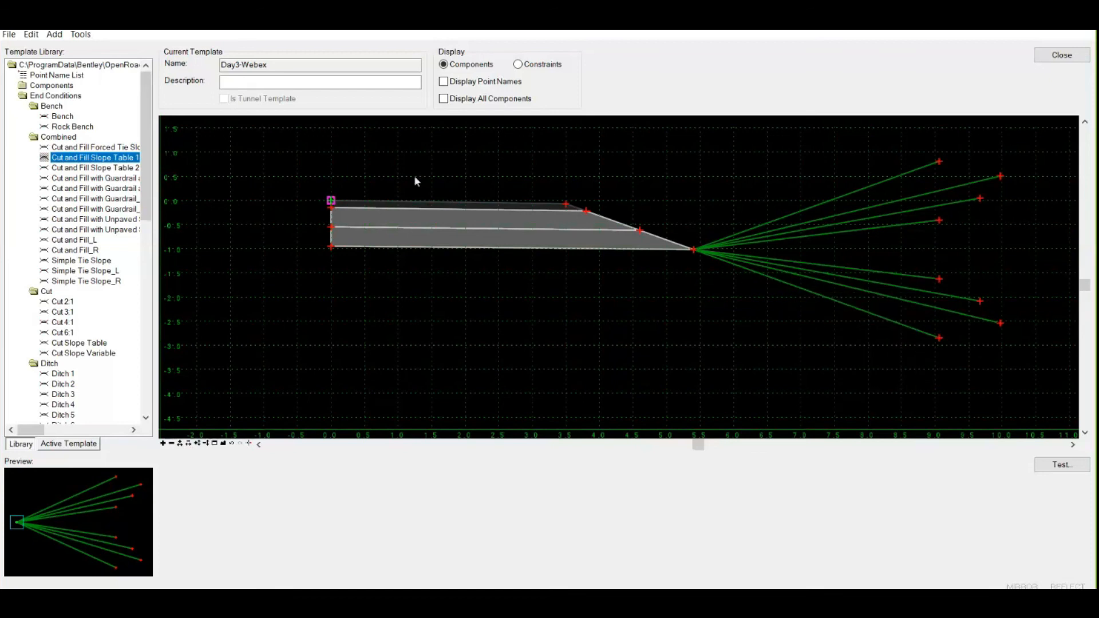
pyautogui.moveTo(729, 285)
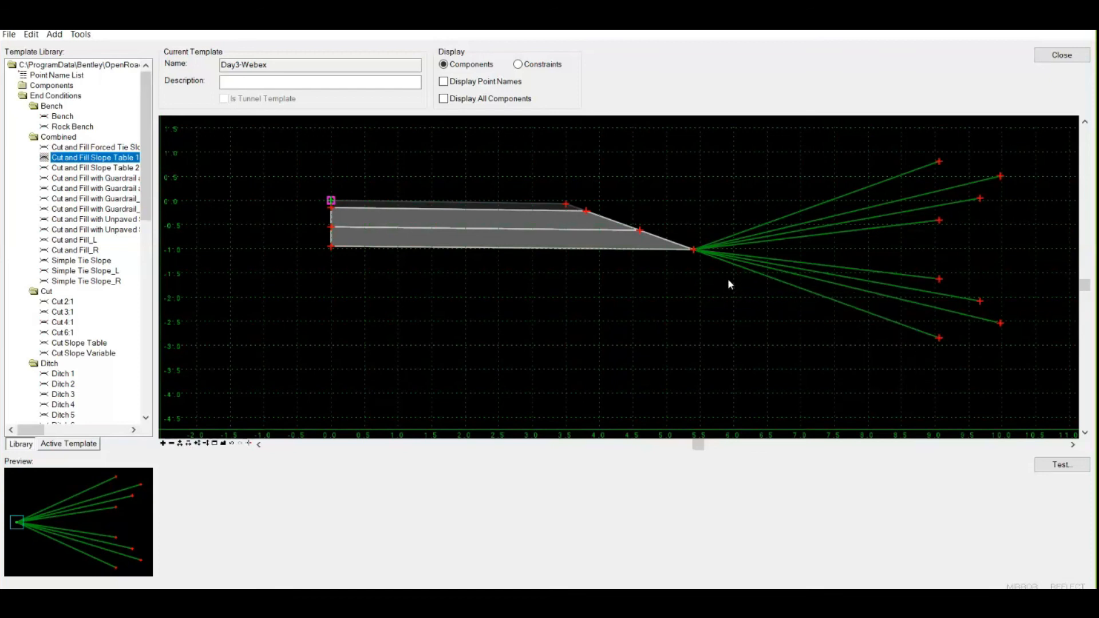
pyautogui.moveTo(780, 301)
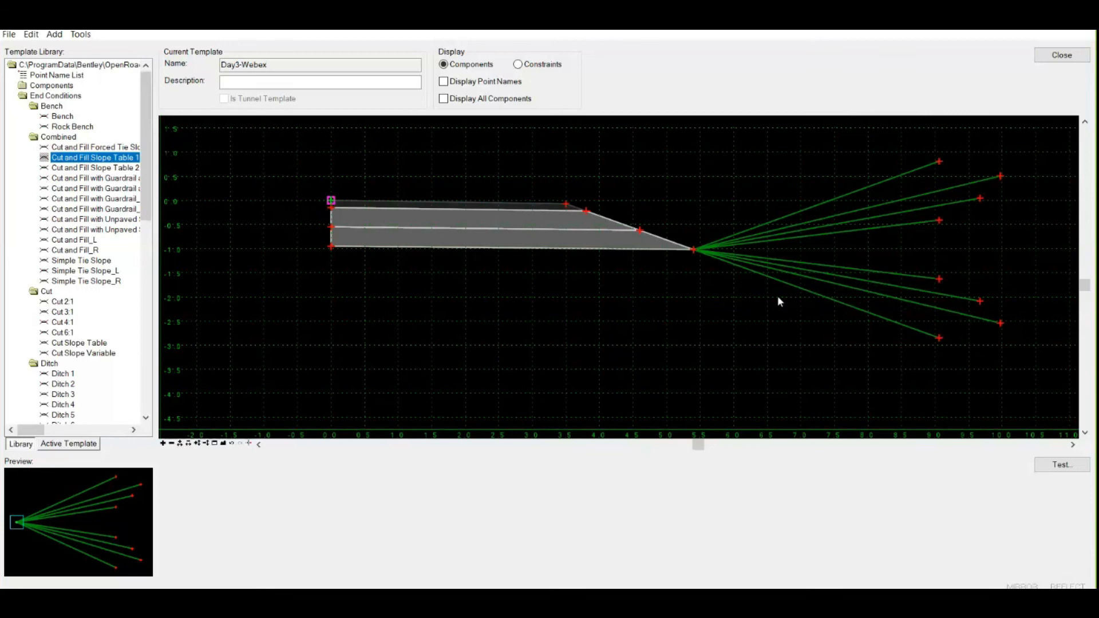
pyautogui.moveTo(805, 182)
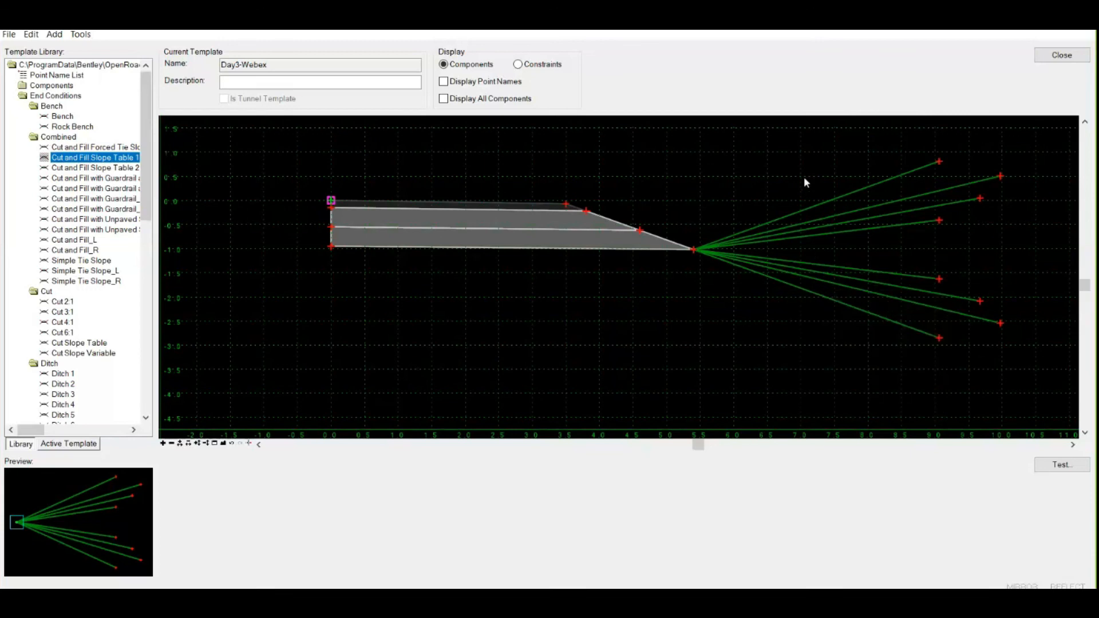
pyautogui.moveTo(820, 248)
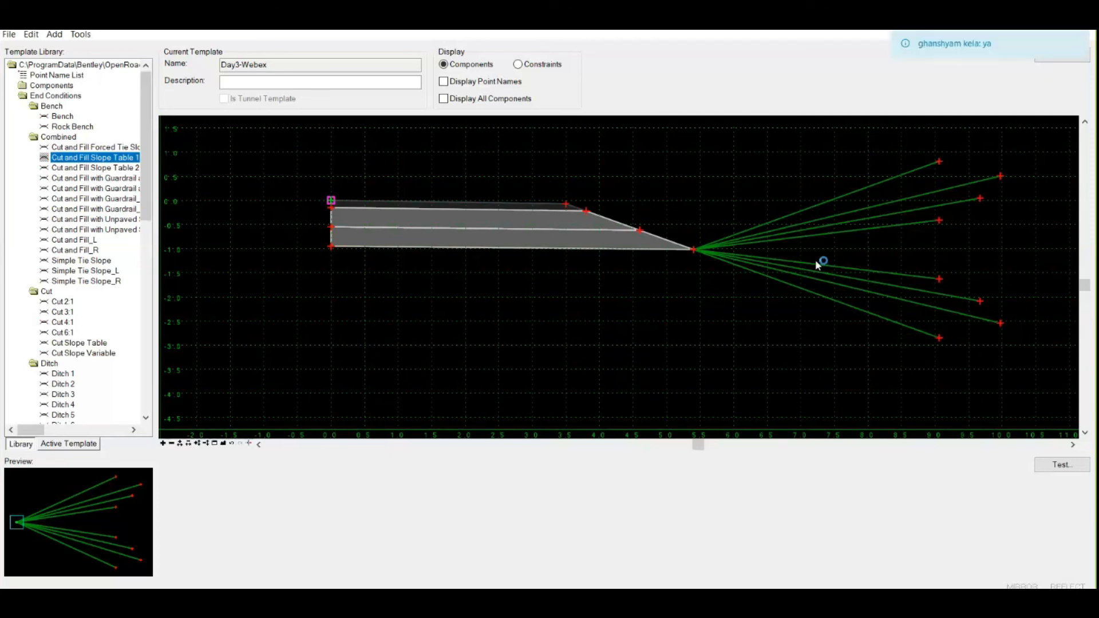
pyautogui.moveTo(822, 261)
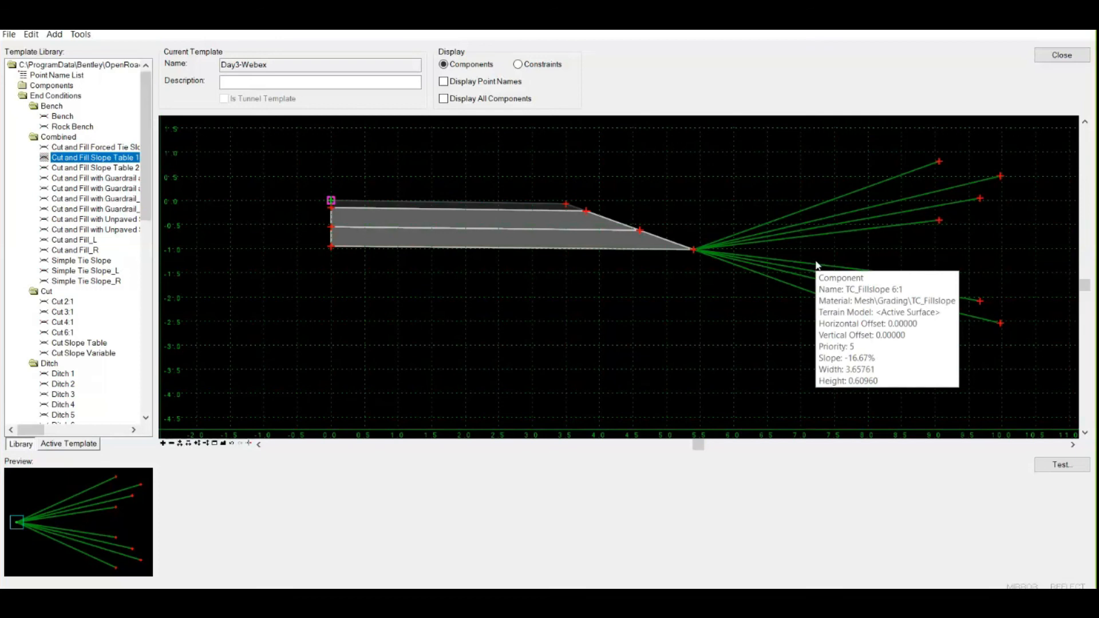
pyautogui.moveTo(709, 293)
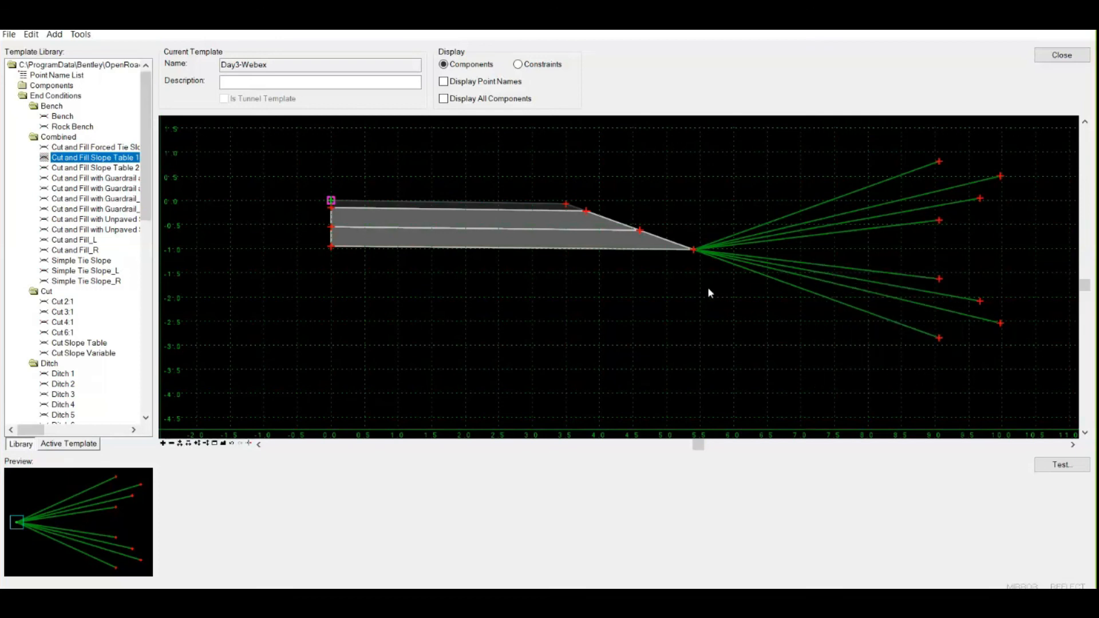
pyautogui.moveTo(706, 290)
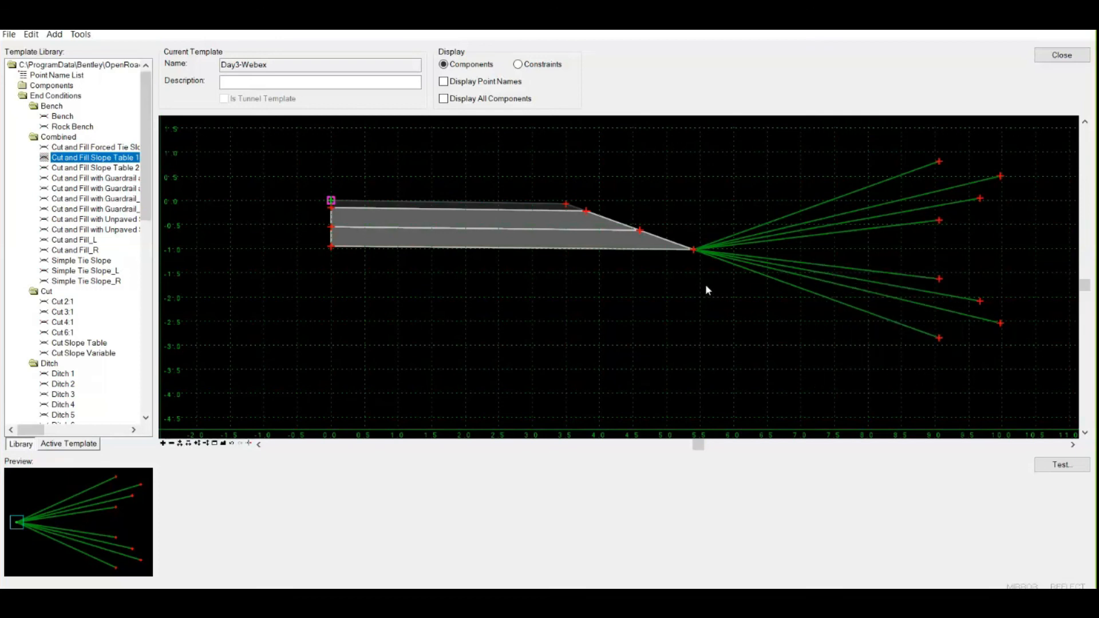
pyautogui.moveTo(763, 237)
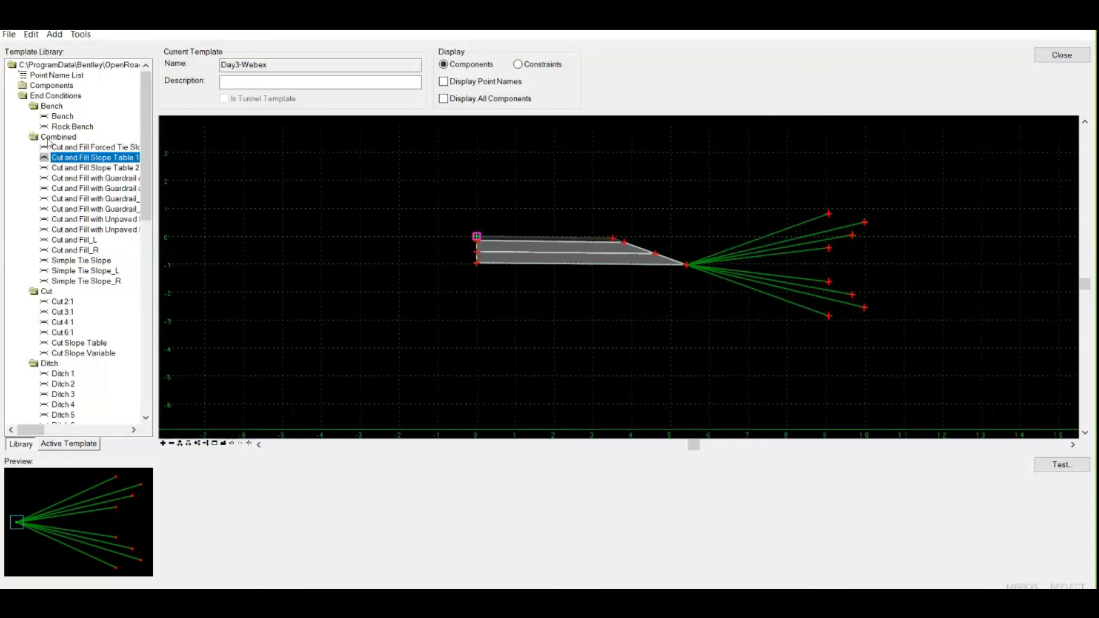
# Collapse the Combined end conditions group after attaching the slope-table end condition.
pyautogui.click(52, 106)
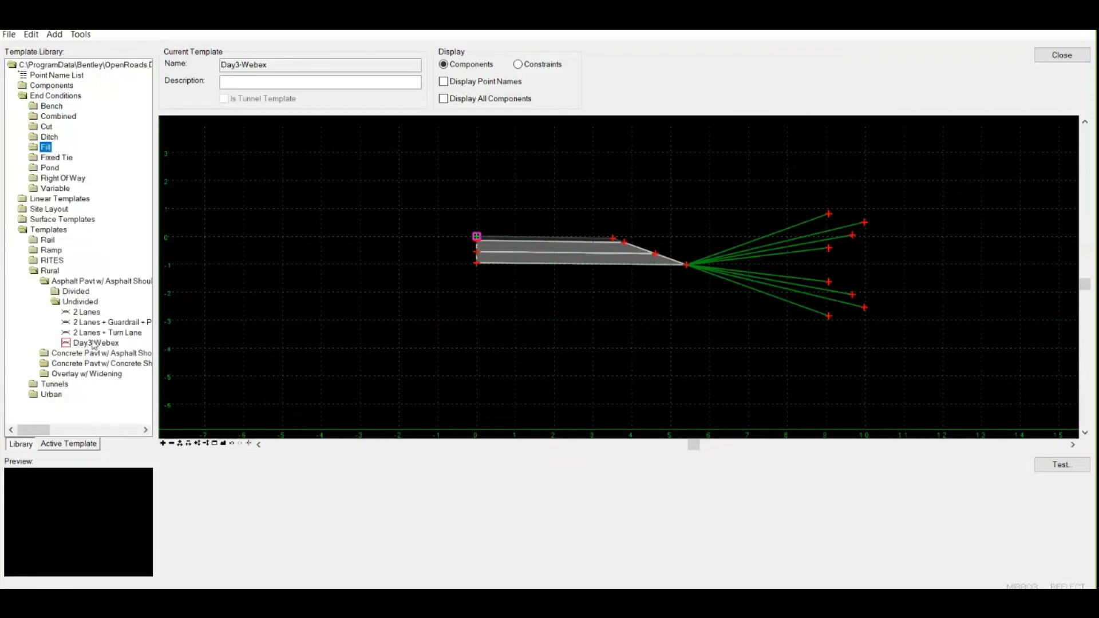
# Copy and paste Day3-Webex, rename the copy Day3-Webex Final, and reselect the original template.
pyautogui.click(96, 343)
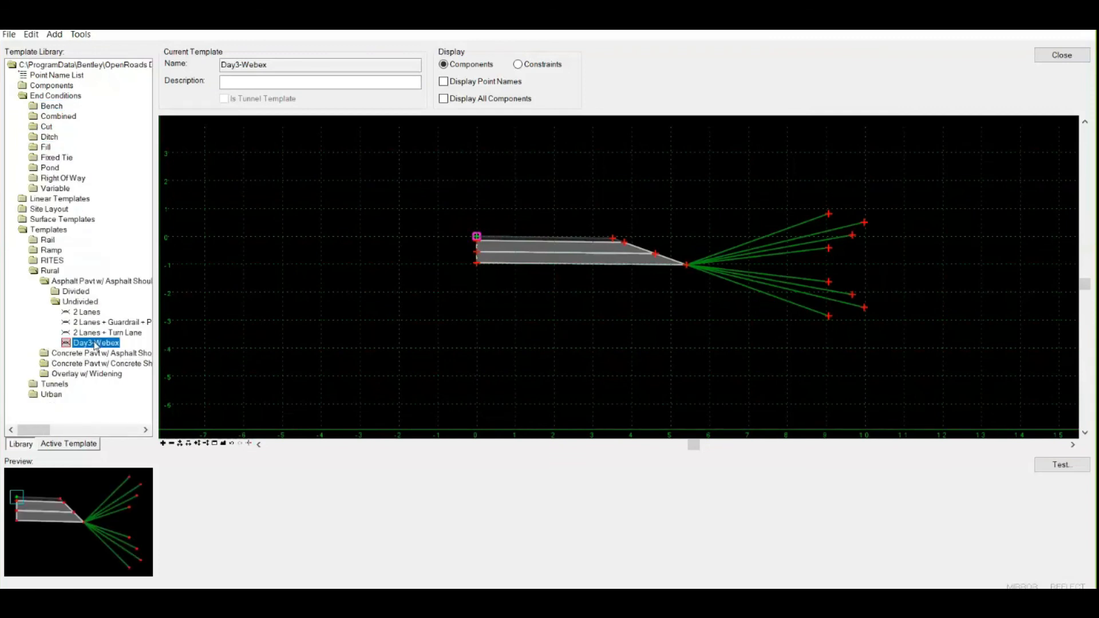
pyautogui.rightClick(96, 342)
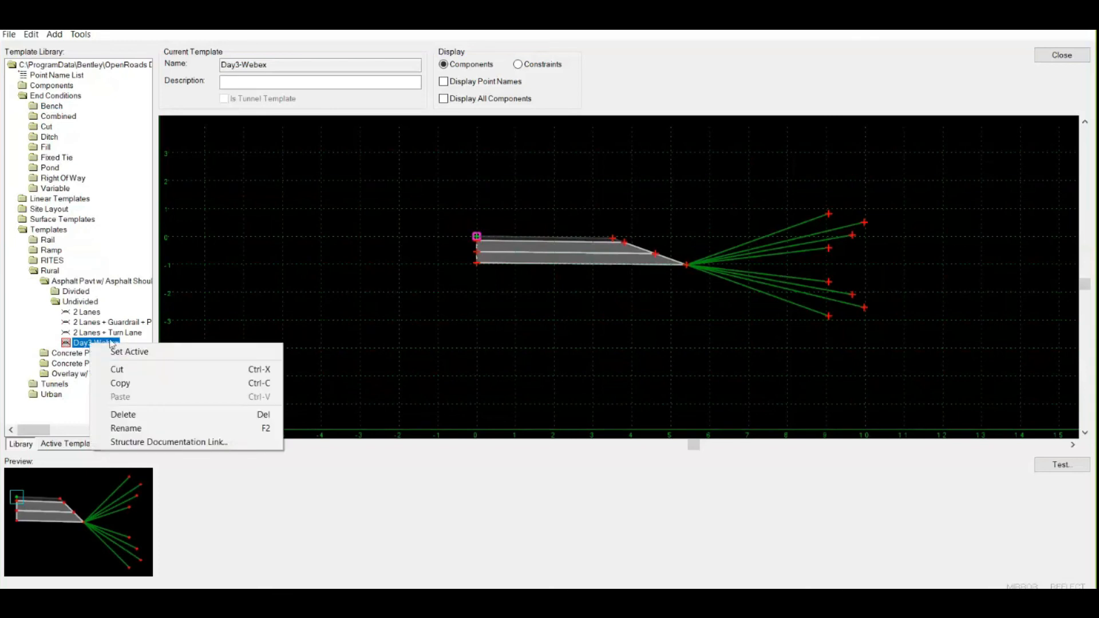
pyautogui.moveTo(136, 348)
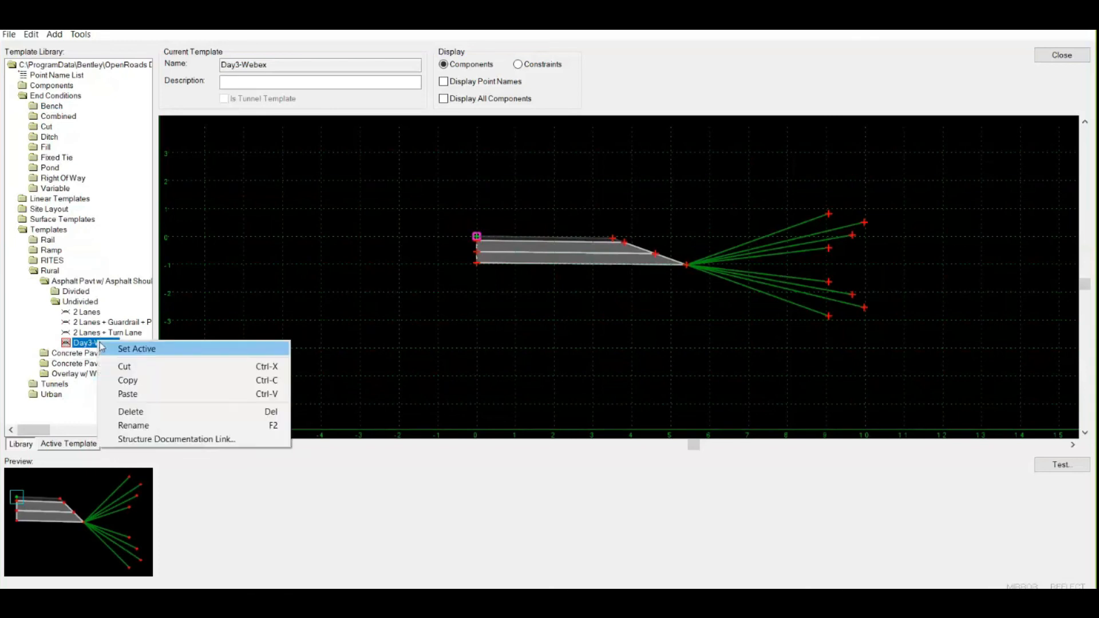
pyautogui.moveTo(133, 394)
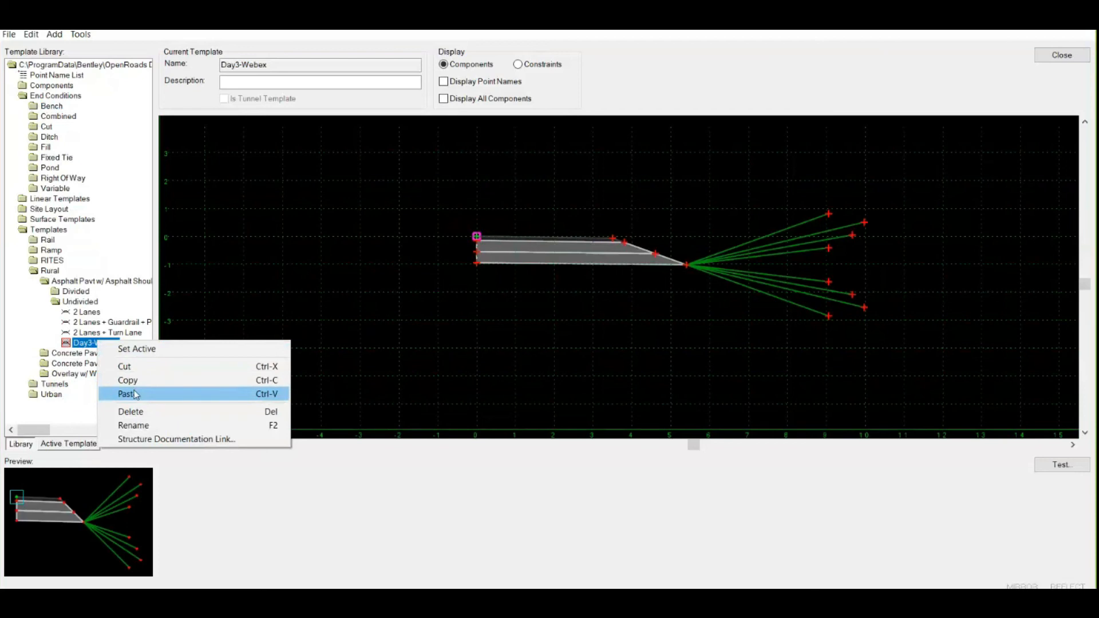
pyautogui.click(127, 393)
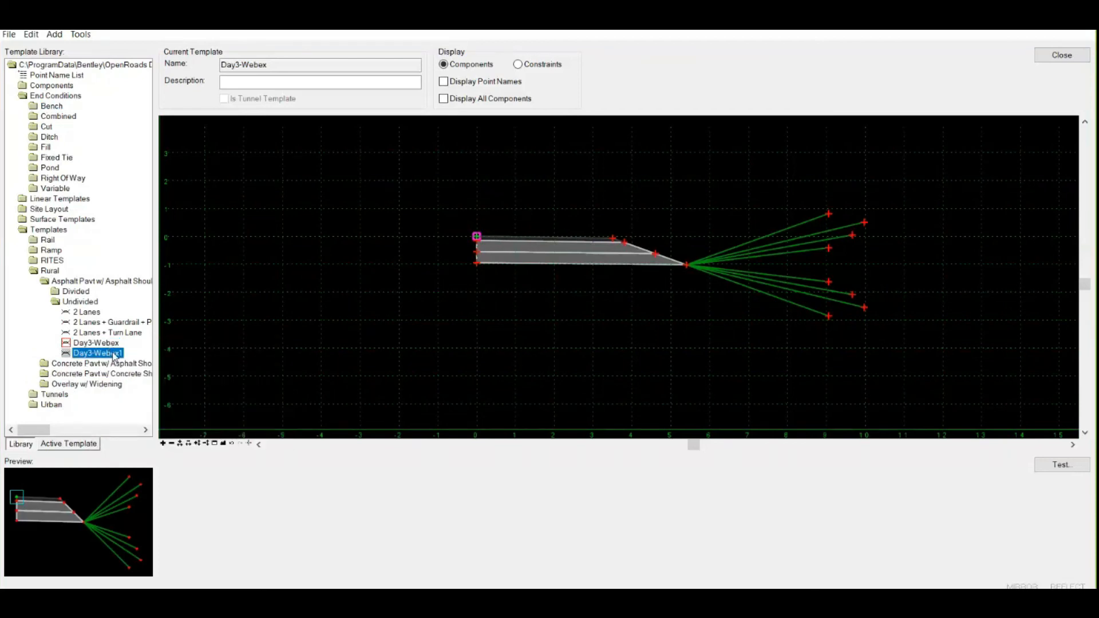
pyautogui.rightClick(99, 352)
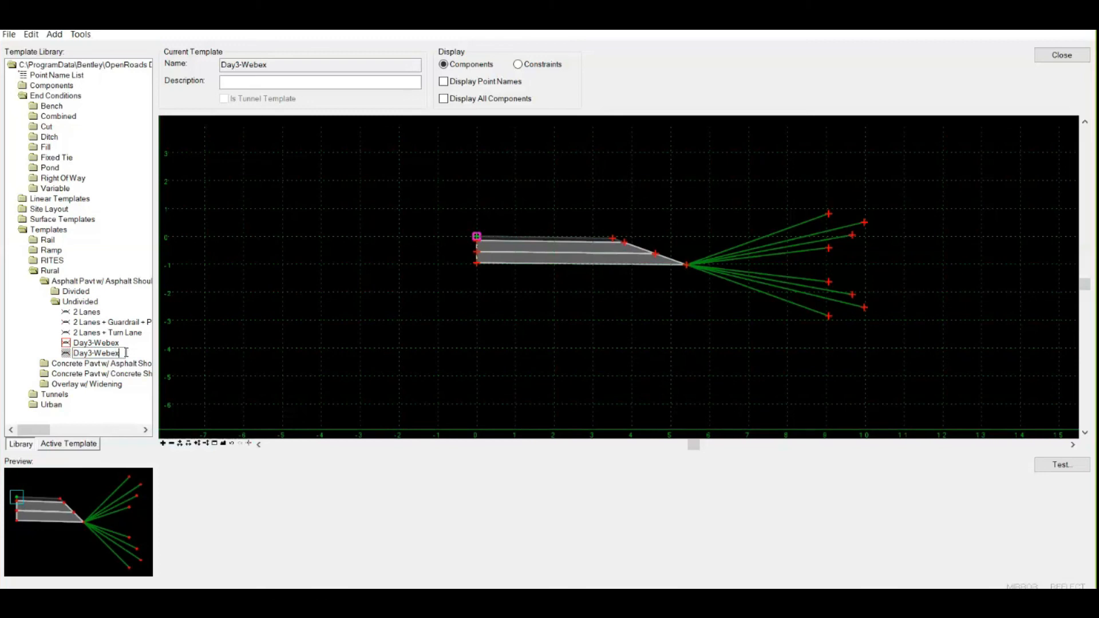
pyautogui.write('Plan')
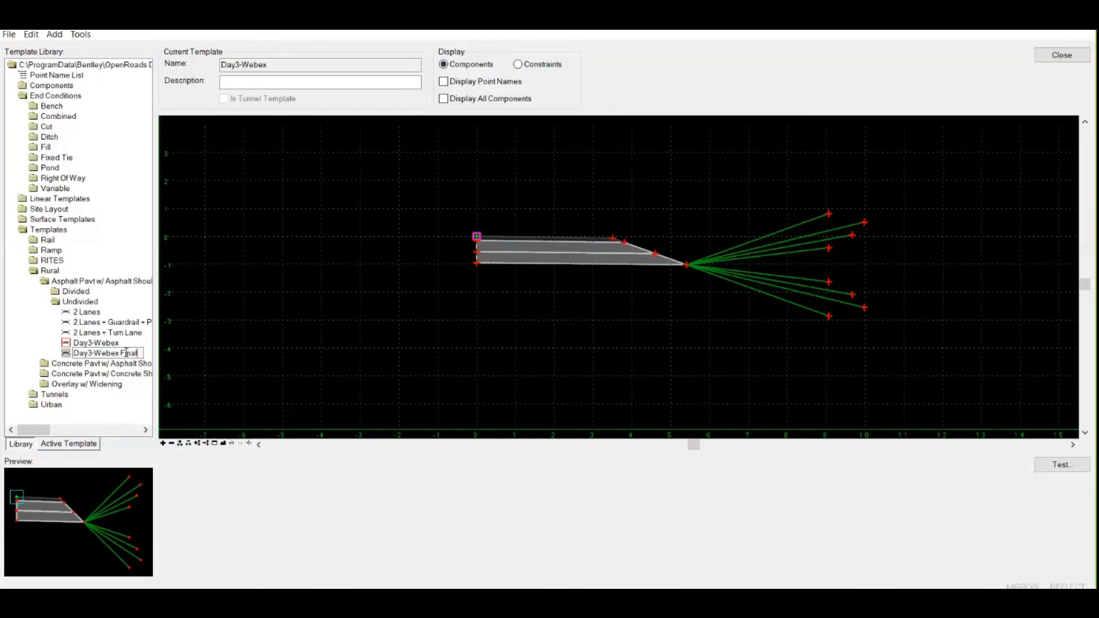
pyautogui.click(105, 353)
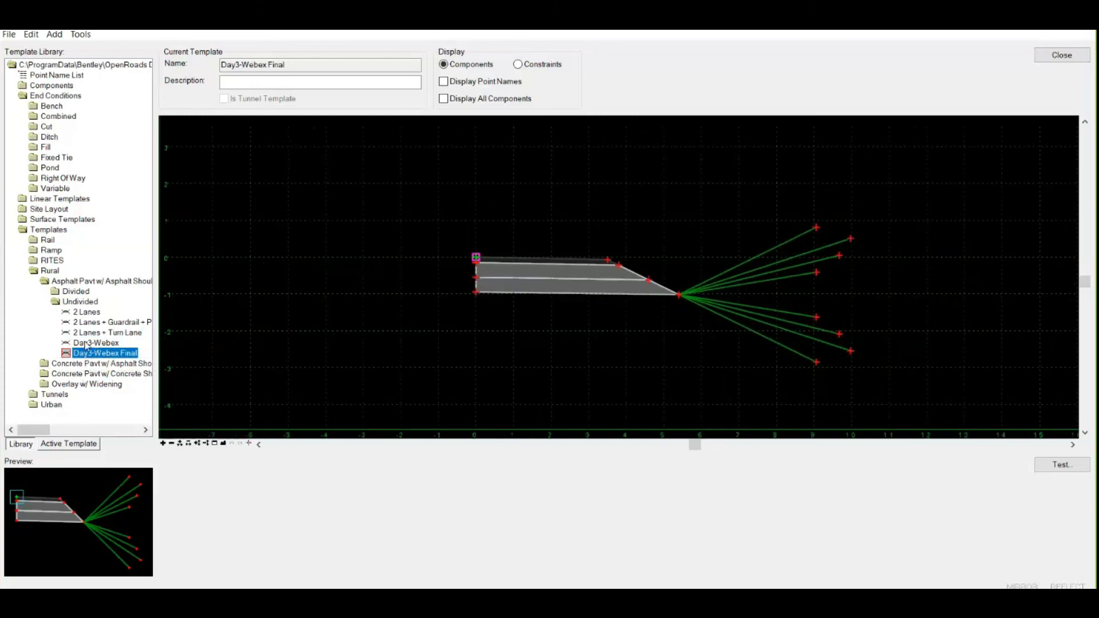
pyautogui.click(96, 342)
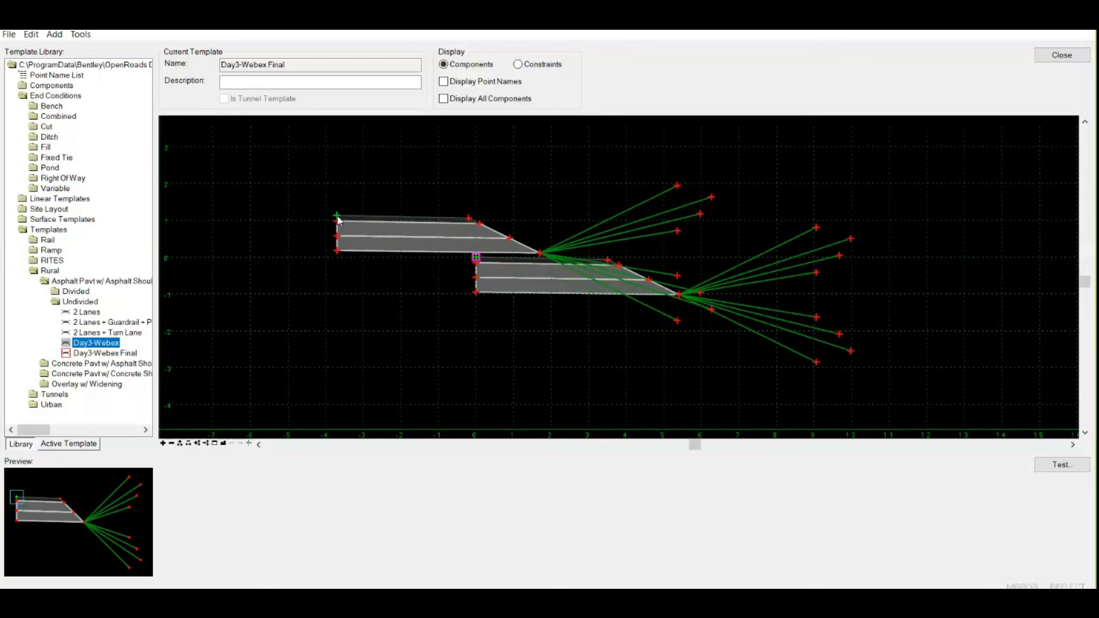
# Place the dragged Day3-Webex pavement and slopes as a reflected copy on the left side.
pyautogui.rightClick(336, 217)
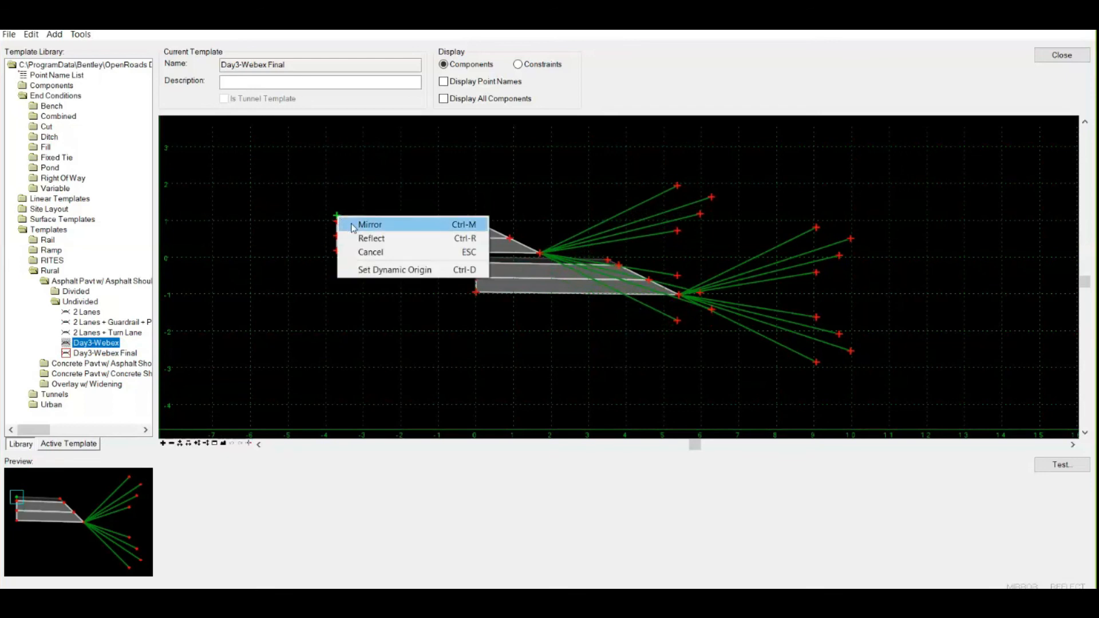
pyautogui.moveTo(391, 238)
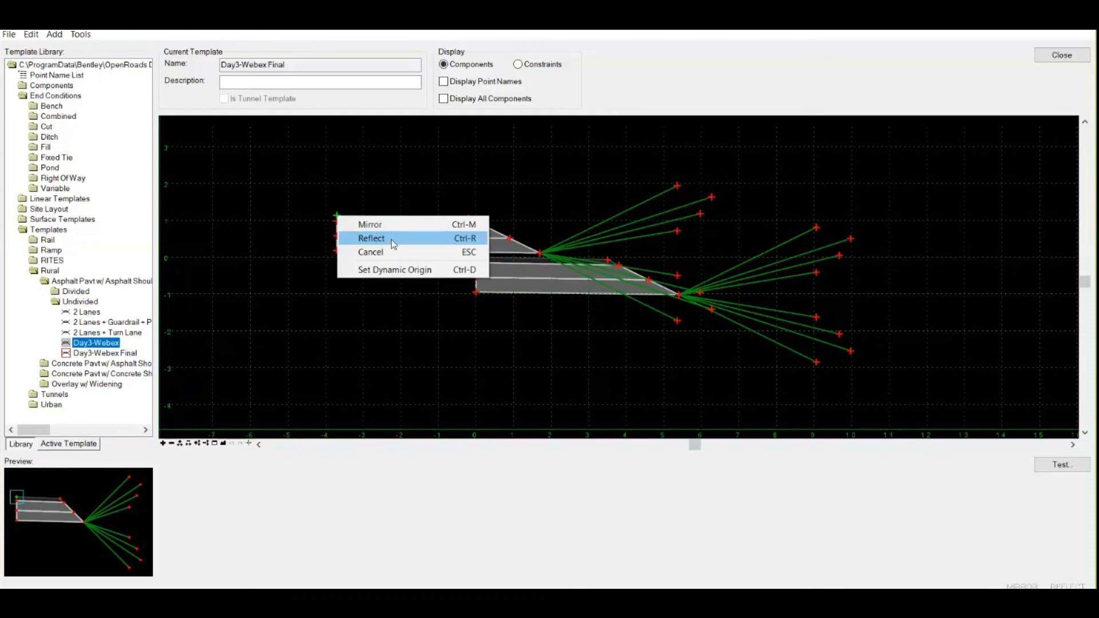
pyautogui.click(371, 238)
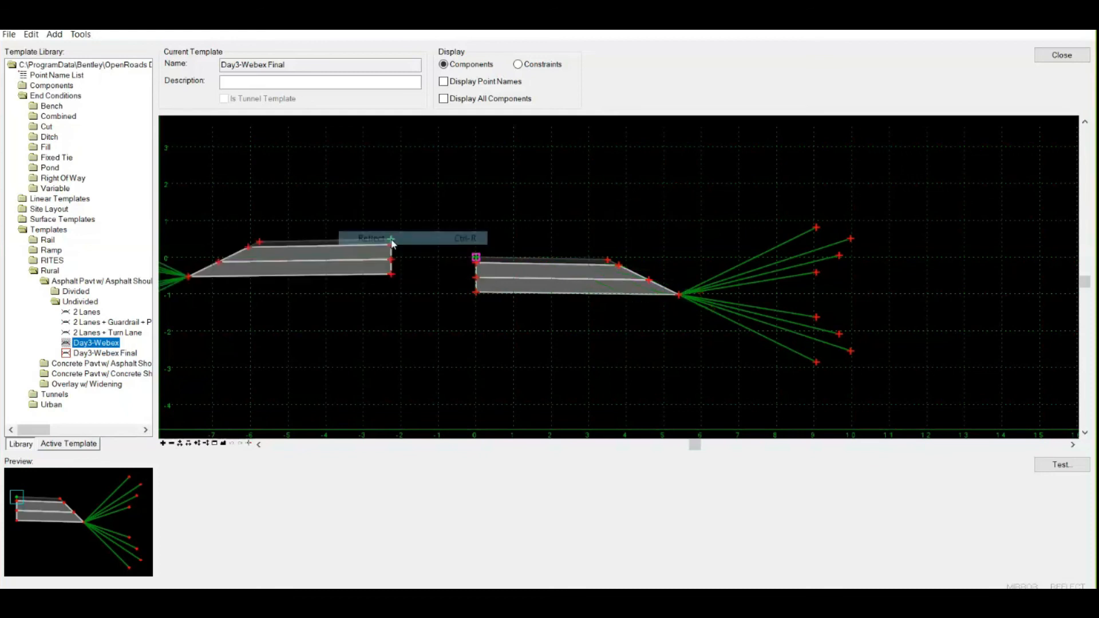